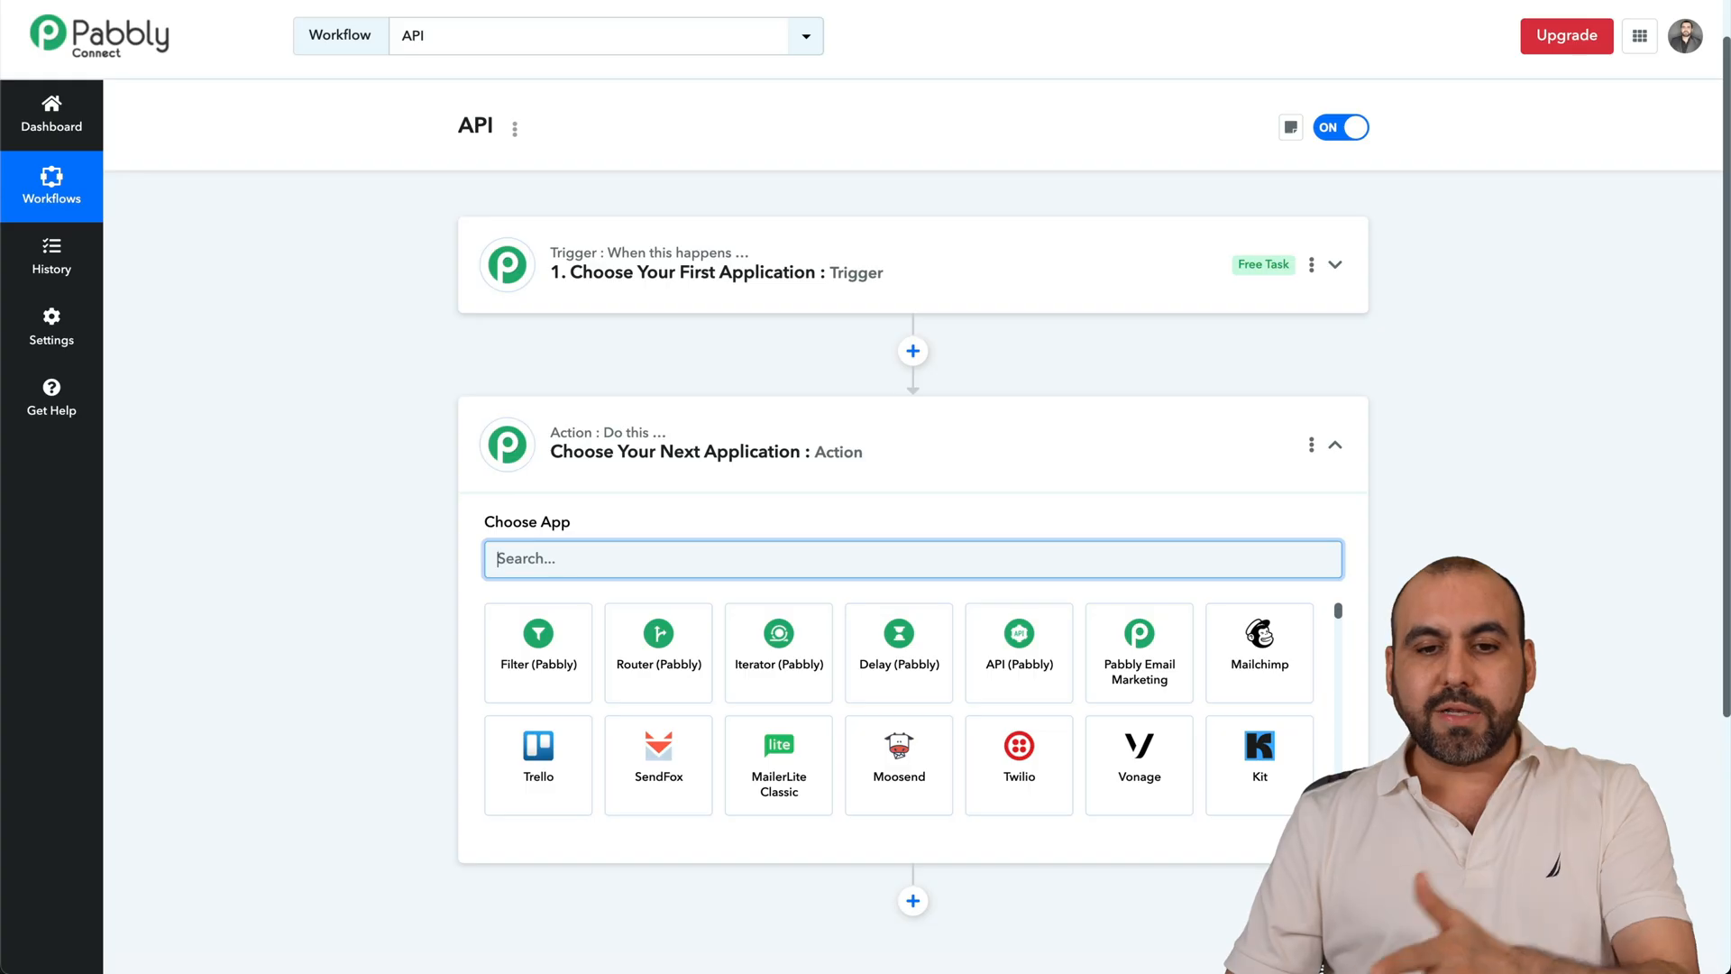
mouse_move(711, 495)
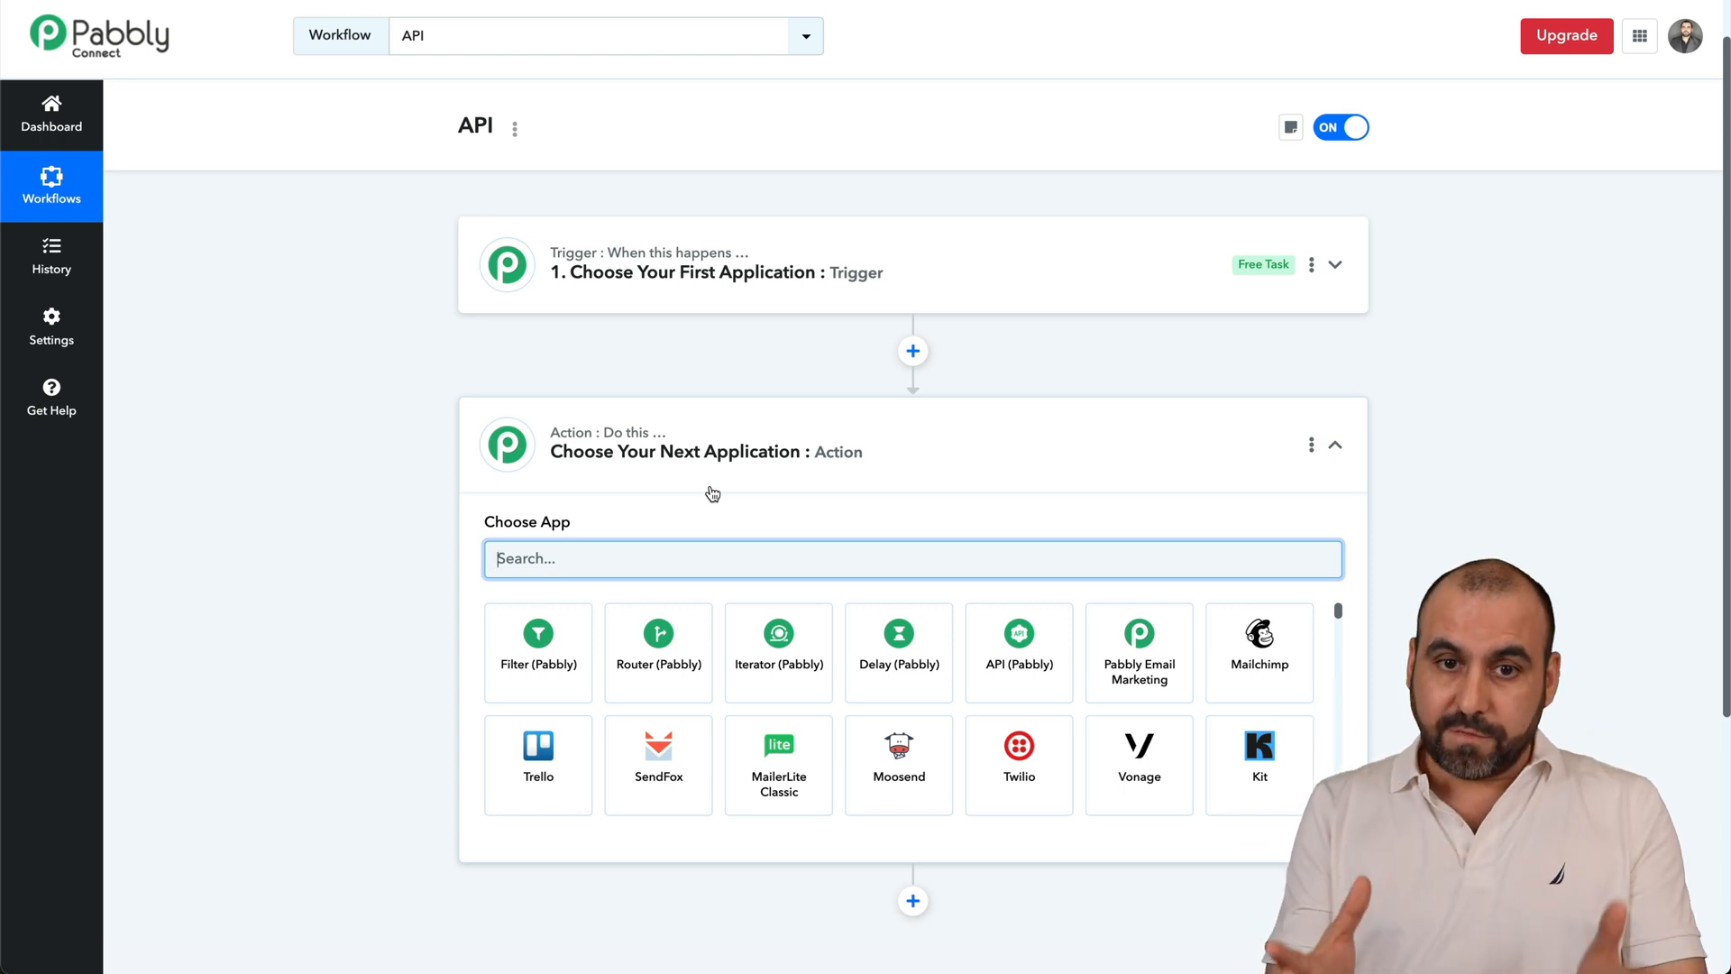
mouse_move(746, 451)
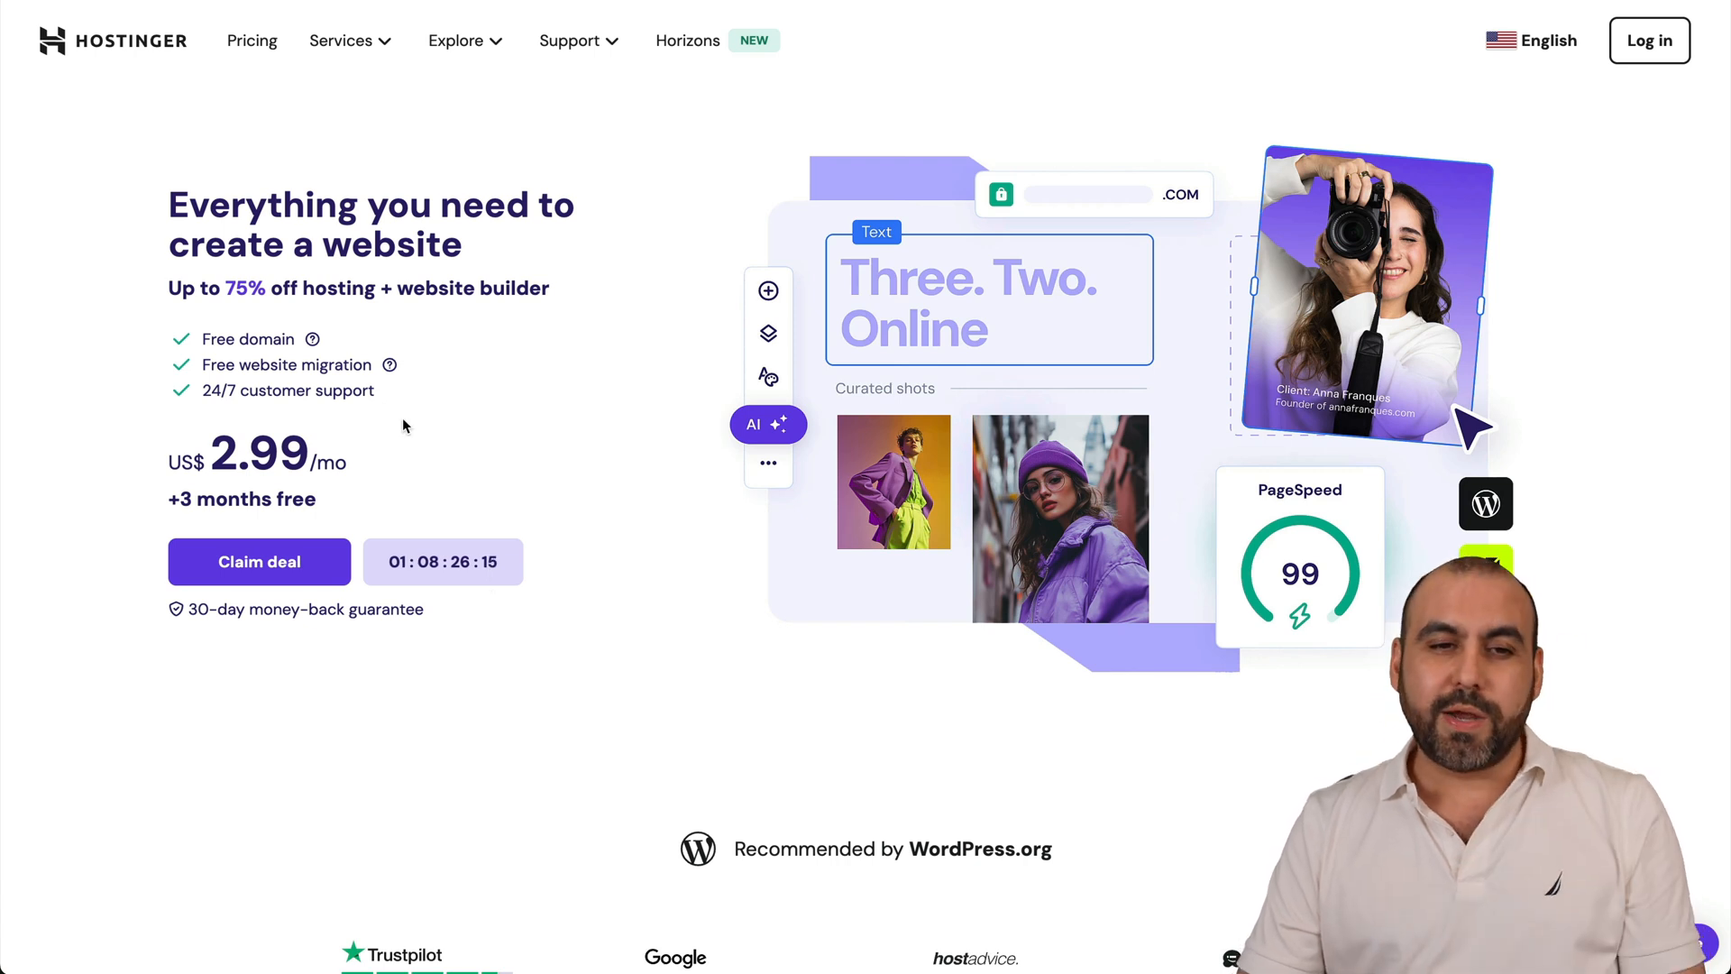
- Add Hostinger's KVM 8 VPS plan to the cart from the VPS hosting page
left_click(340, 41)
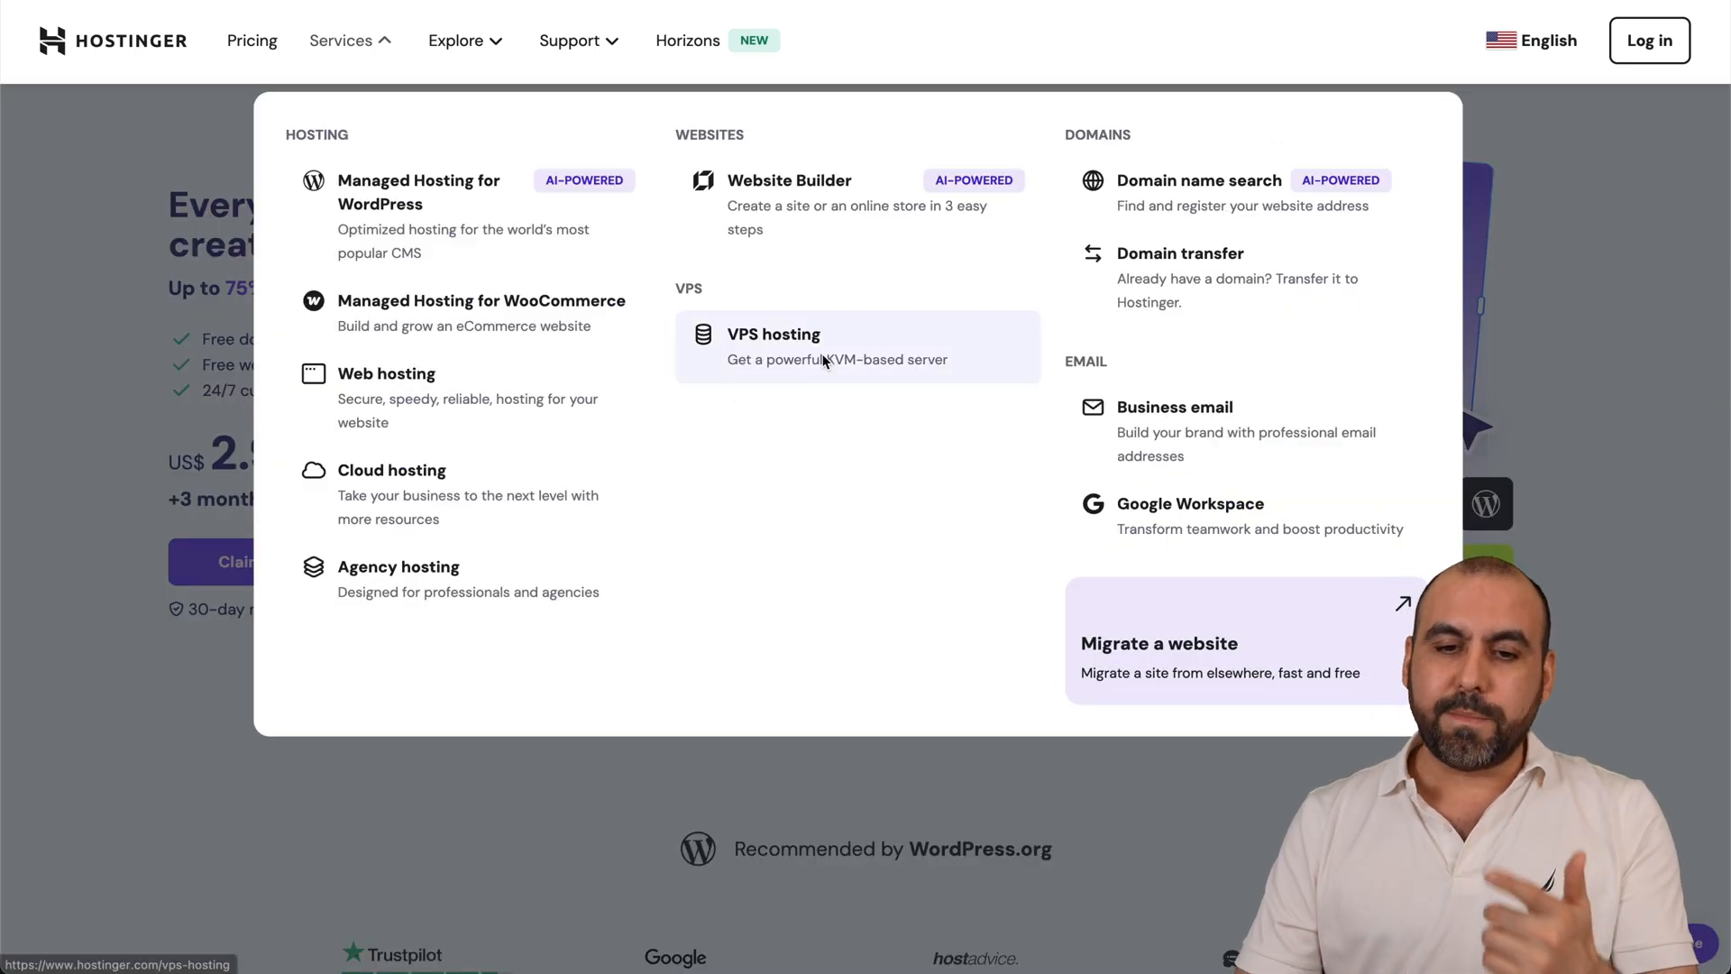
left_click(772, 345)
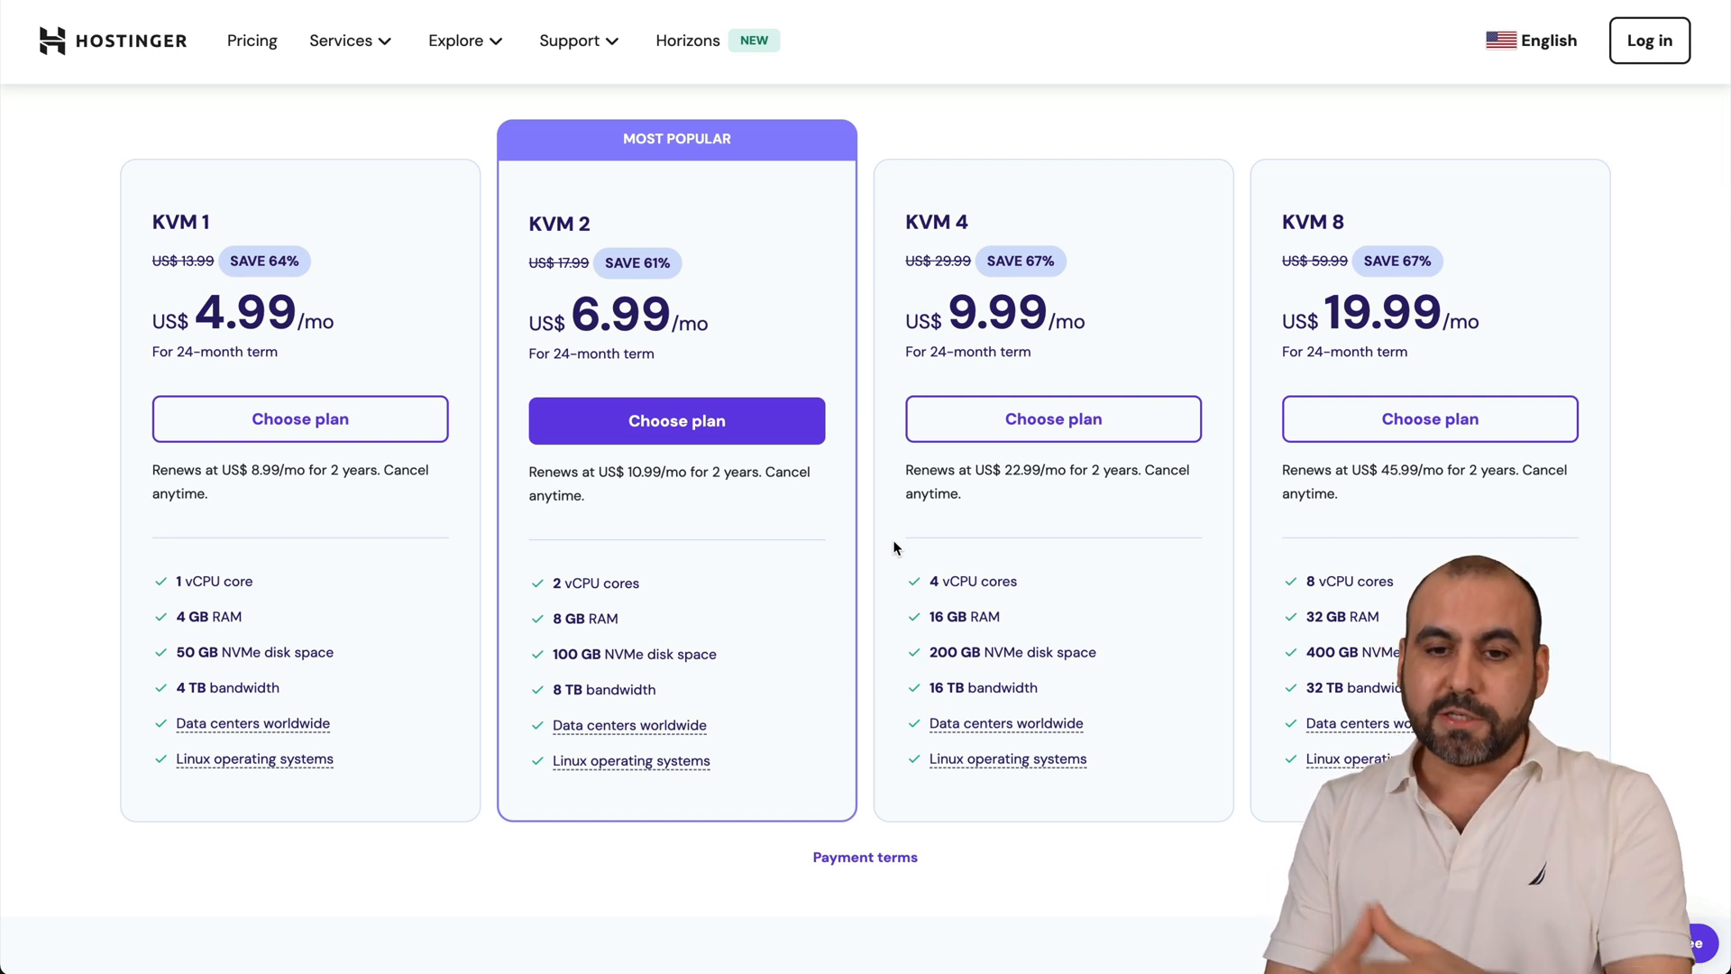
double_click(1312, 221)
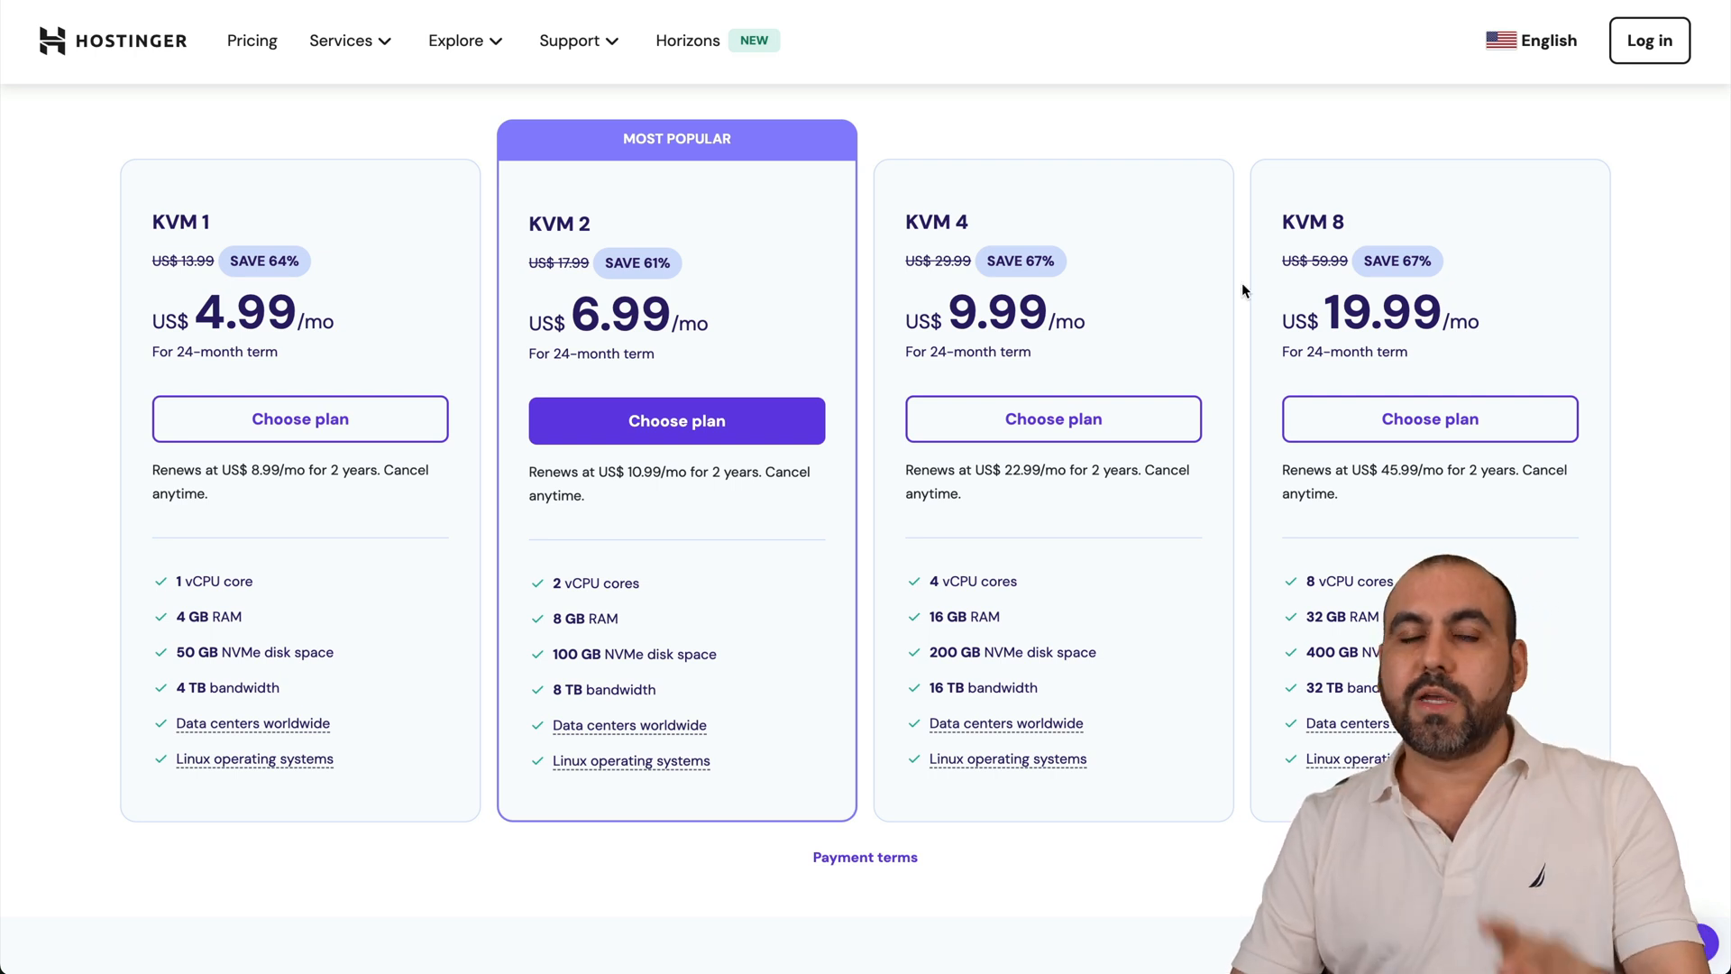
mouse_move(552, 219)
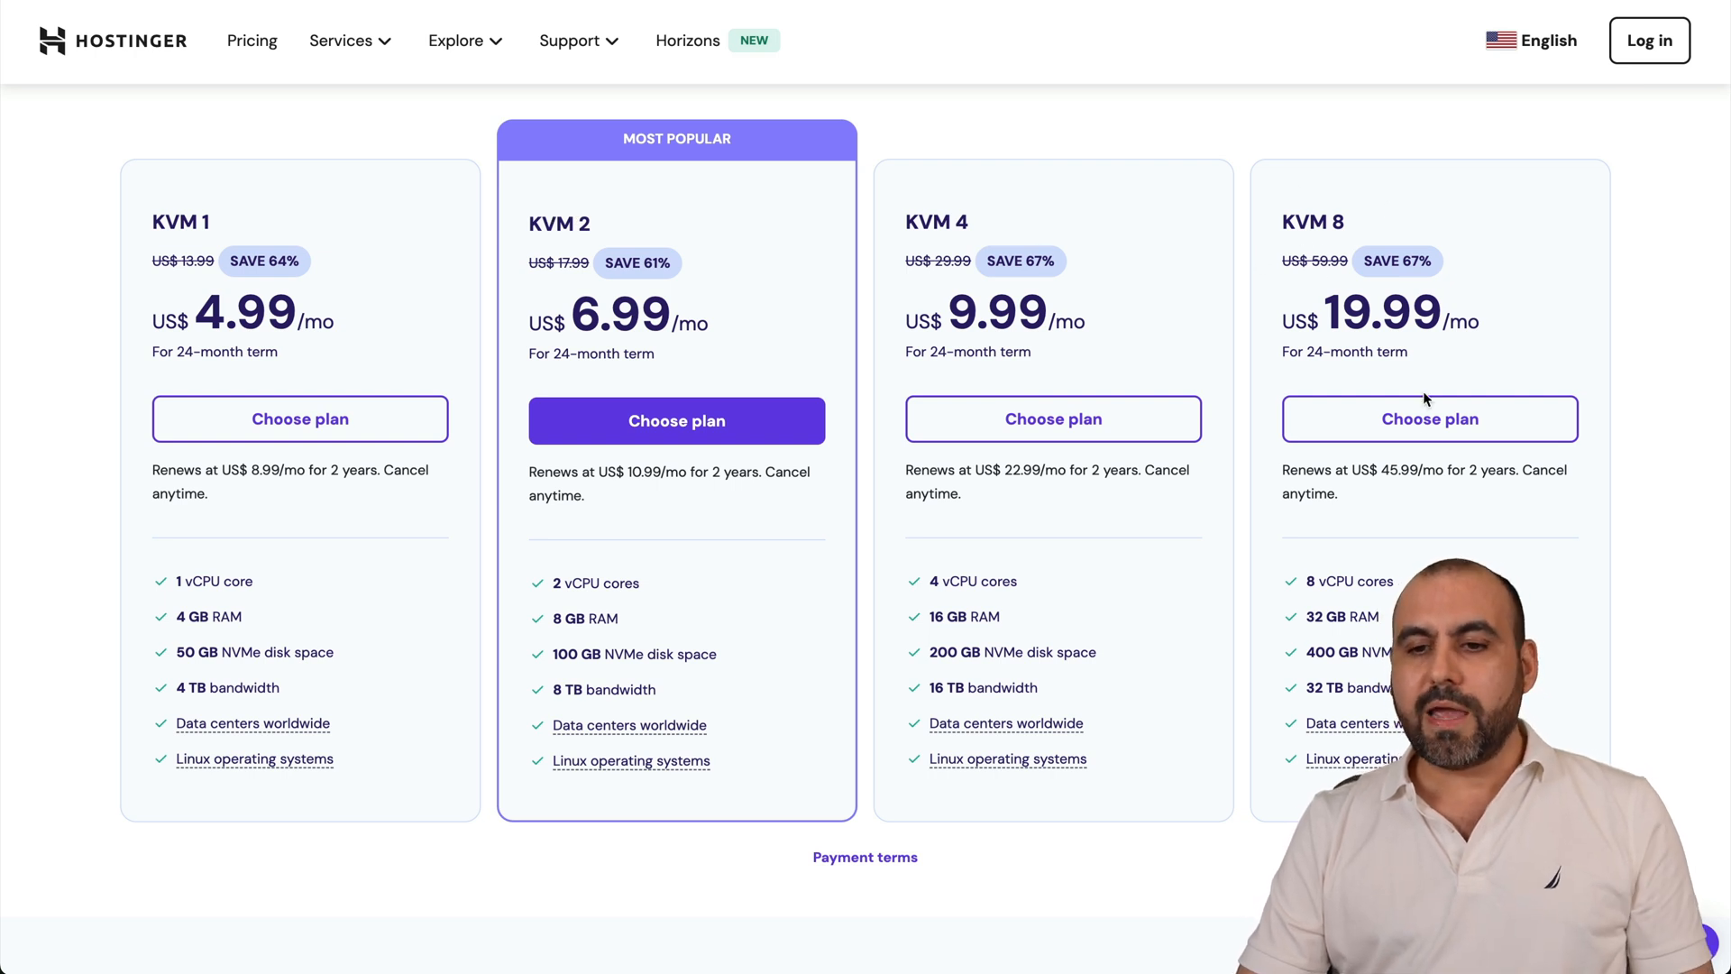
mouse_move(1429, 419)
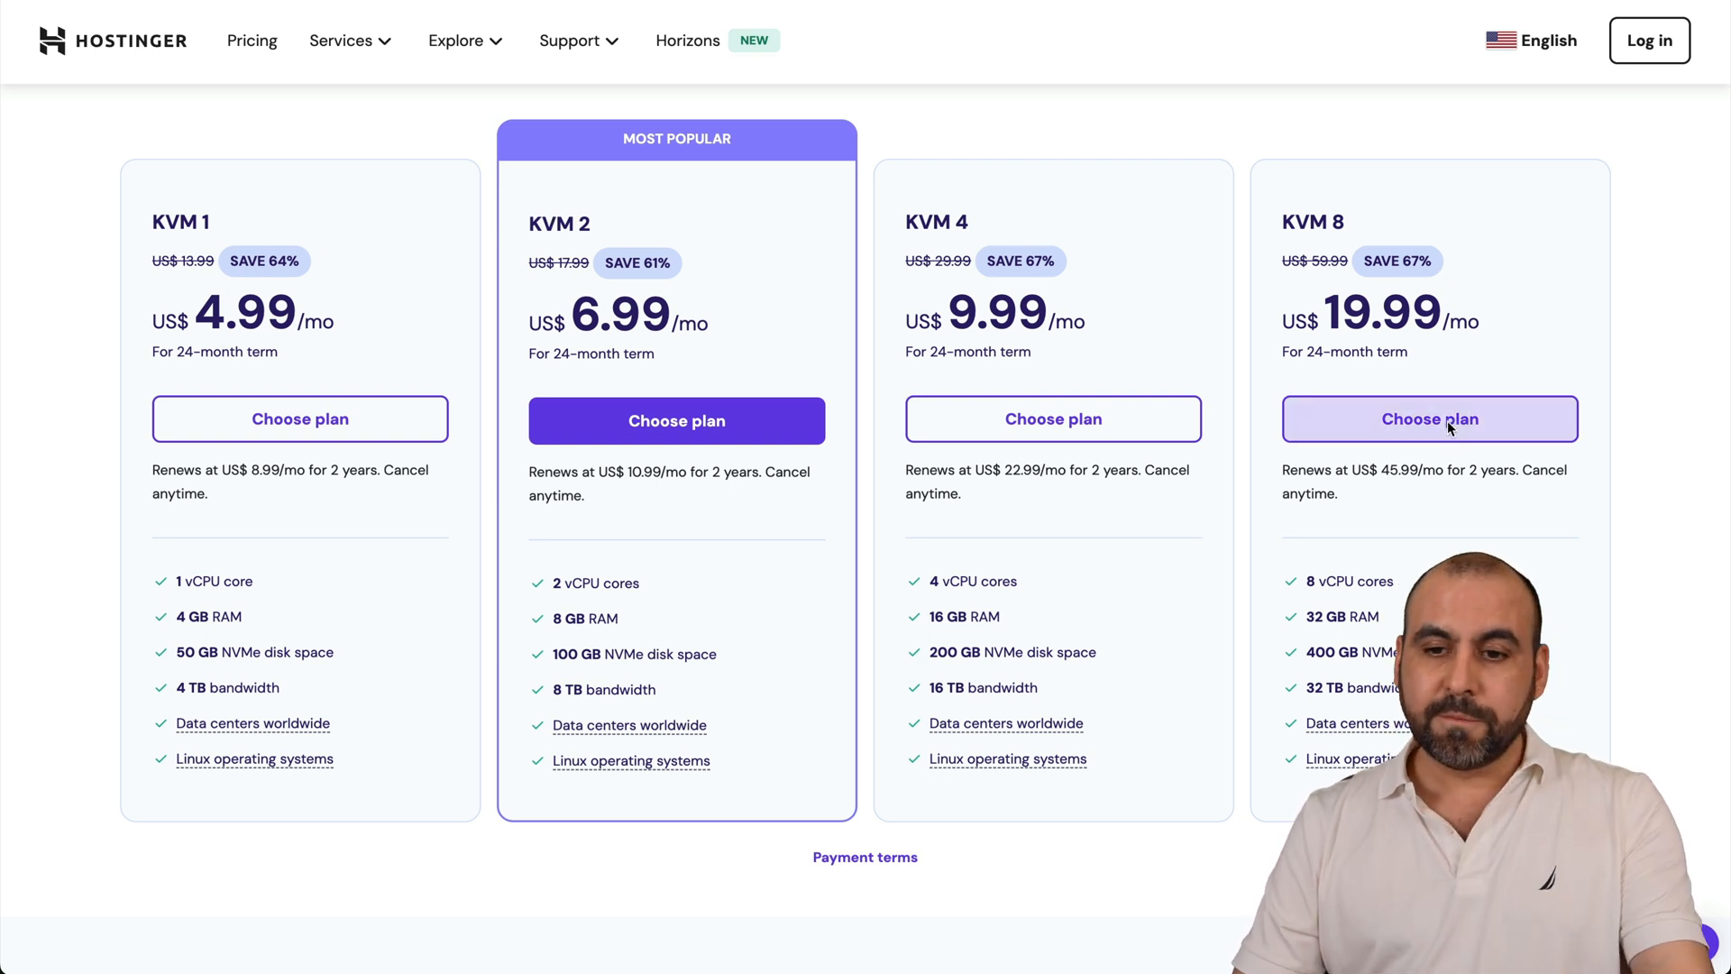
left_click(1428, 418)
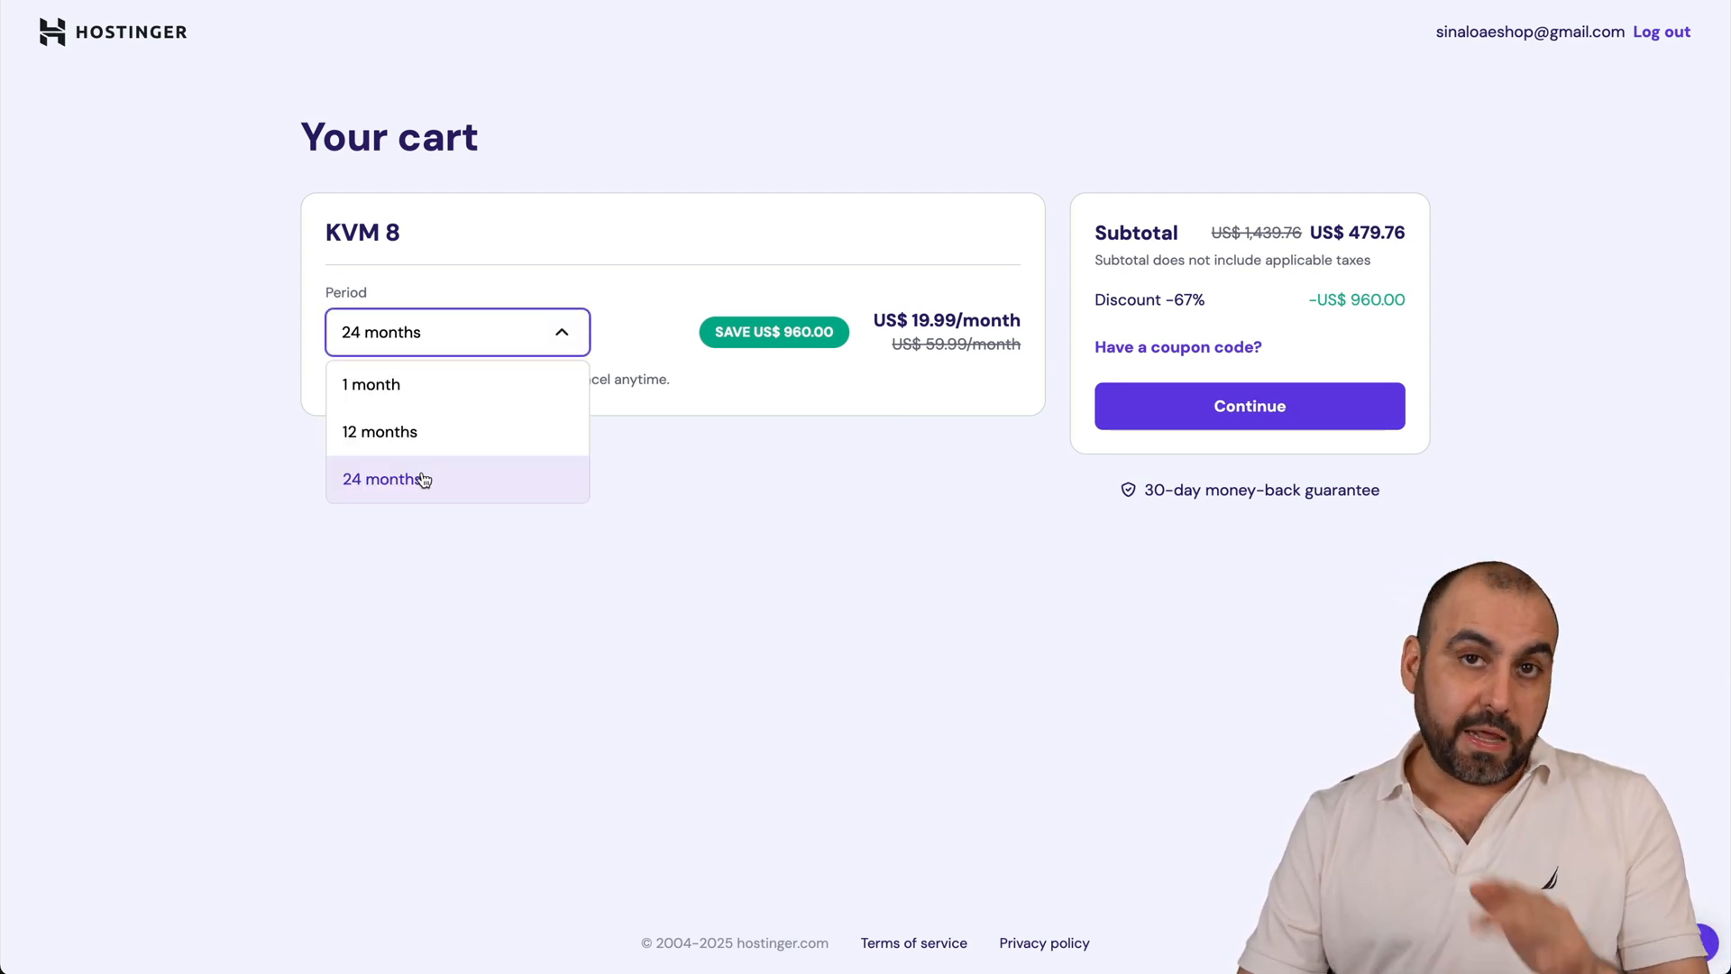
- Keep the 24-month period and apply coupon code SAASMASTER to the KVM 8 cart
left_click(387, 478)
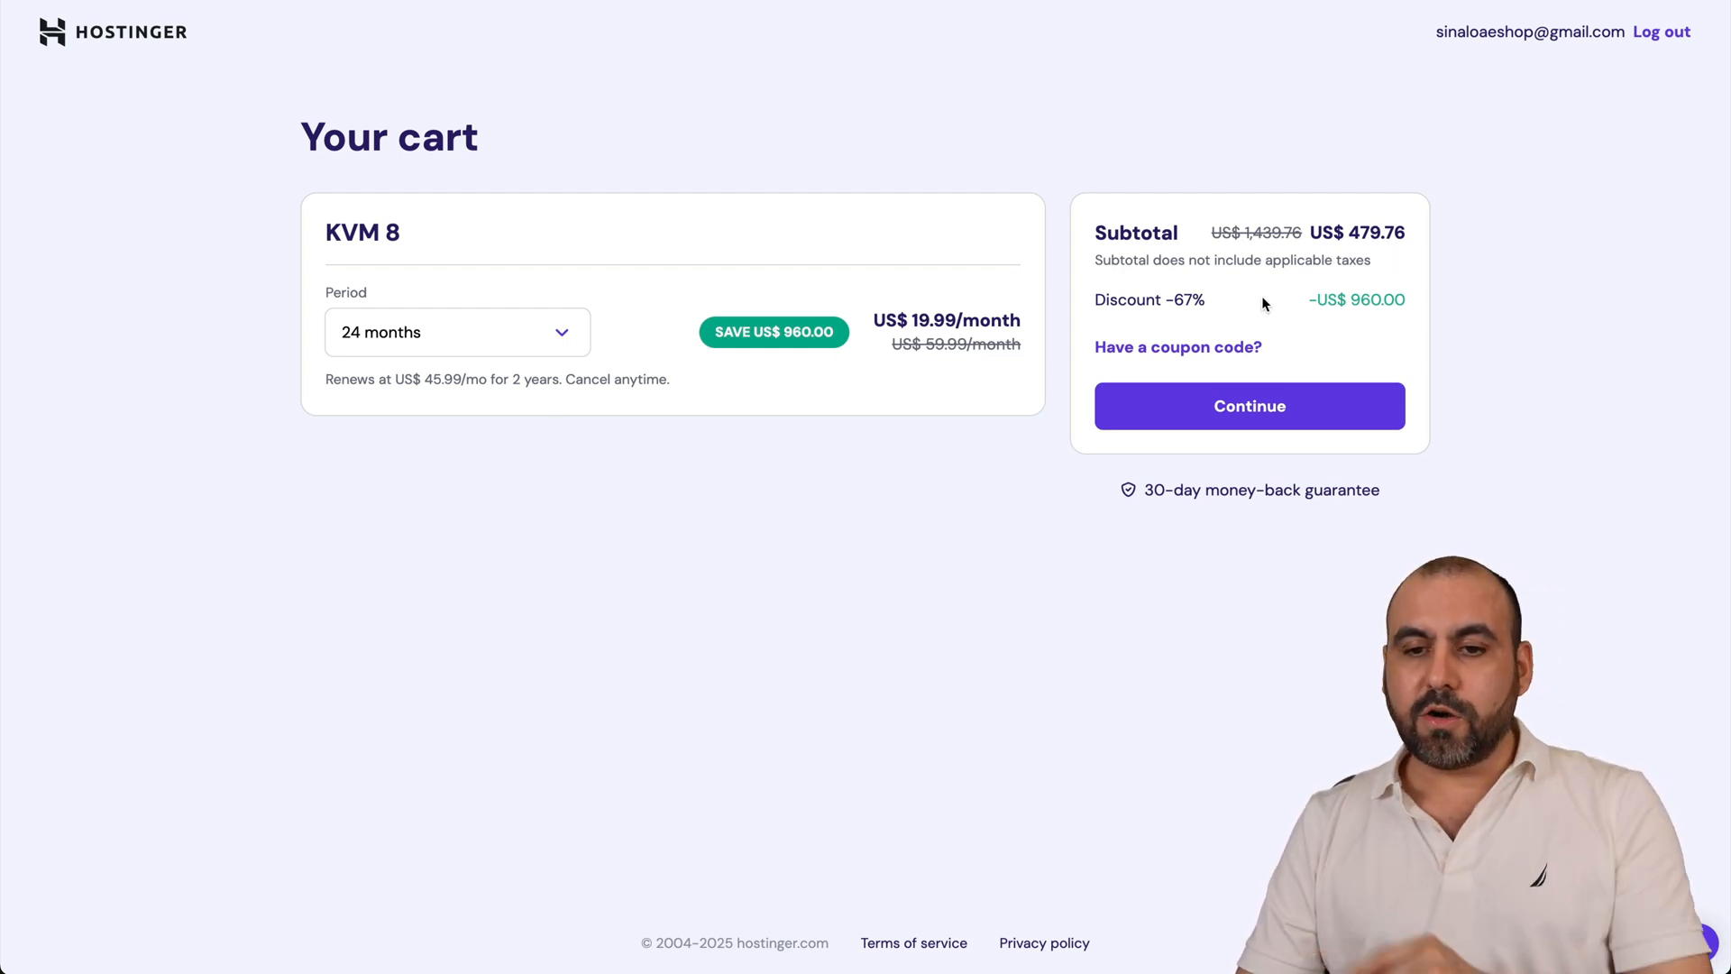
left_click(1177, 347)
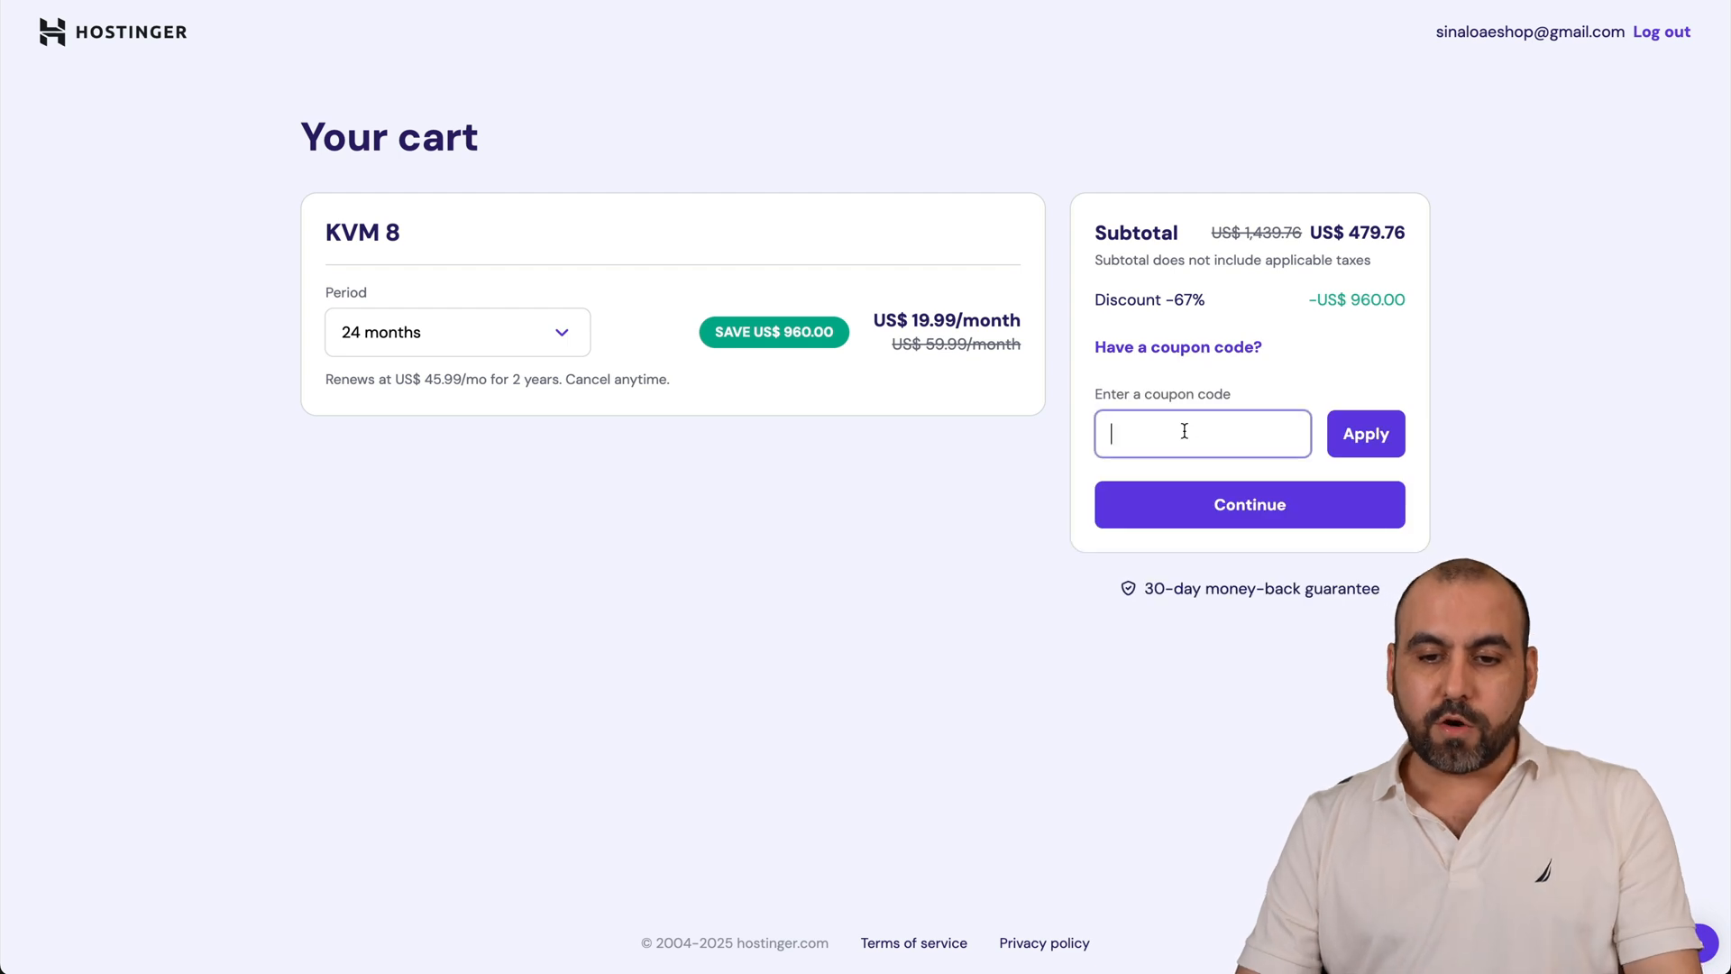
type("SAASMASTER")
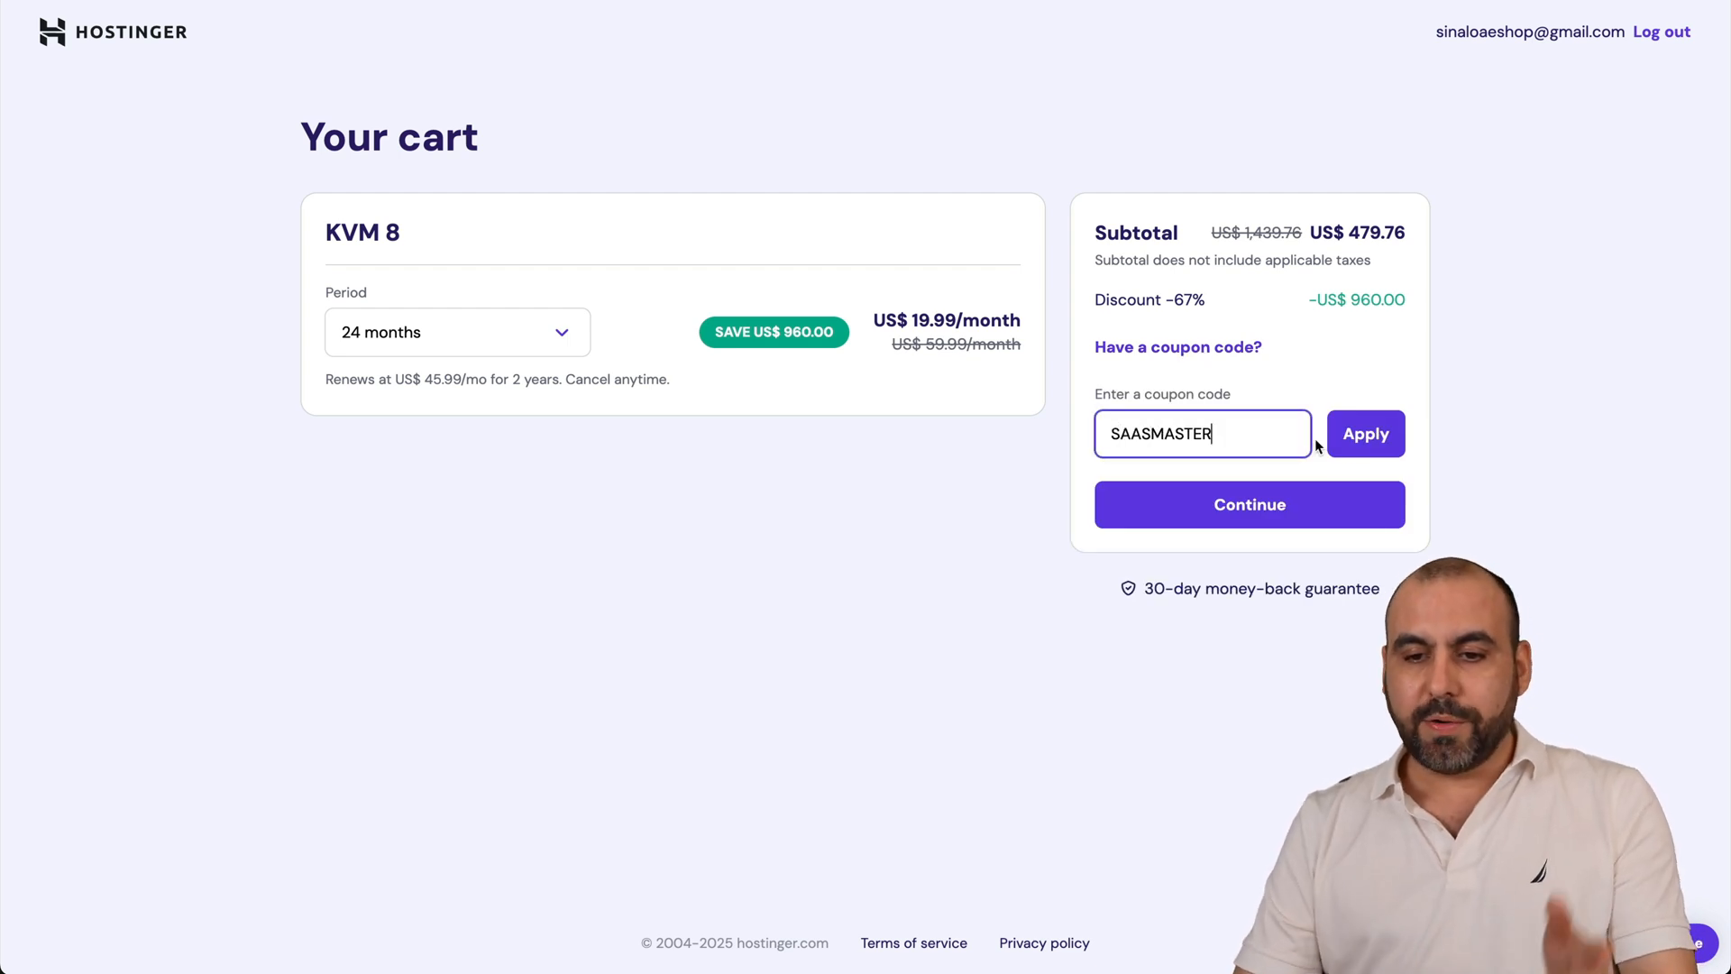
left_click(1364, 433)
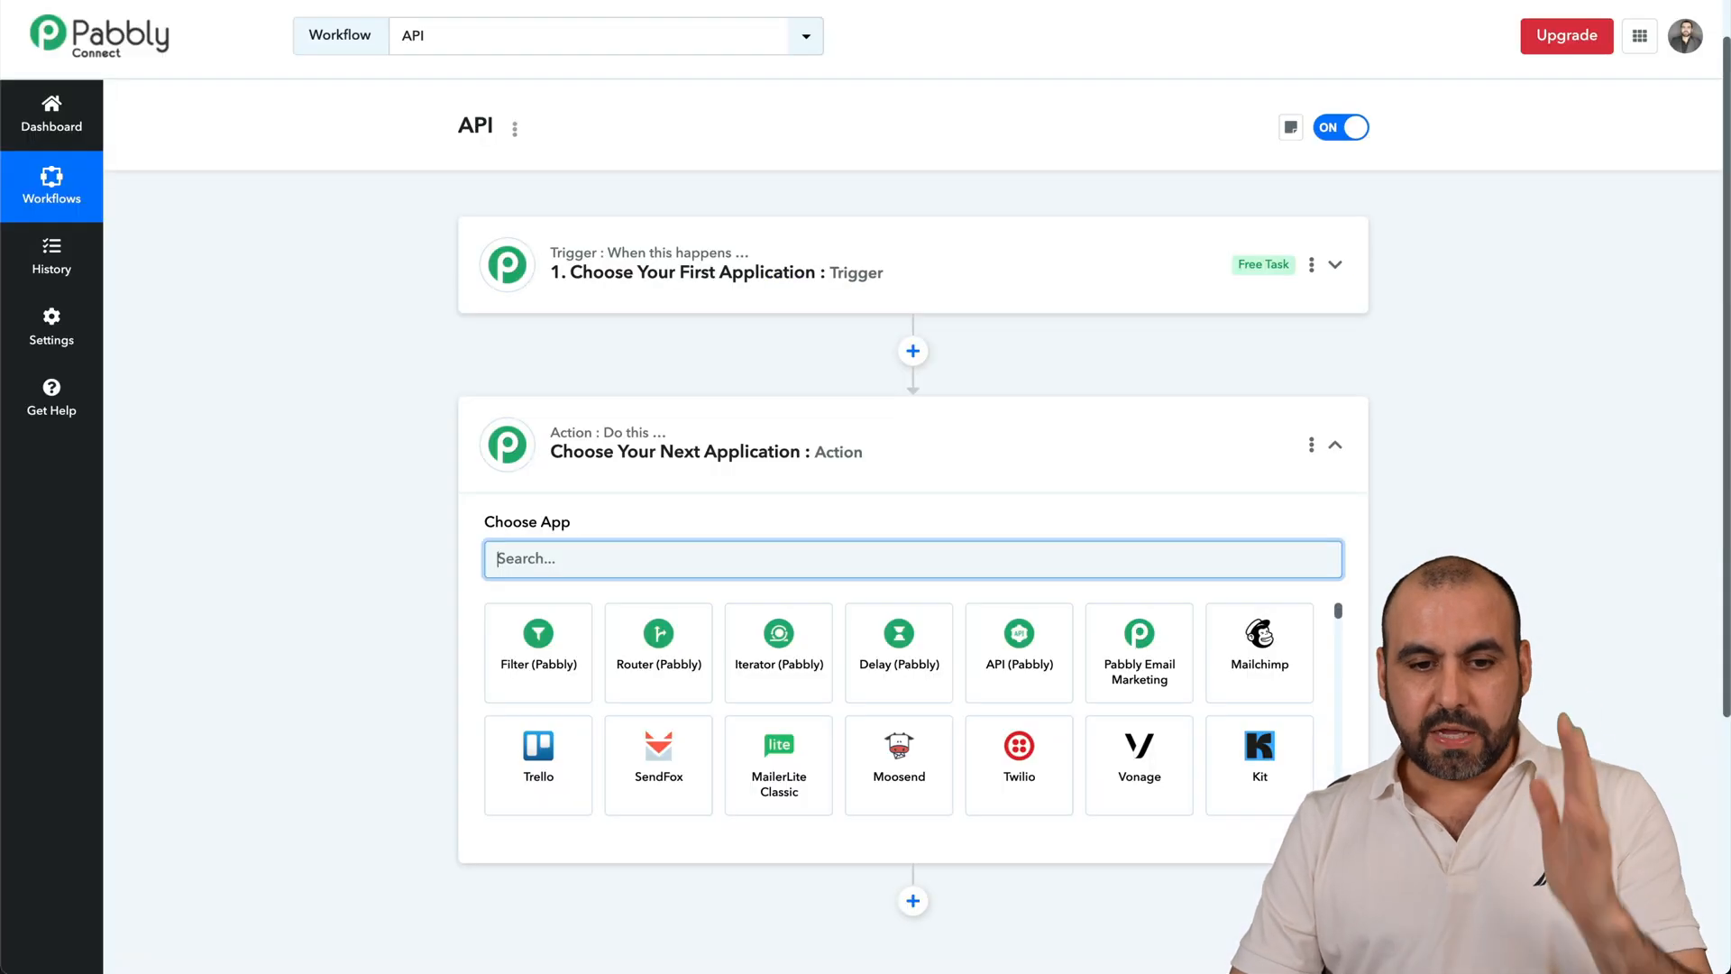
- Set the action app to API (Pabbly) with Execute API Request, and connect it
type("api")
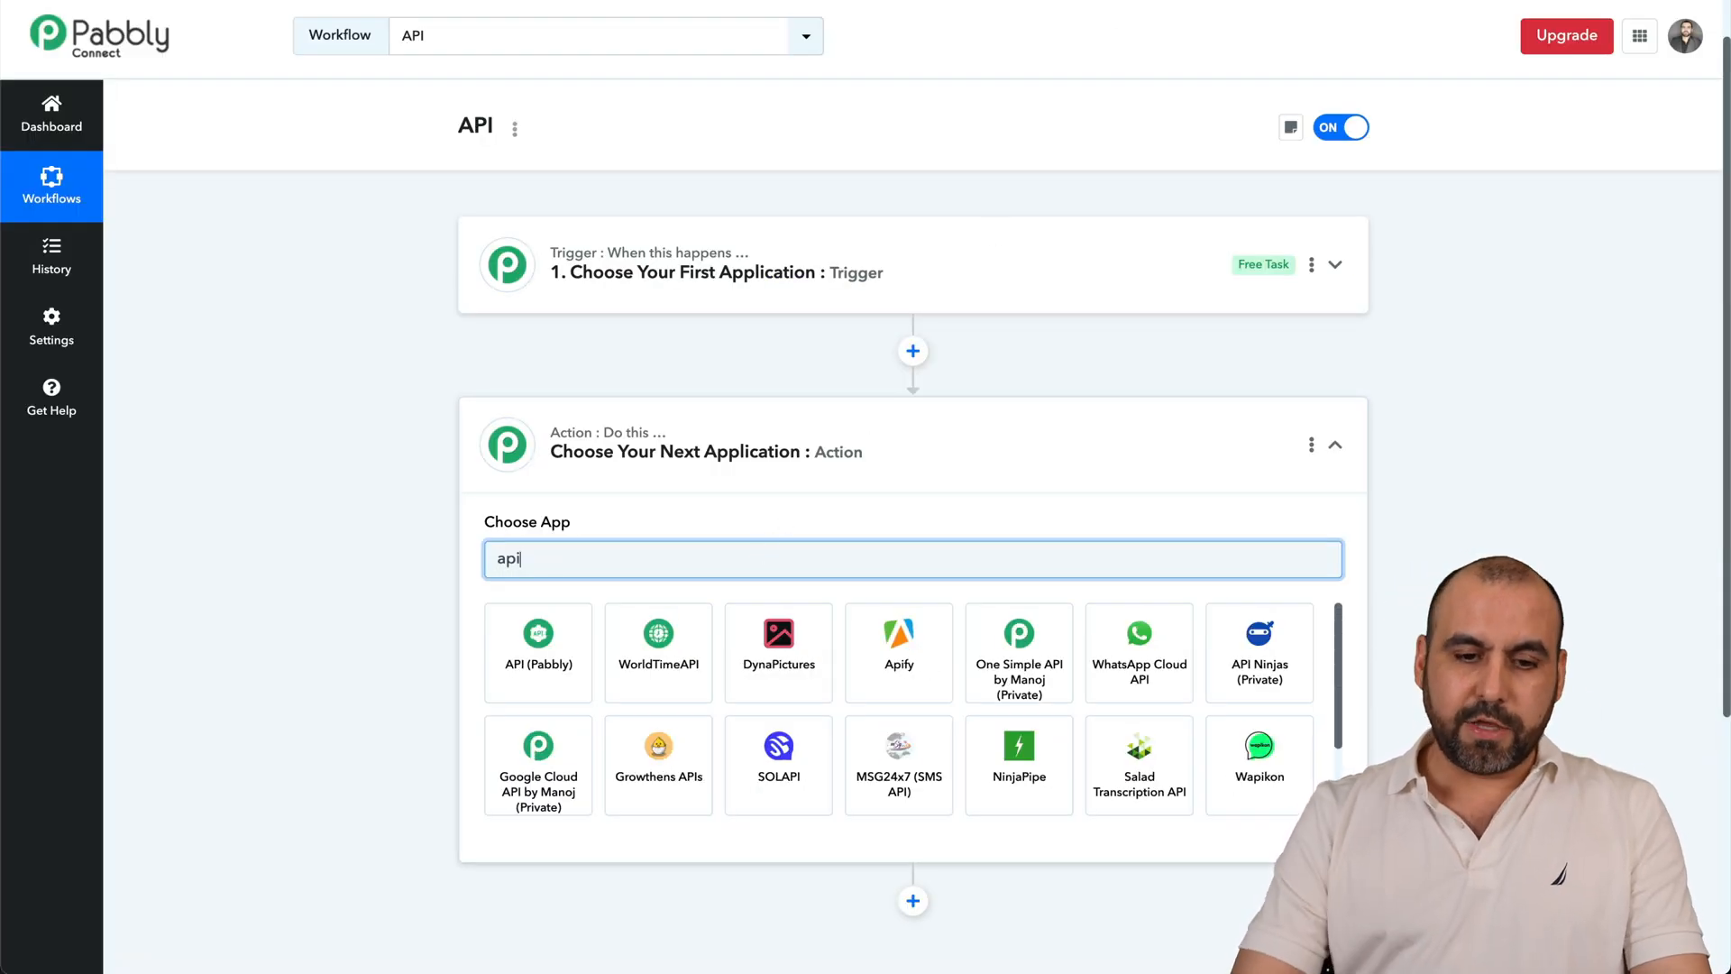
left_click(537, 651)
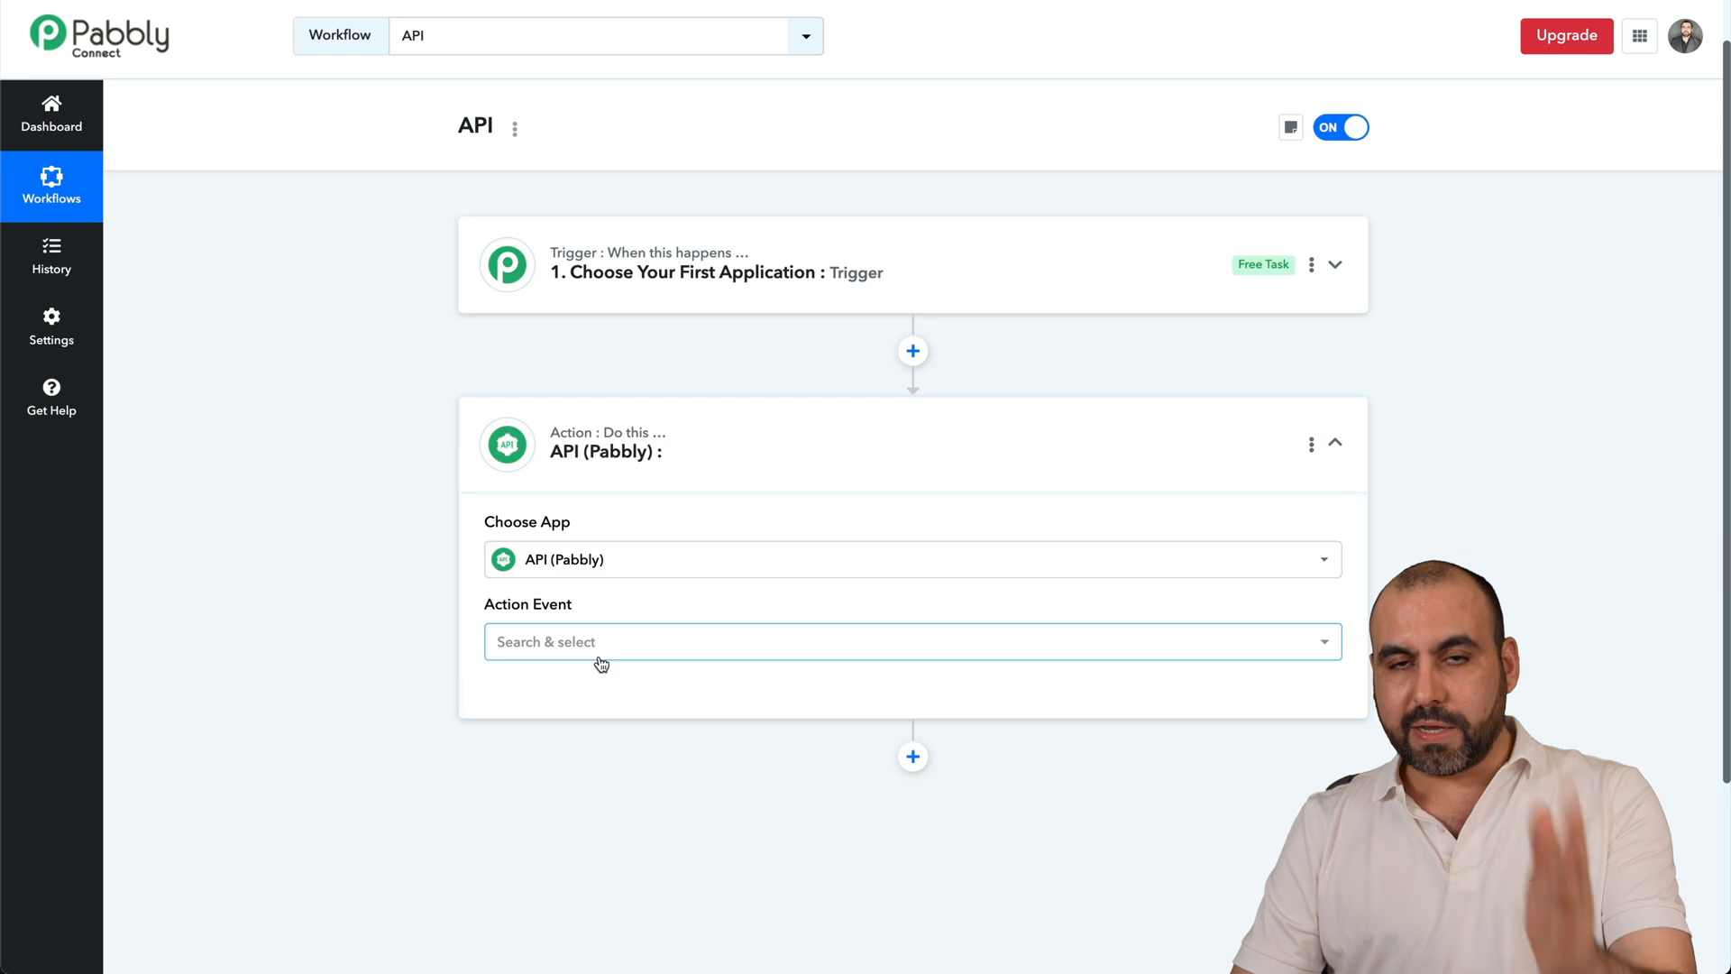
left_click(911, 641)
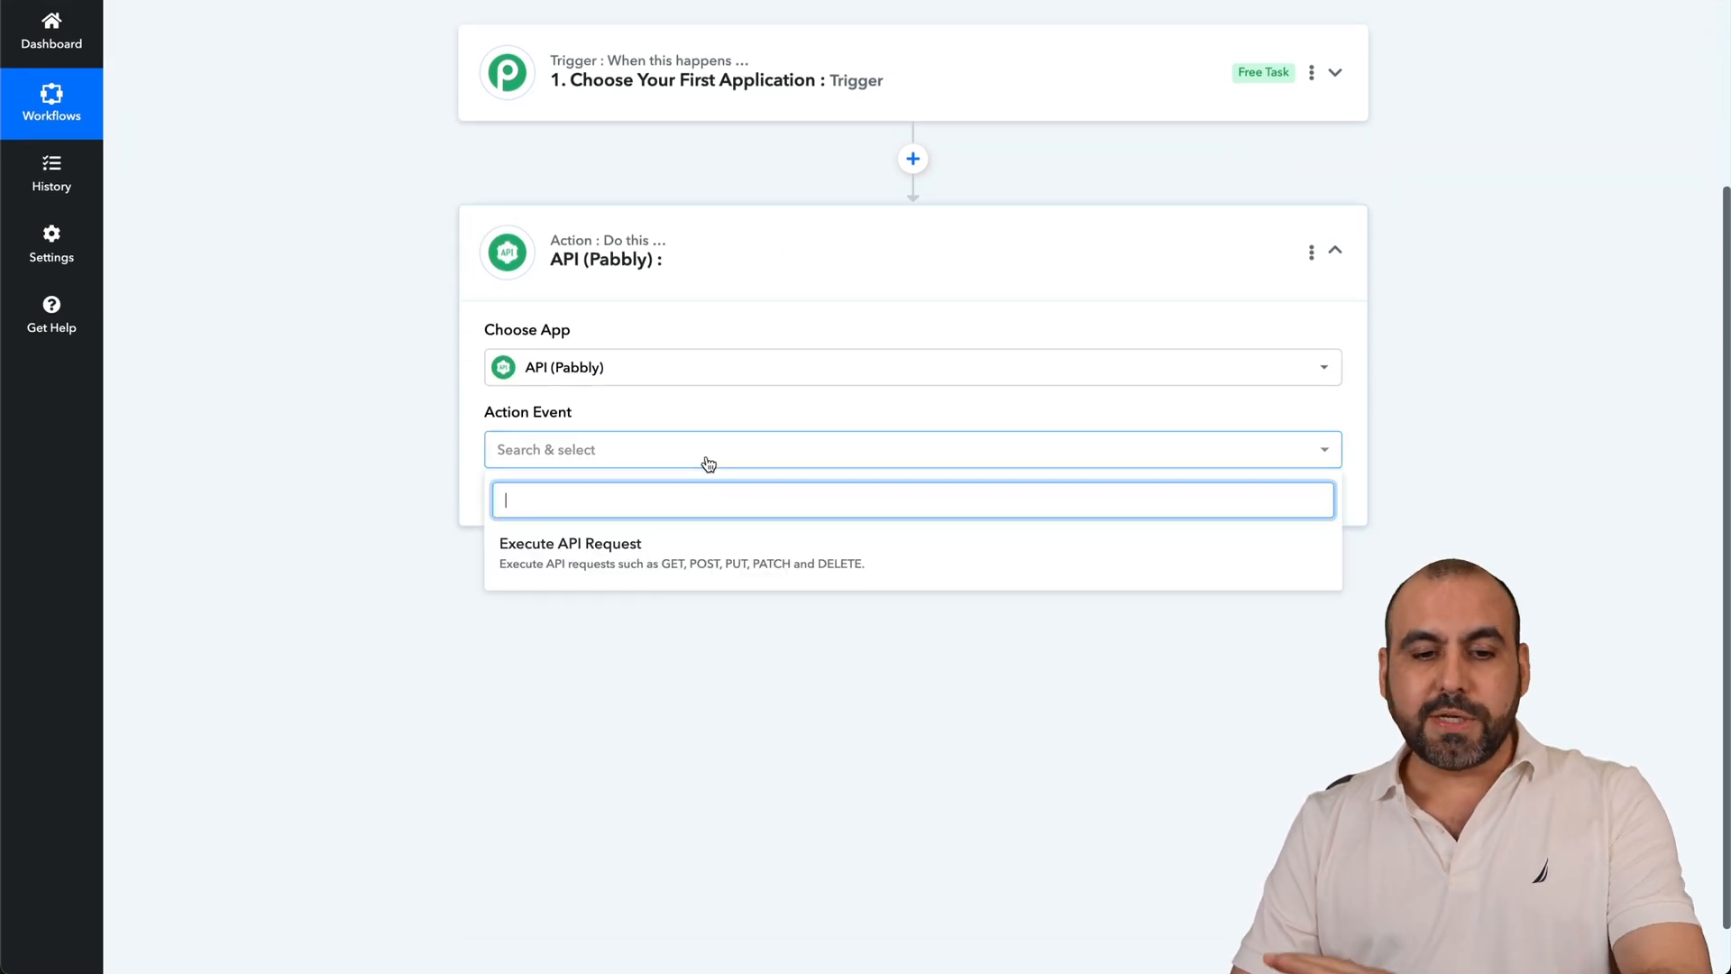
left_click(570, 543)
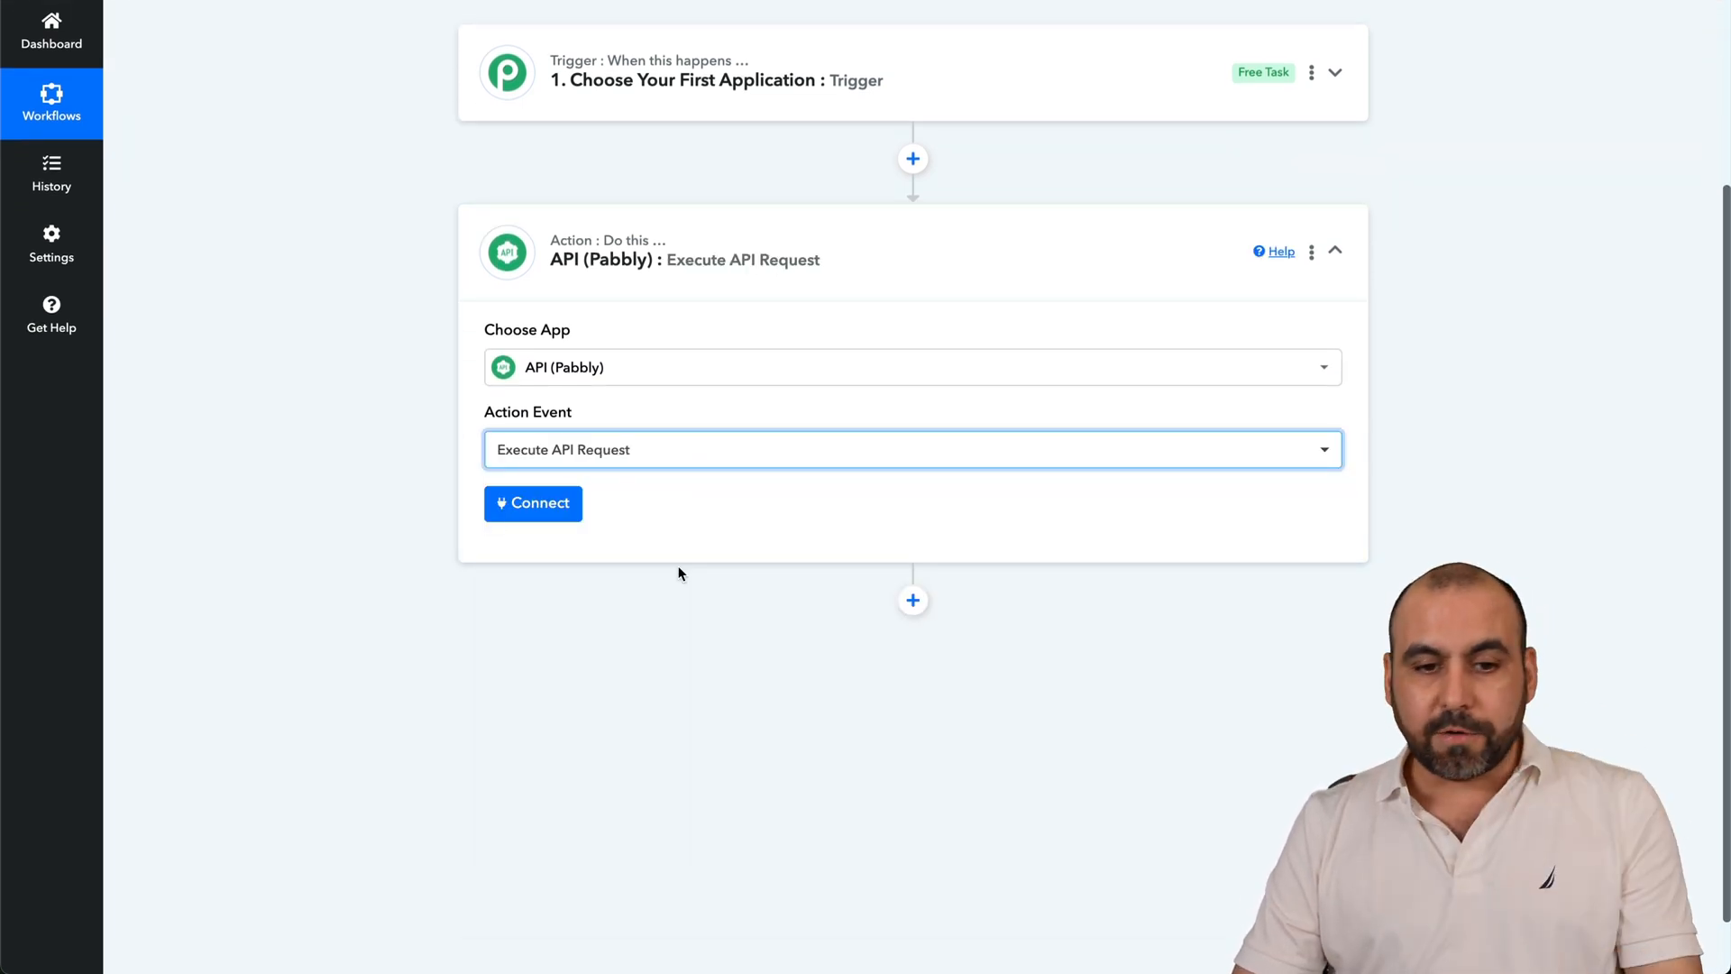
left_click(532, 502)
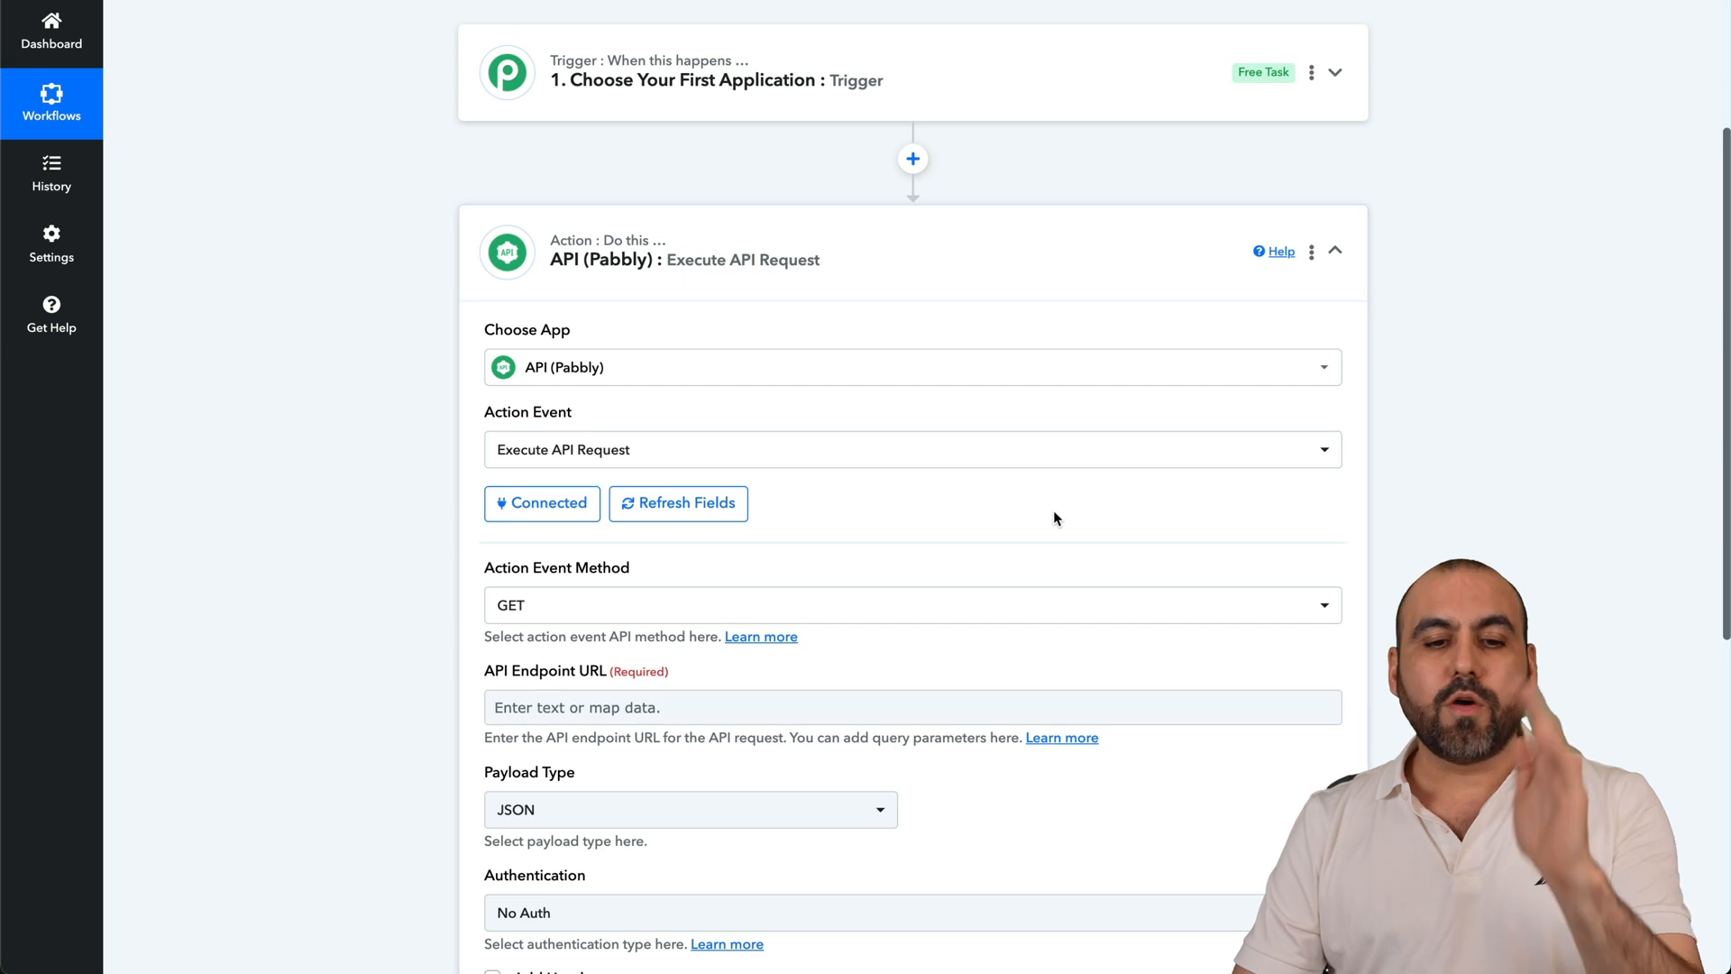
scroll("down", 3)
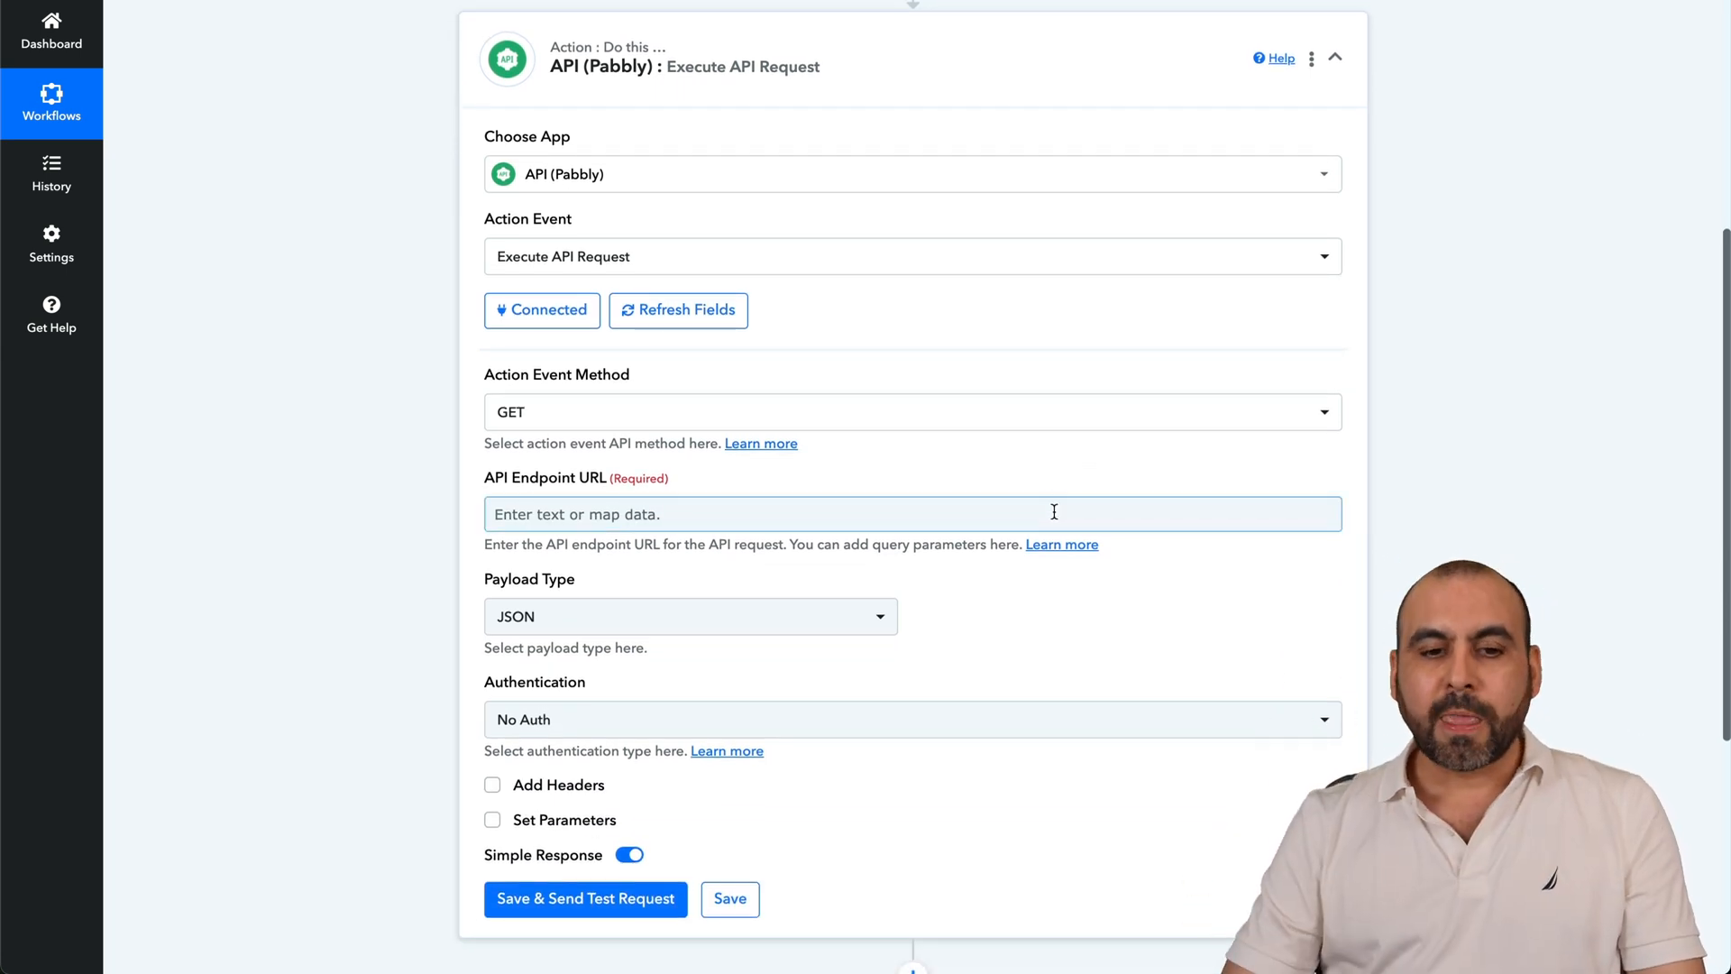
left_click(911, 412)
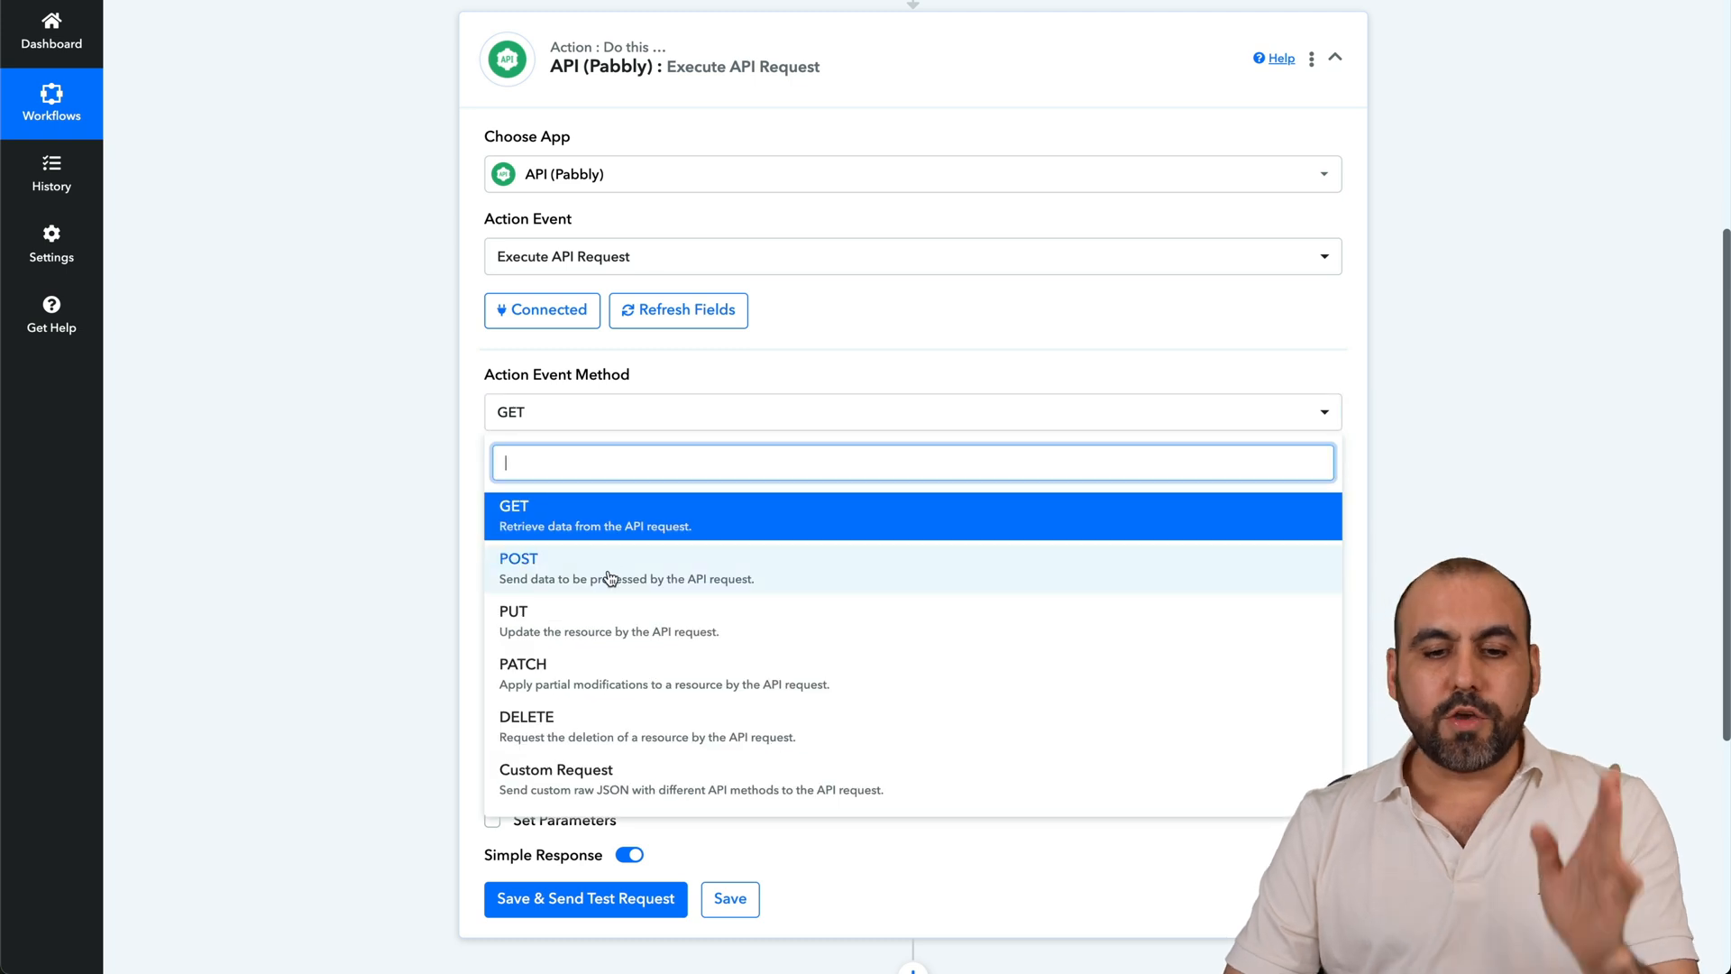
left_click(517, 557)
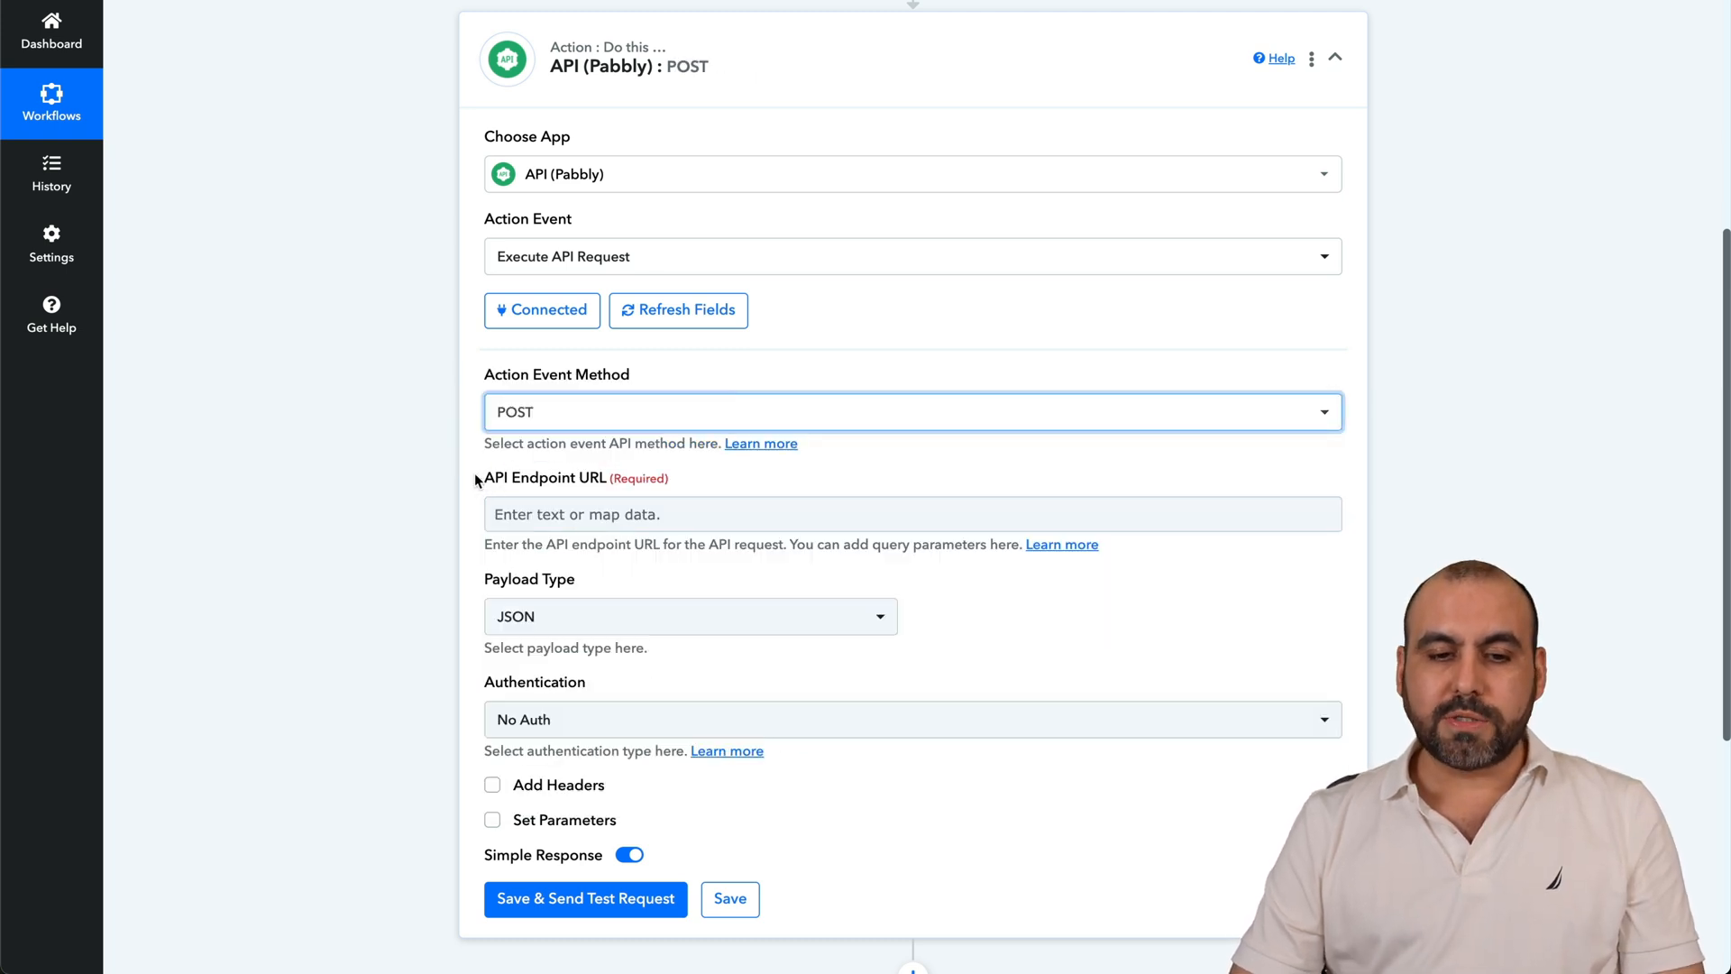
left_click(911, 513)
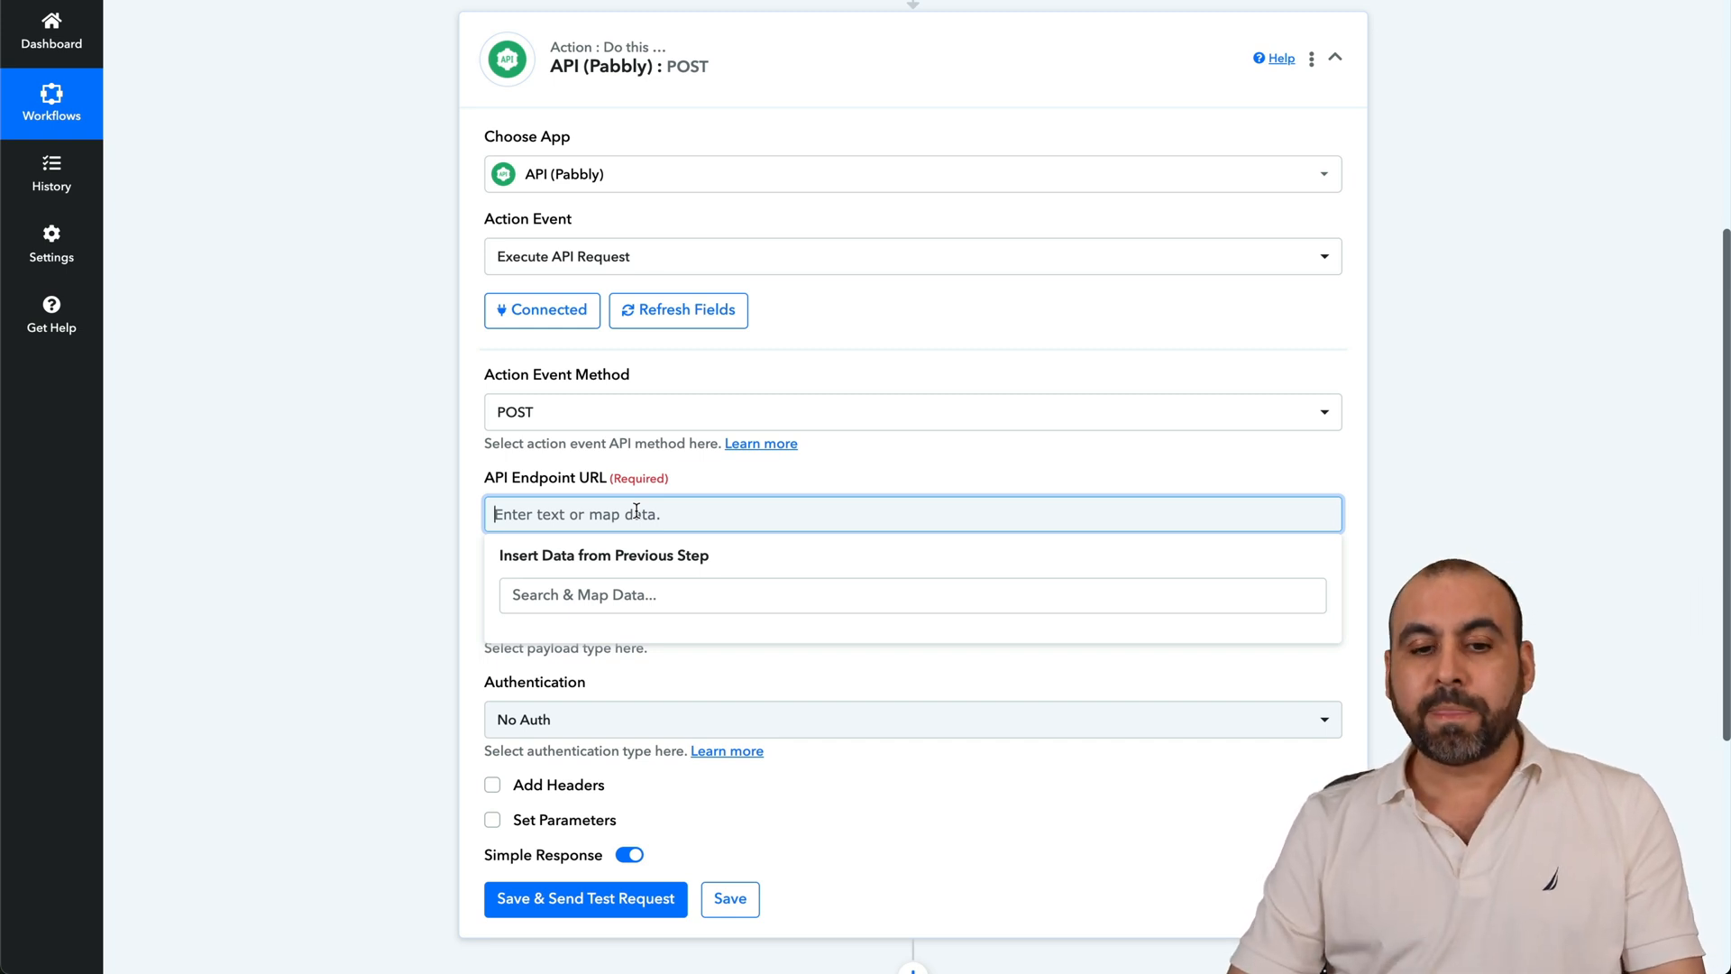
type("http://69.62.68.176/api/generate")
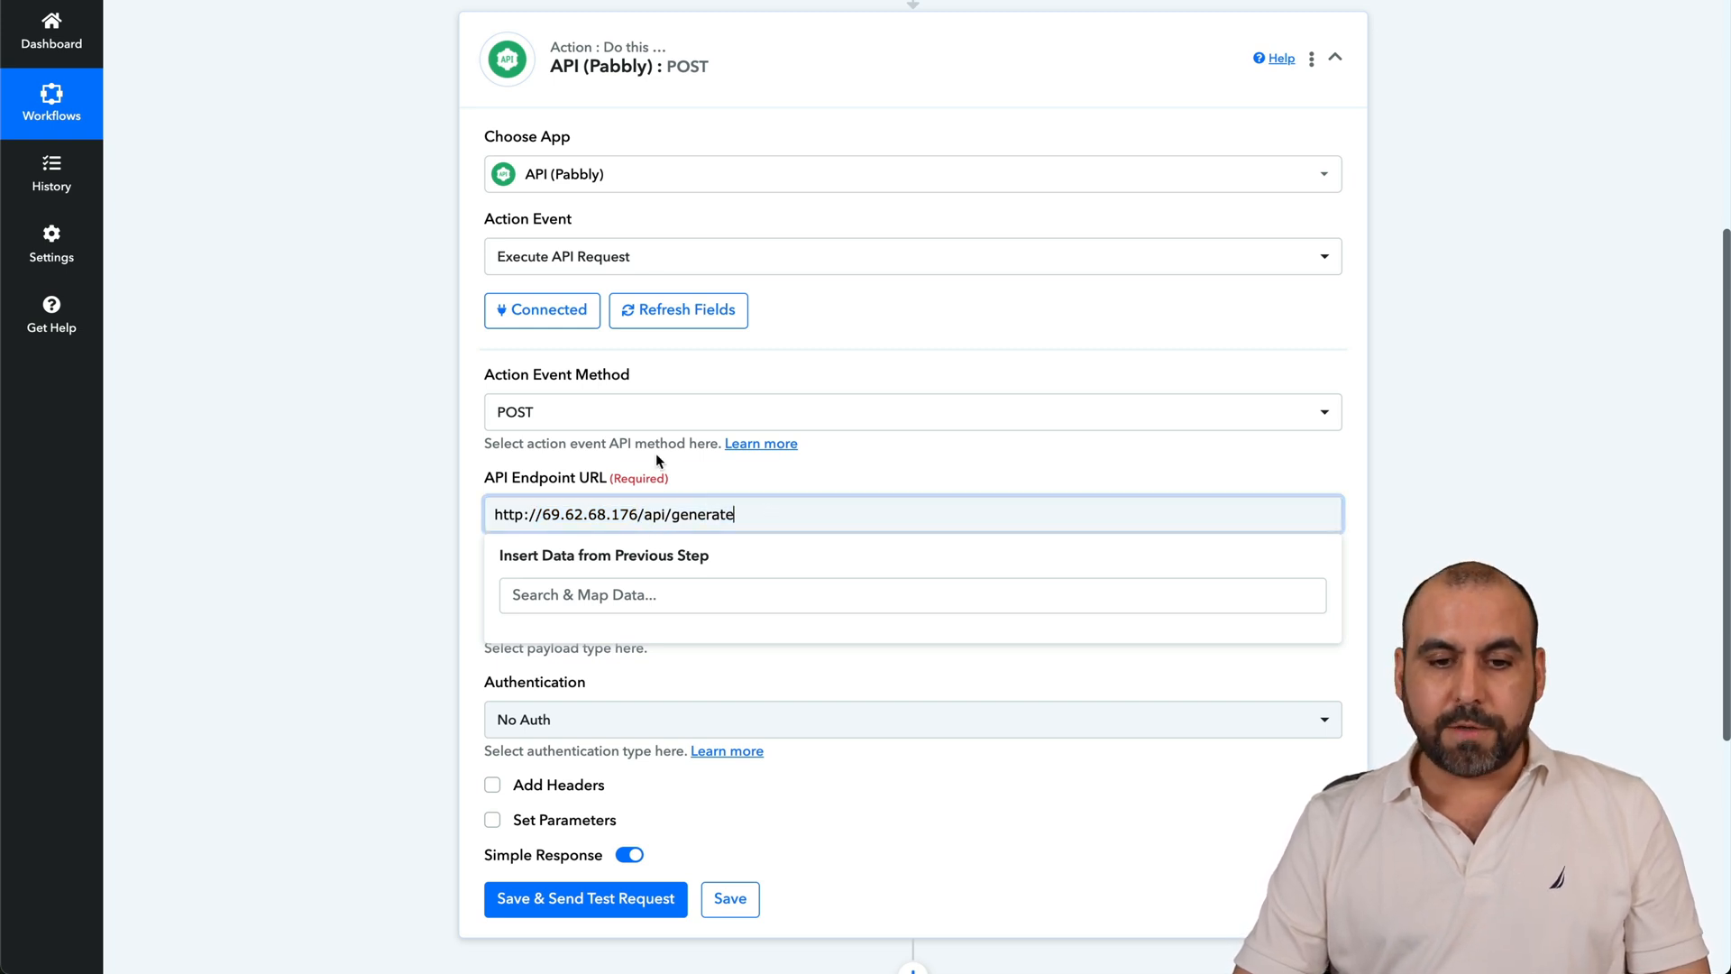
scroll("down", 3)
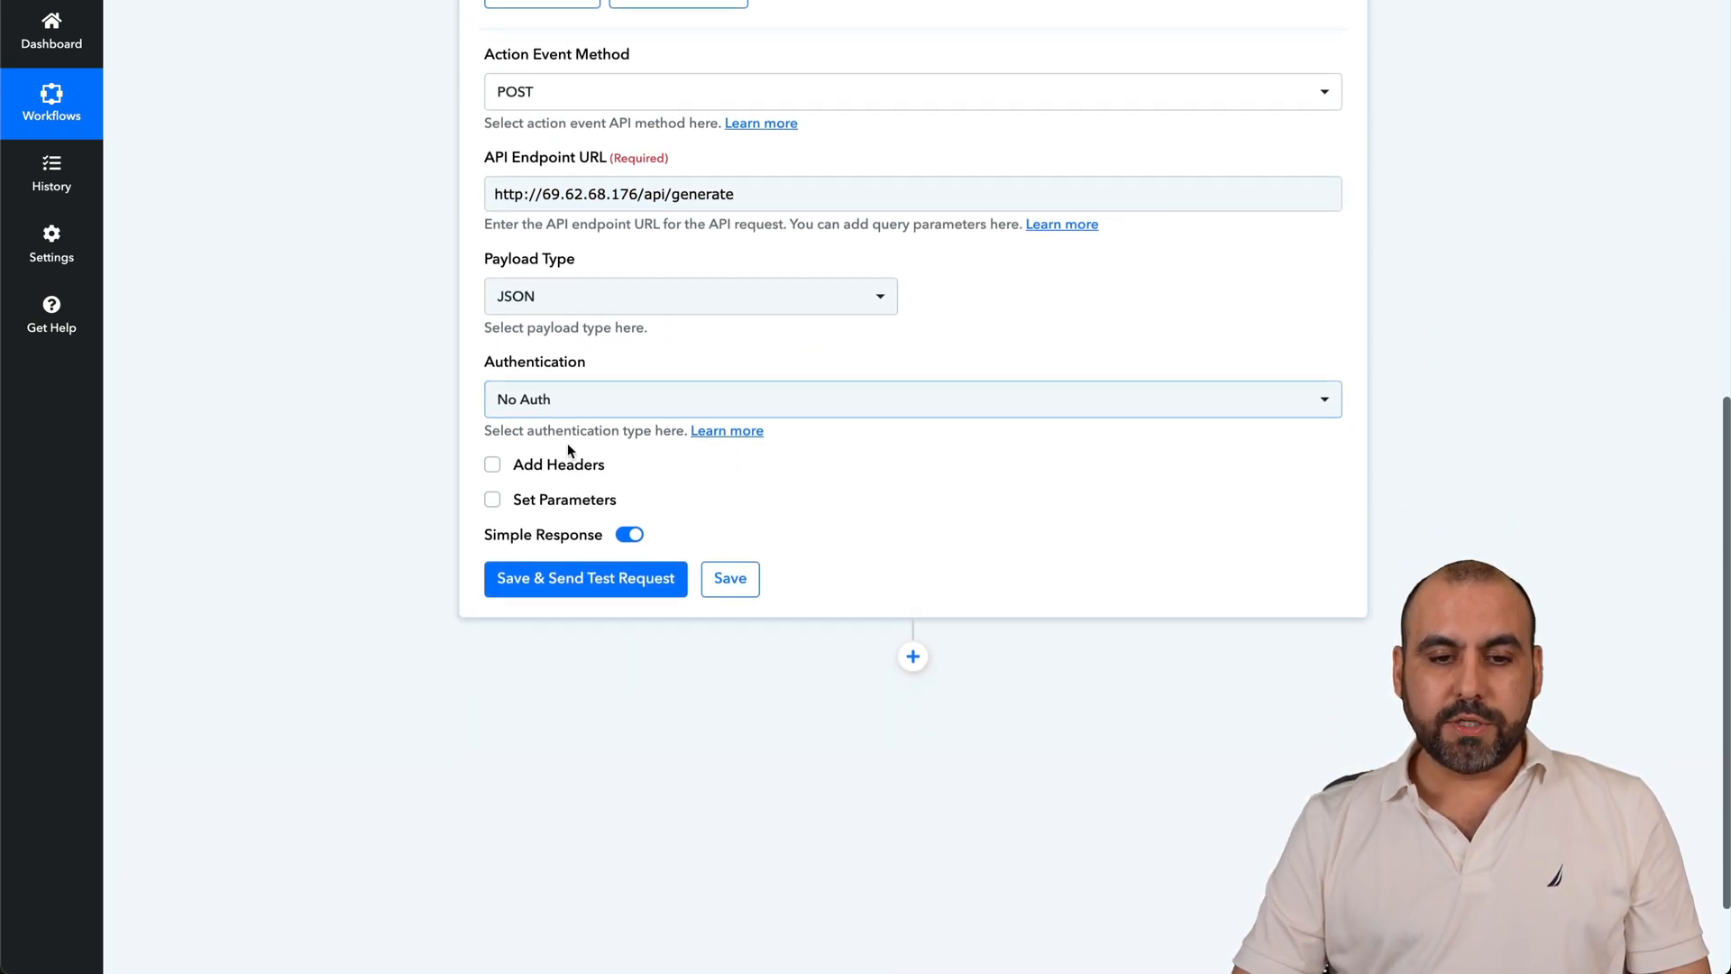
left_click(492, 499)
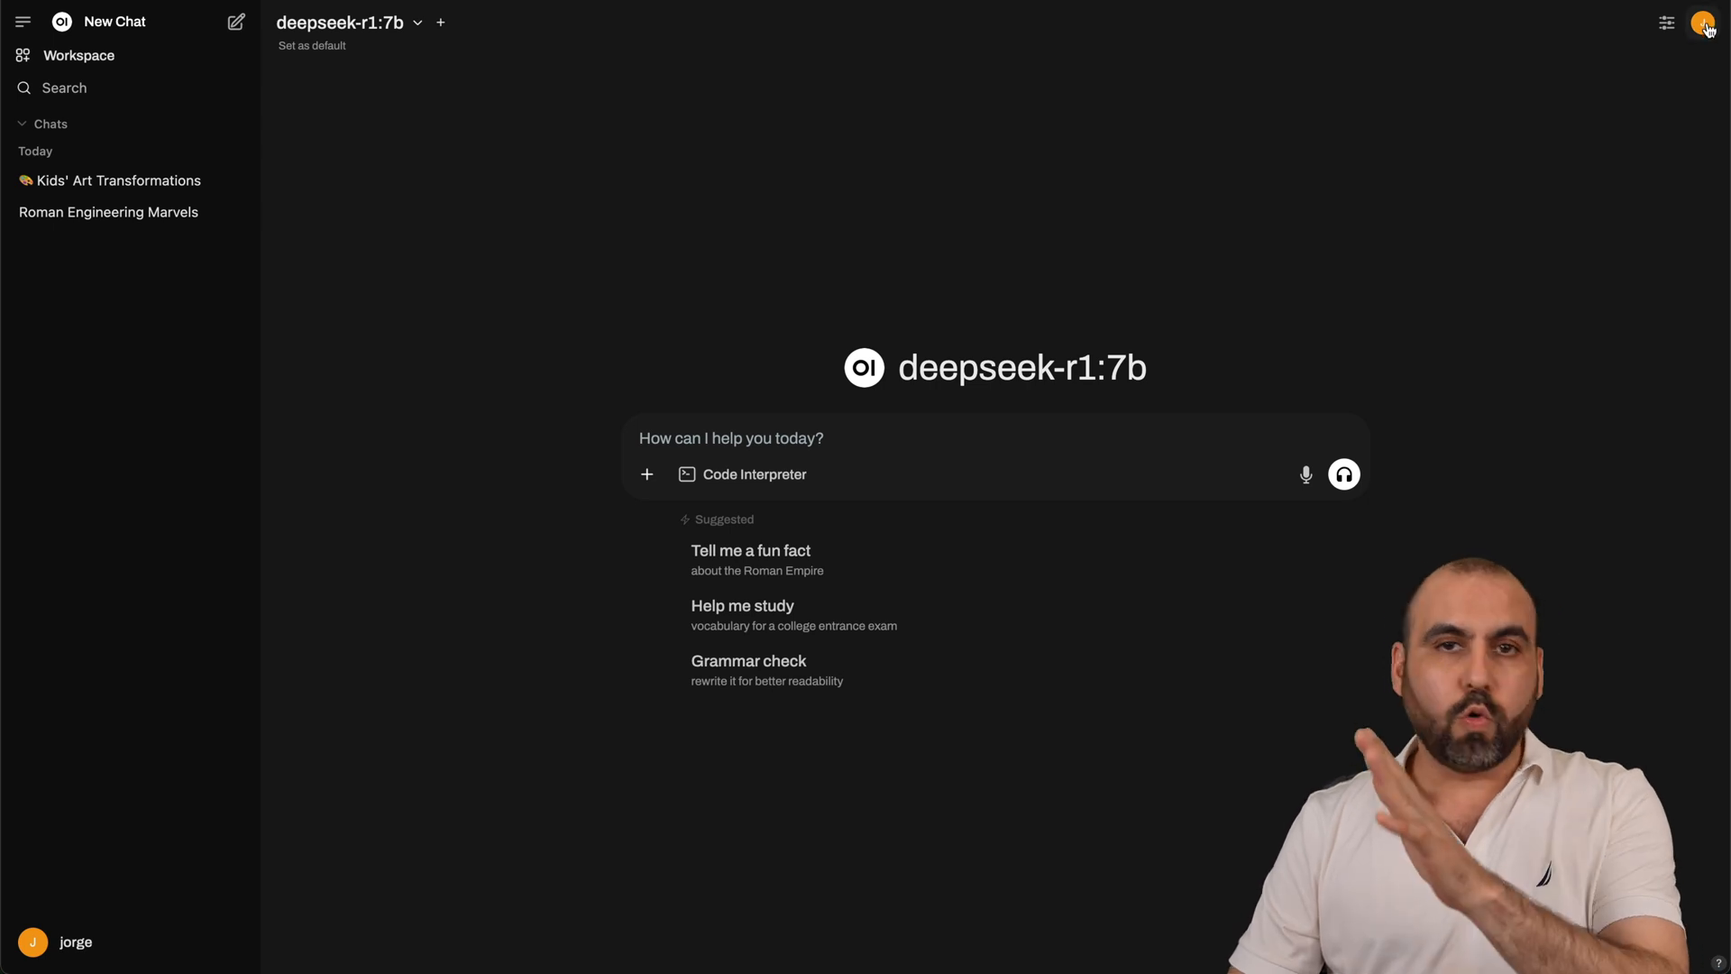
- Review installed models in Open WebUI's Admin Settings and open Manage Models to pull one
left_click(1704, 21)
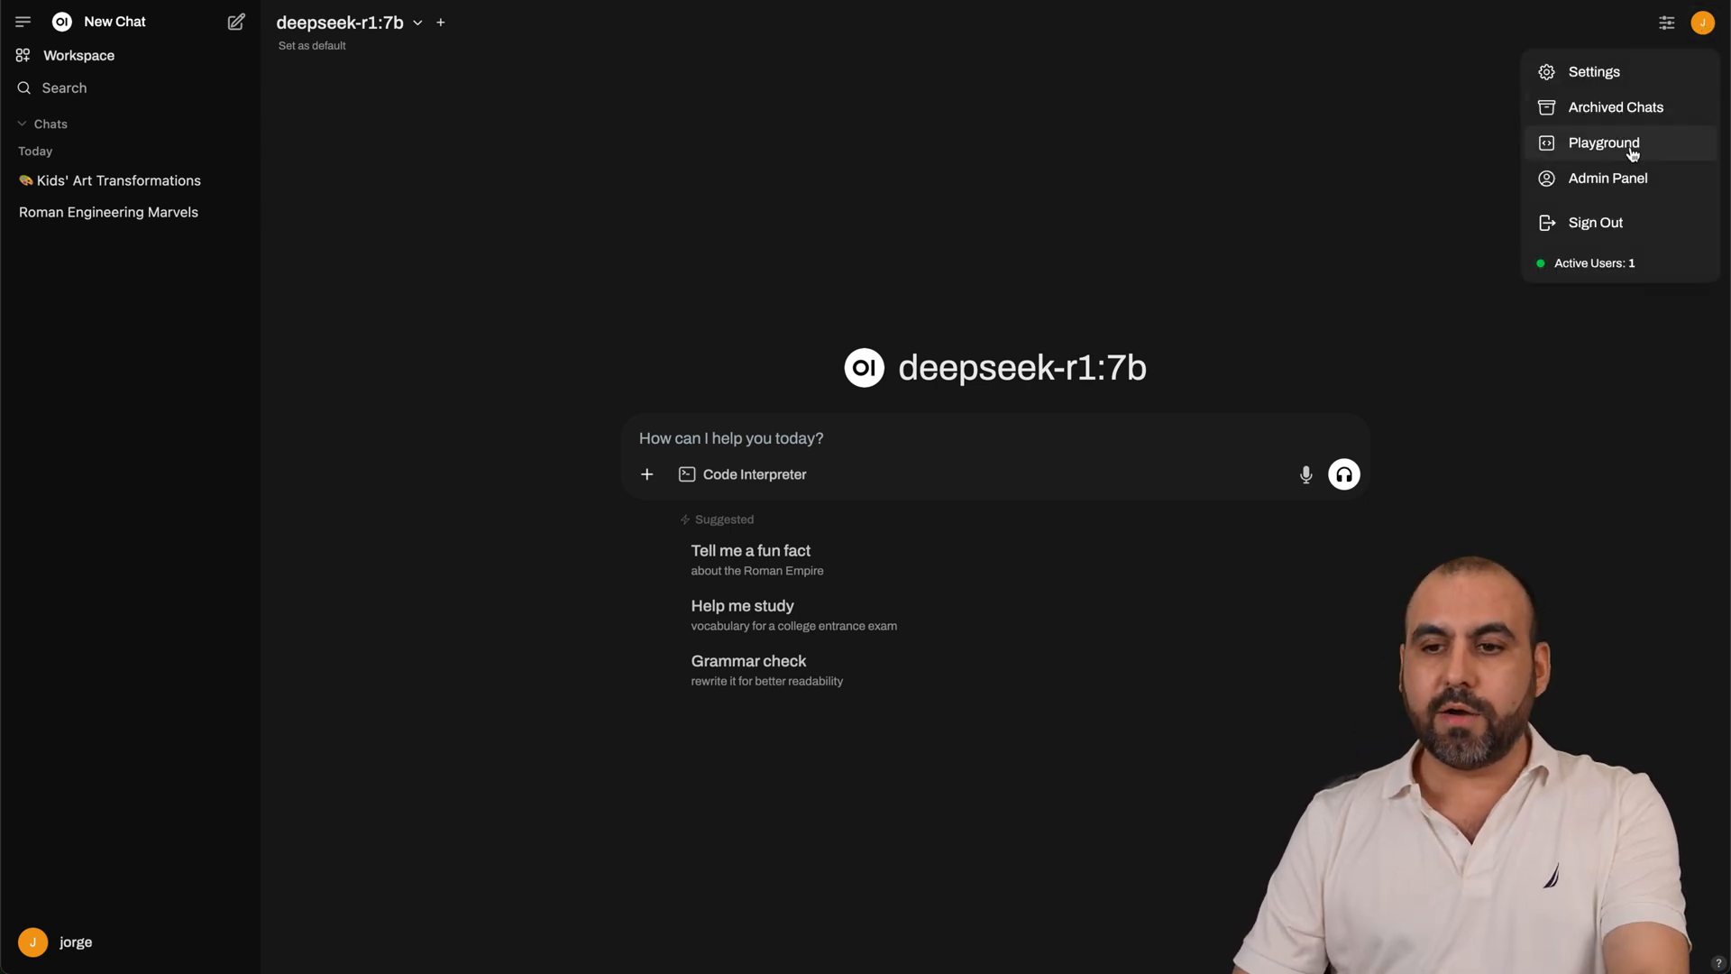
left_click(1608, 177)
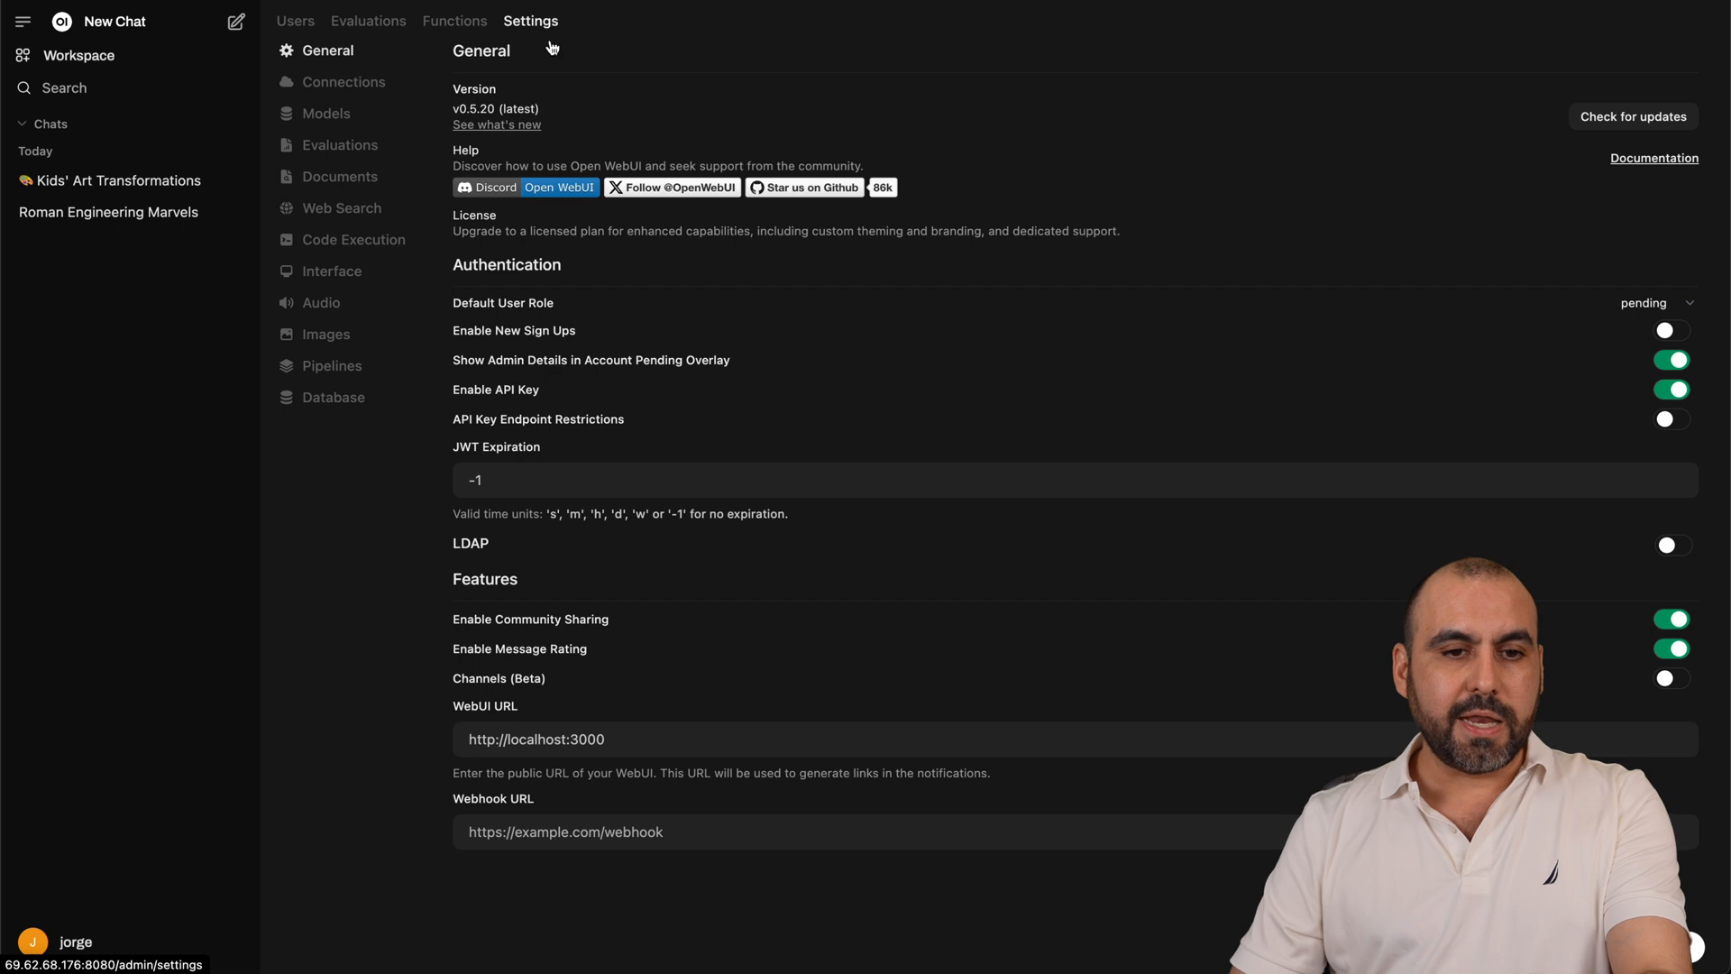
left_click(324, 113)
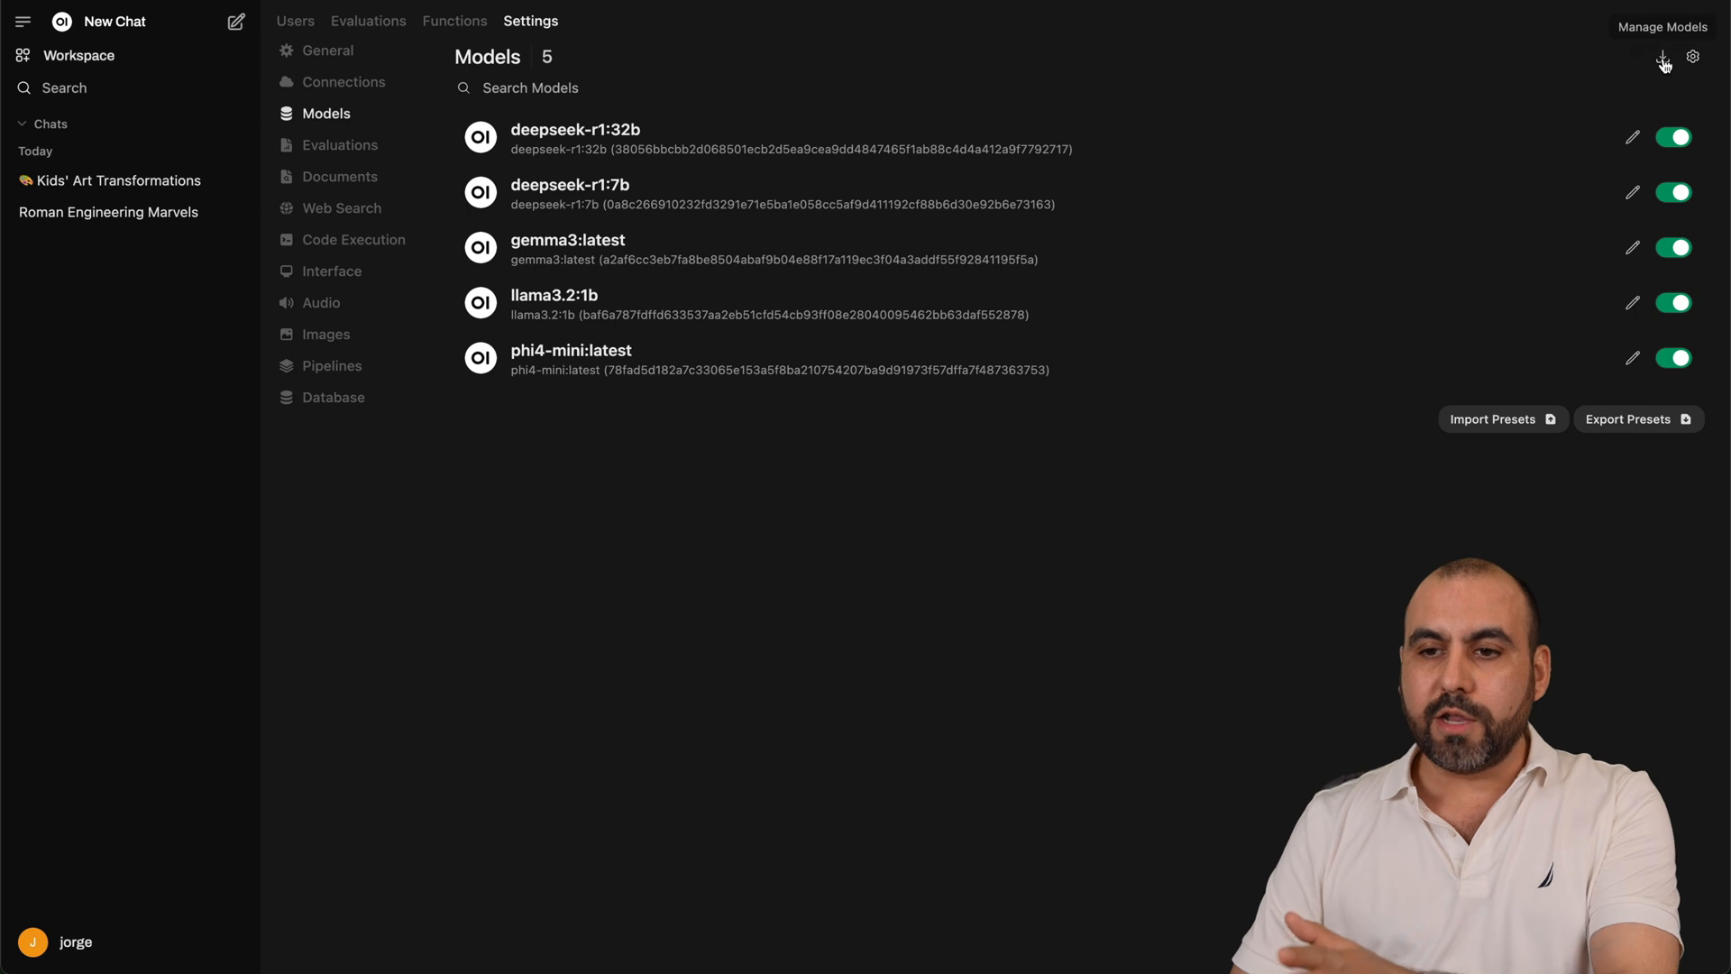
left_click(1663, 58)
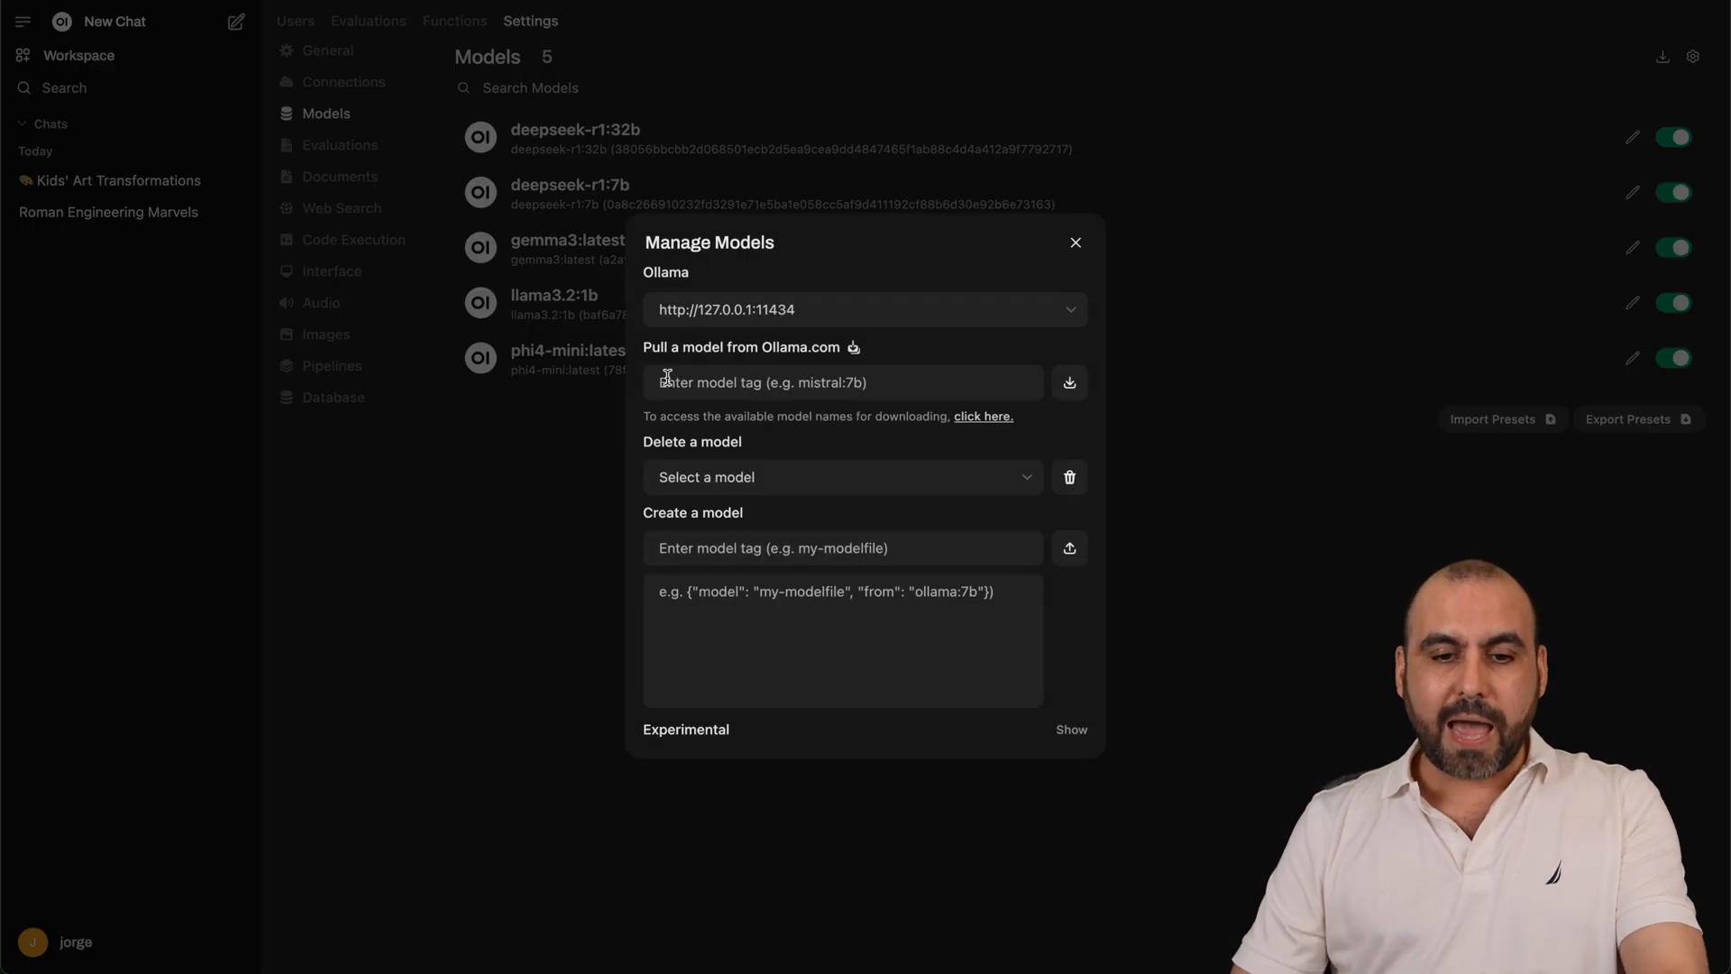
left_click(1074, 242)
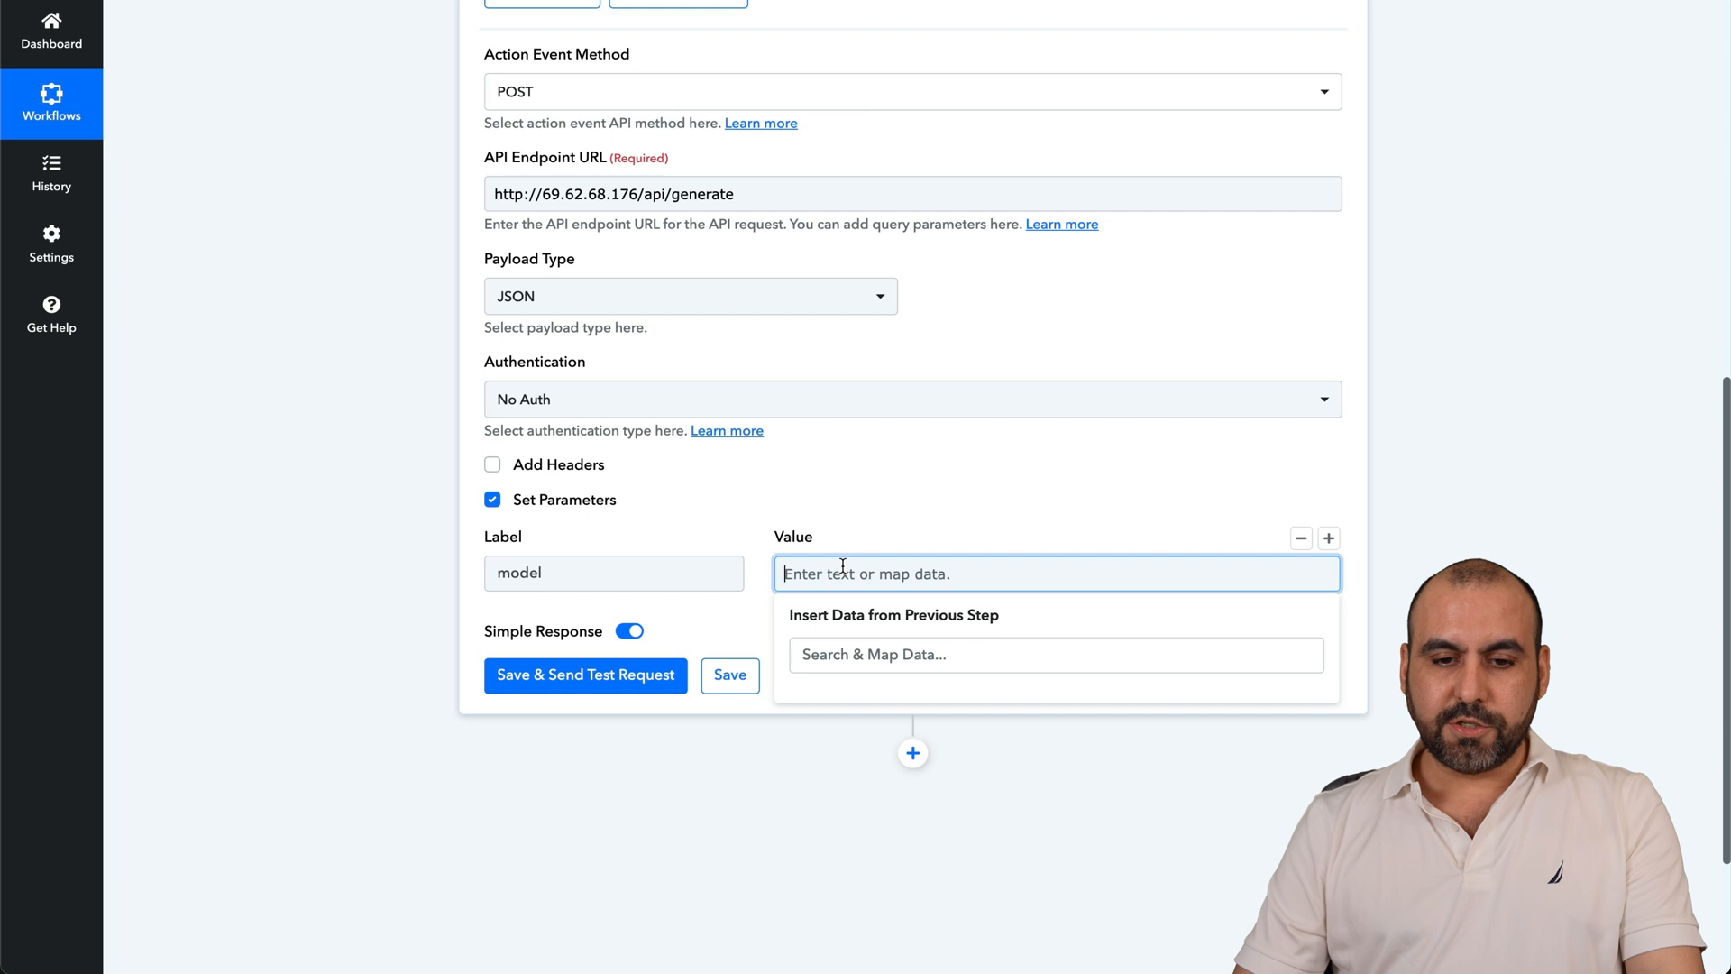
- Set model to phi4-mini:latest and add a prompt for a 100-word Pabbly Connect API post
type("phi4-mini:latest")
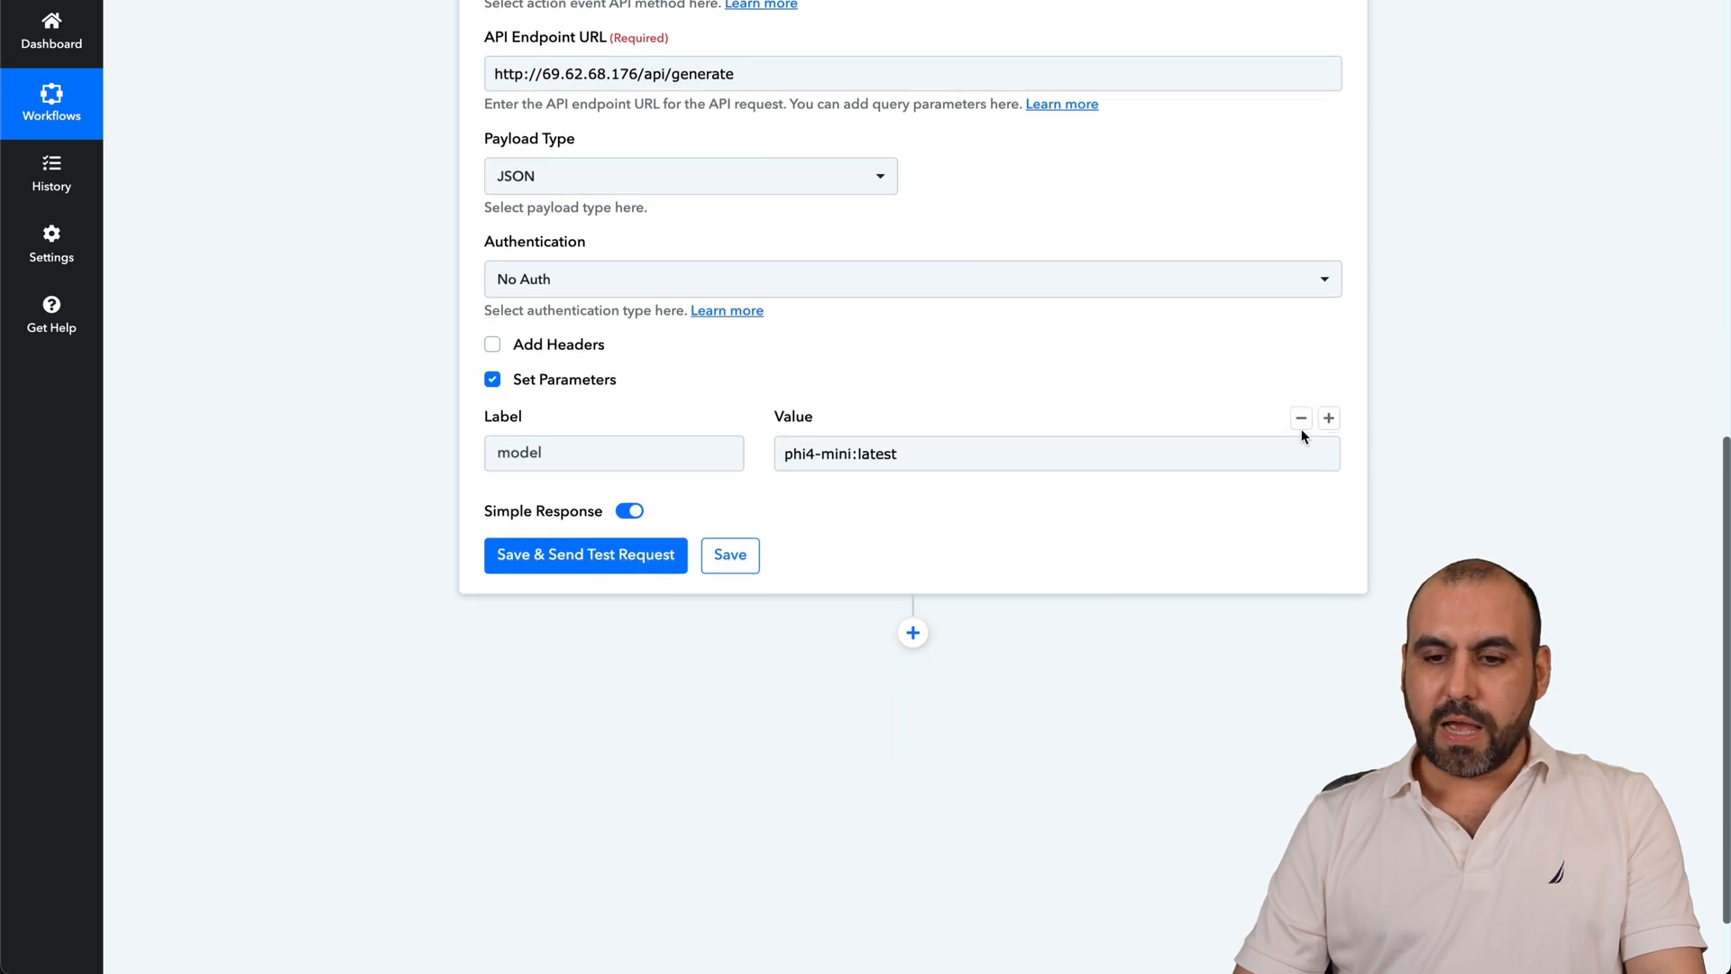
left_click(1329, 418)
type("prompt")
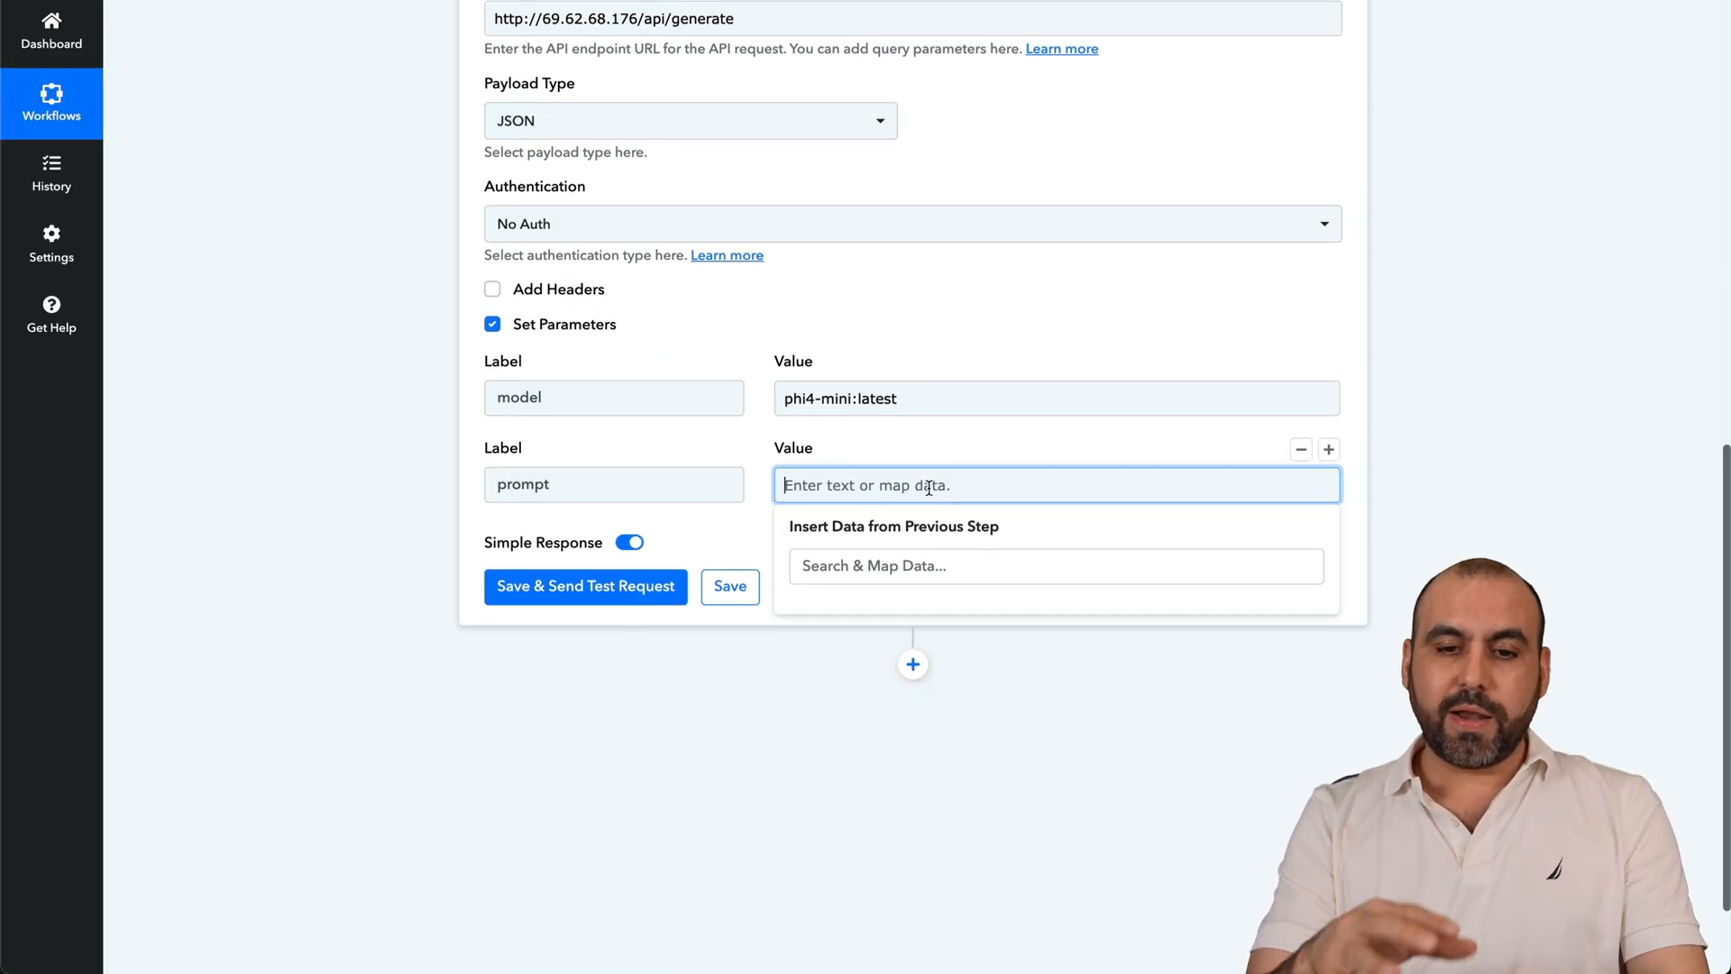
type("create a 100 word post about Pabbly Connect API feature")
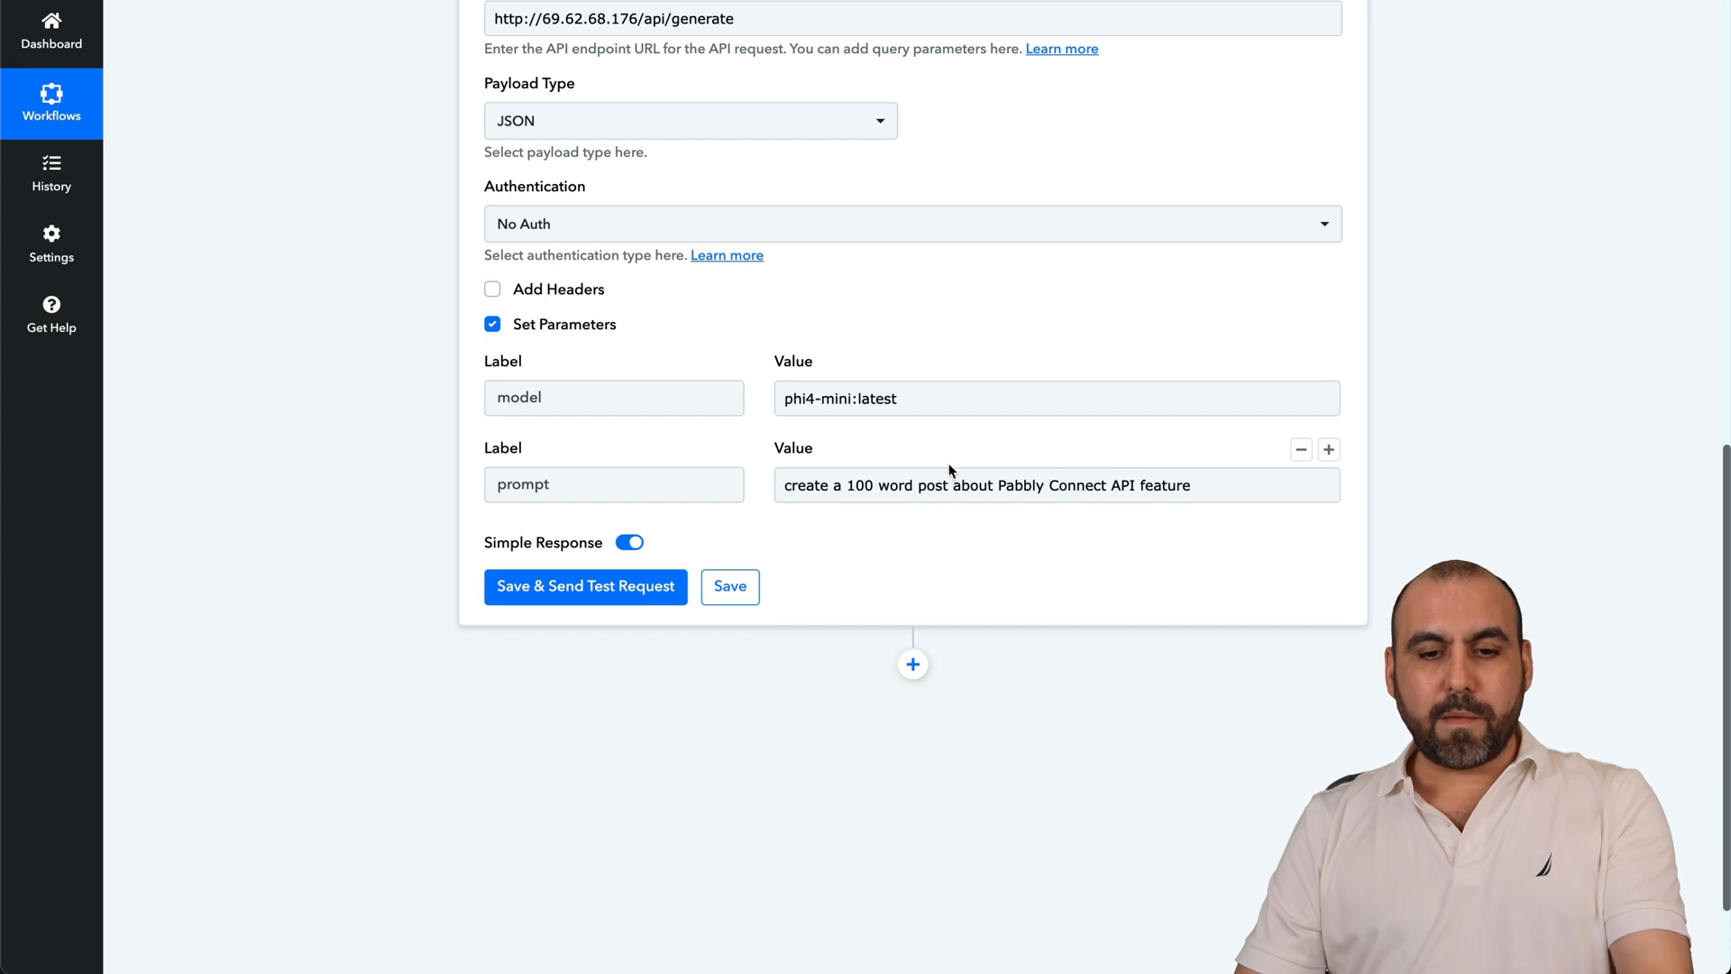
left_click(1057, 486)
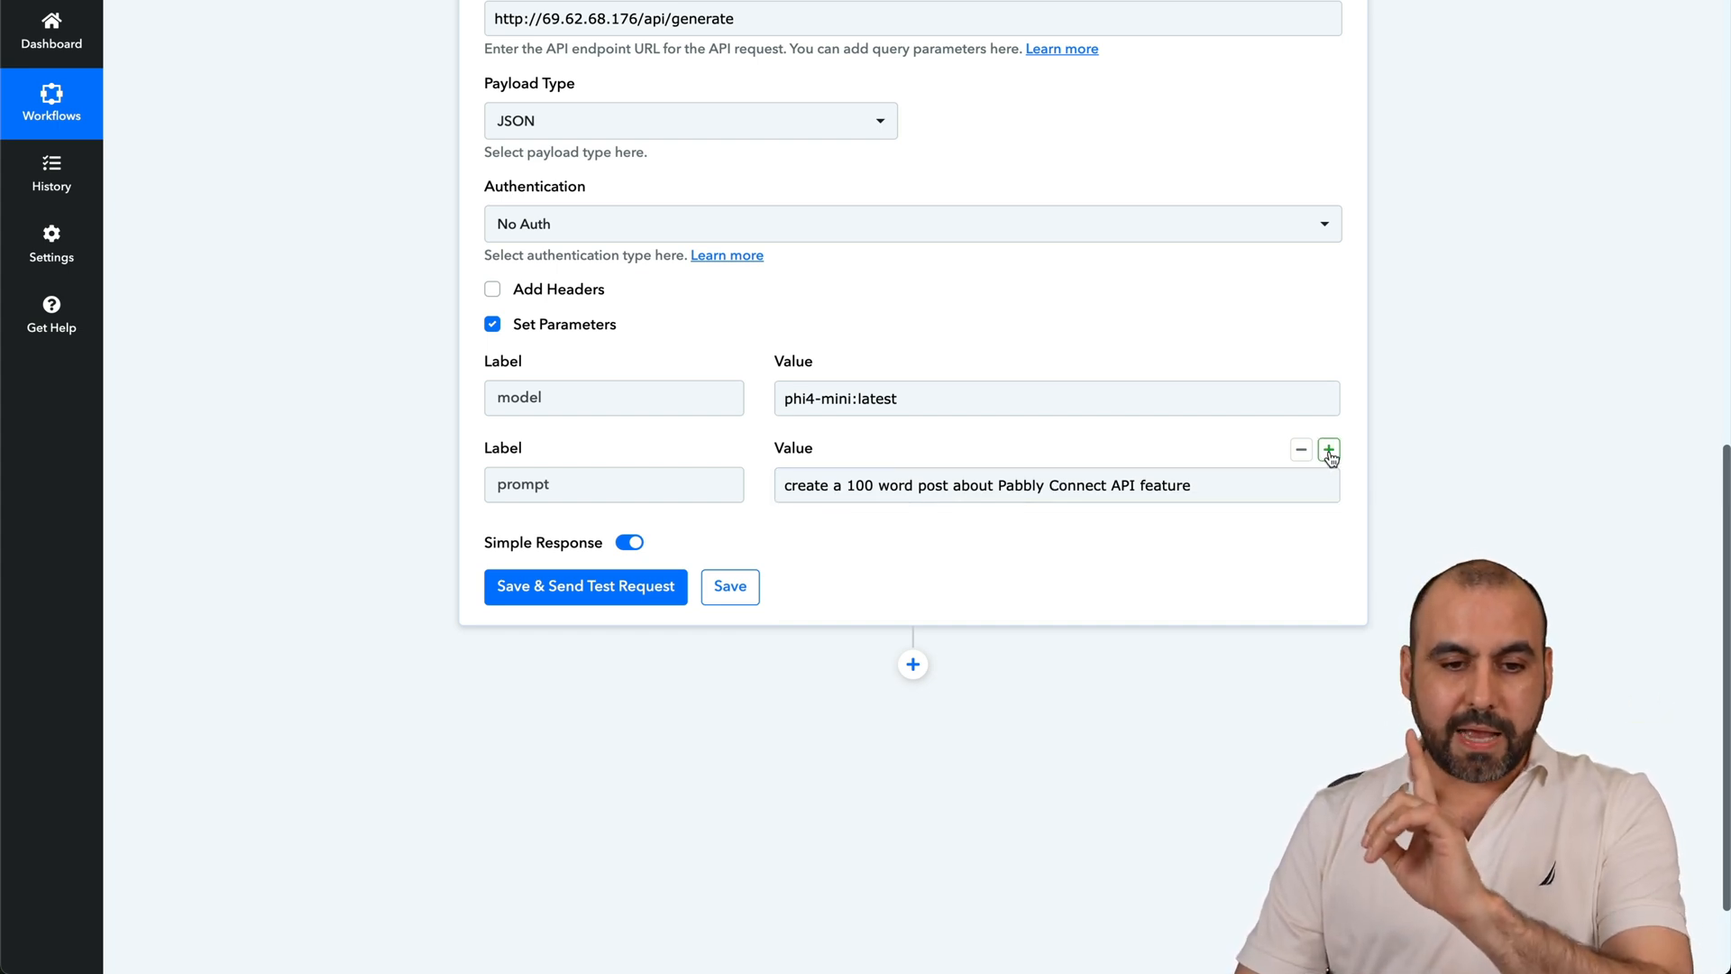
- Add a 'stream' parameter set to false and check the parameter values
left_click(1329, 451)
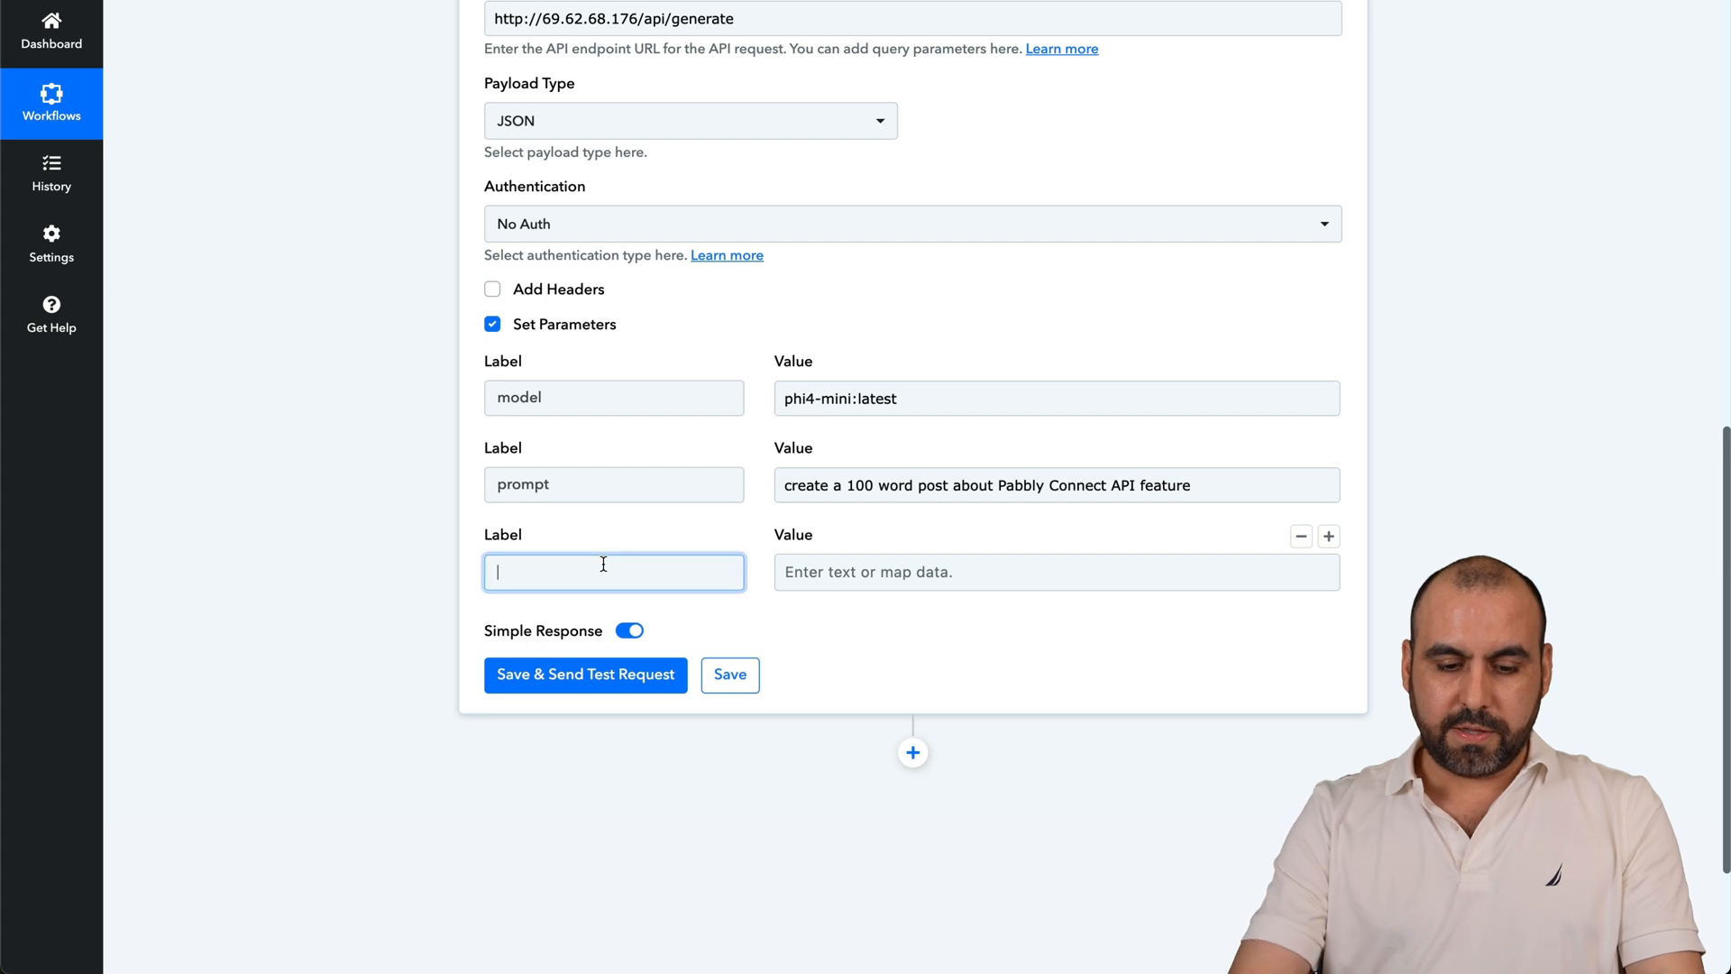
type("stream")
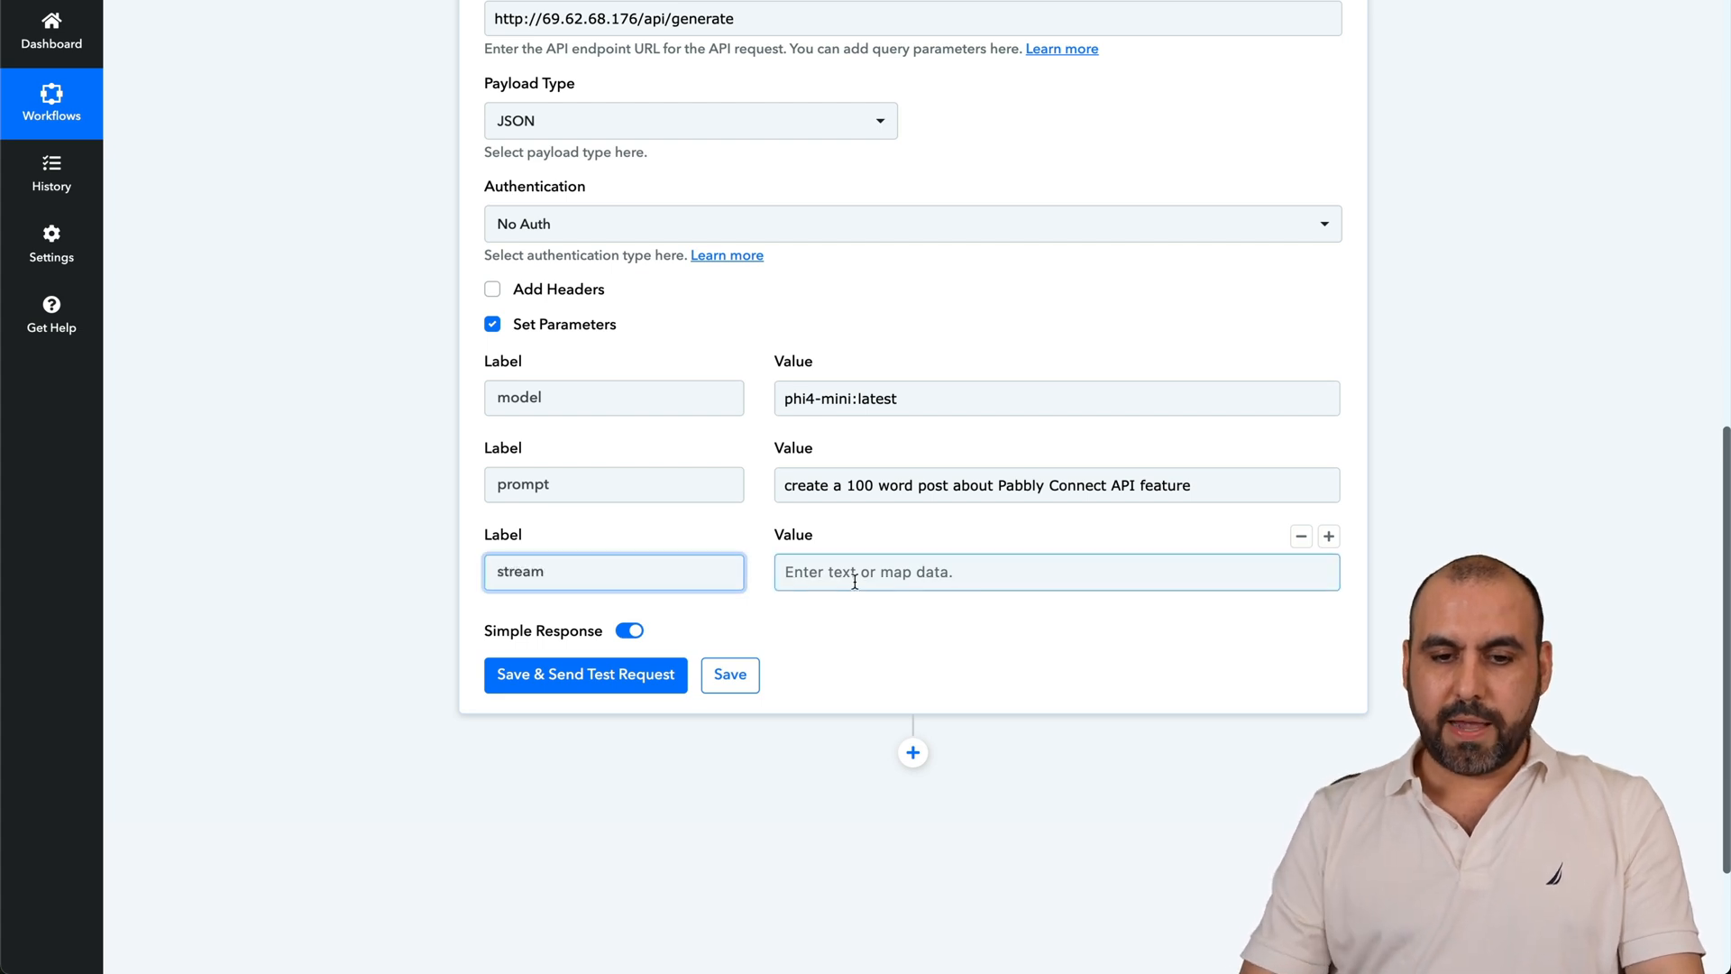
type("false")
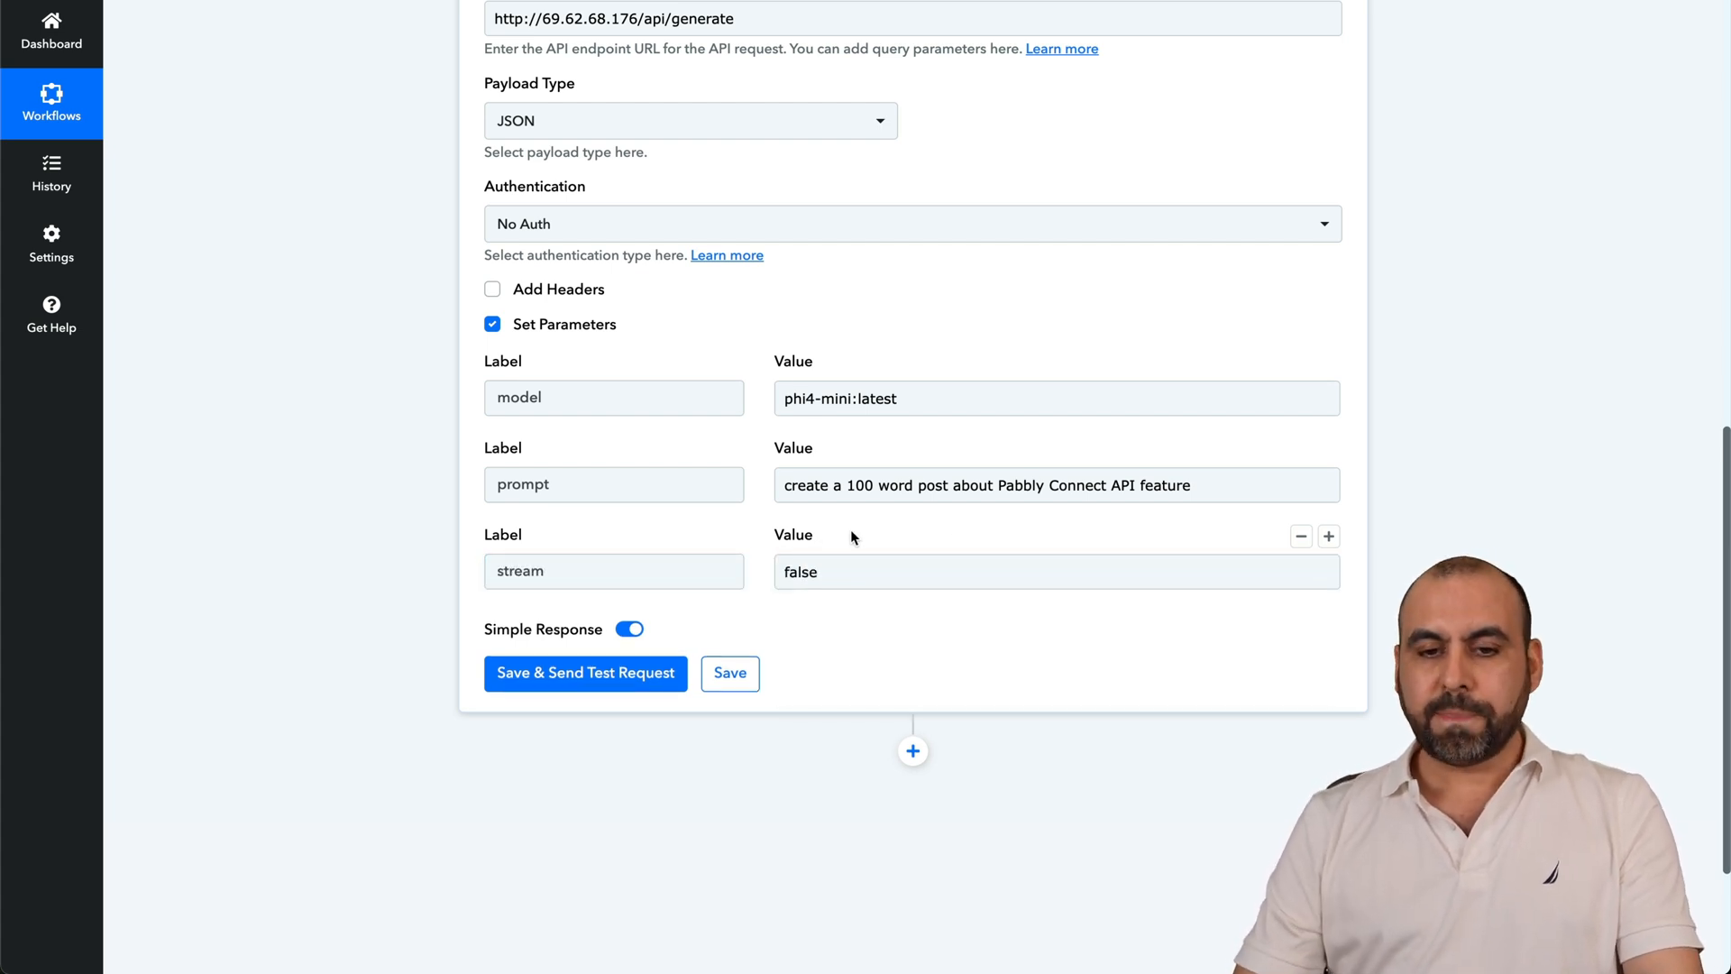
left_click(1054, 397)
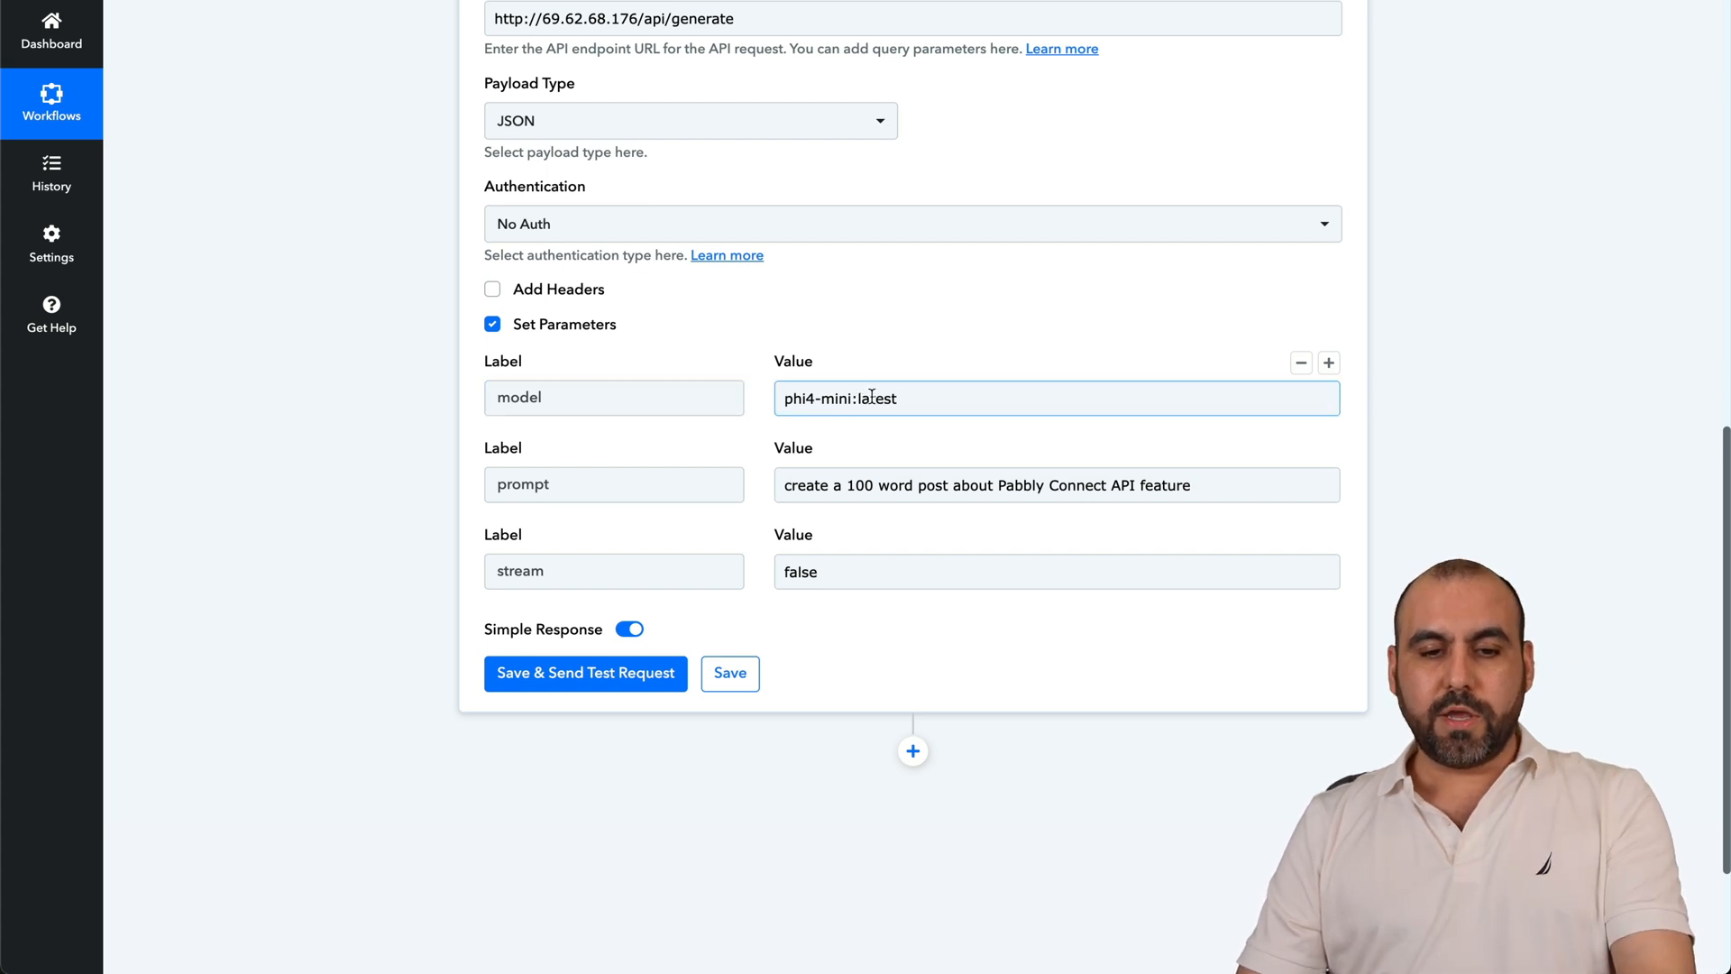
left_click(1054, 485)
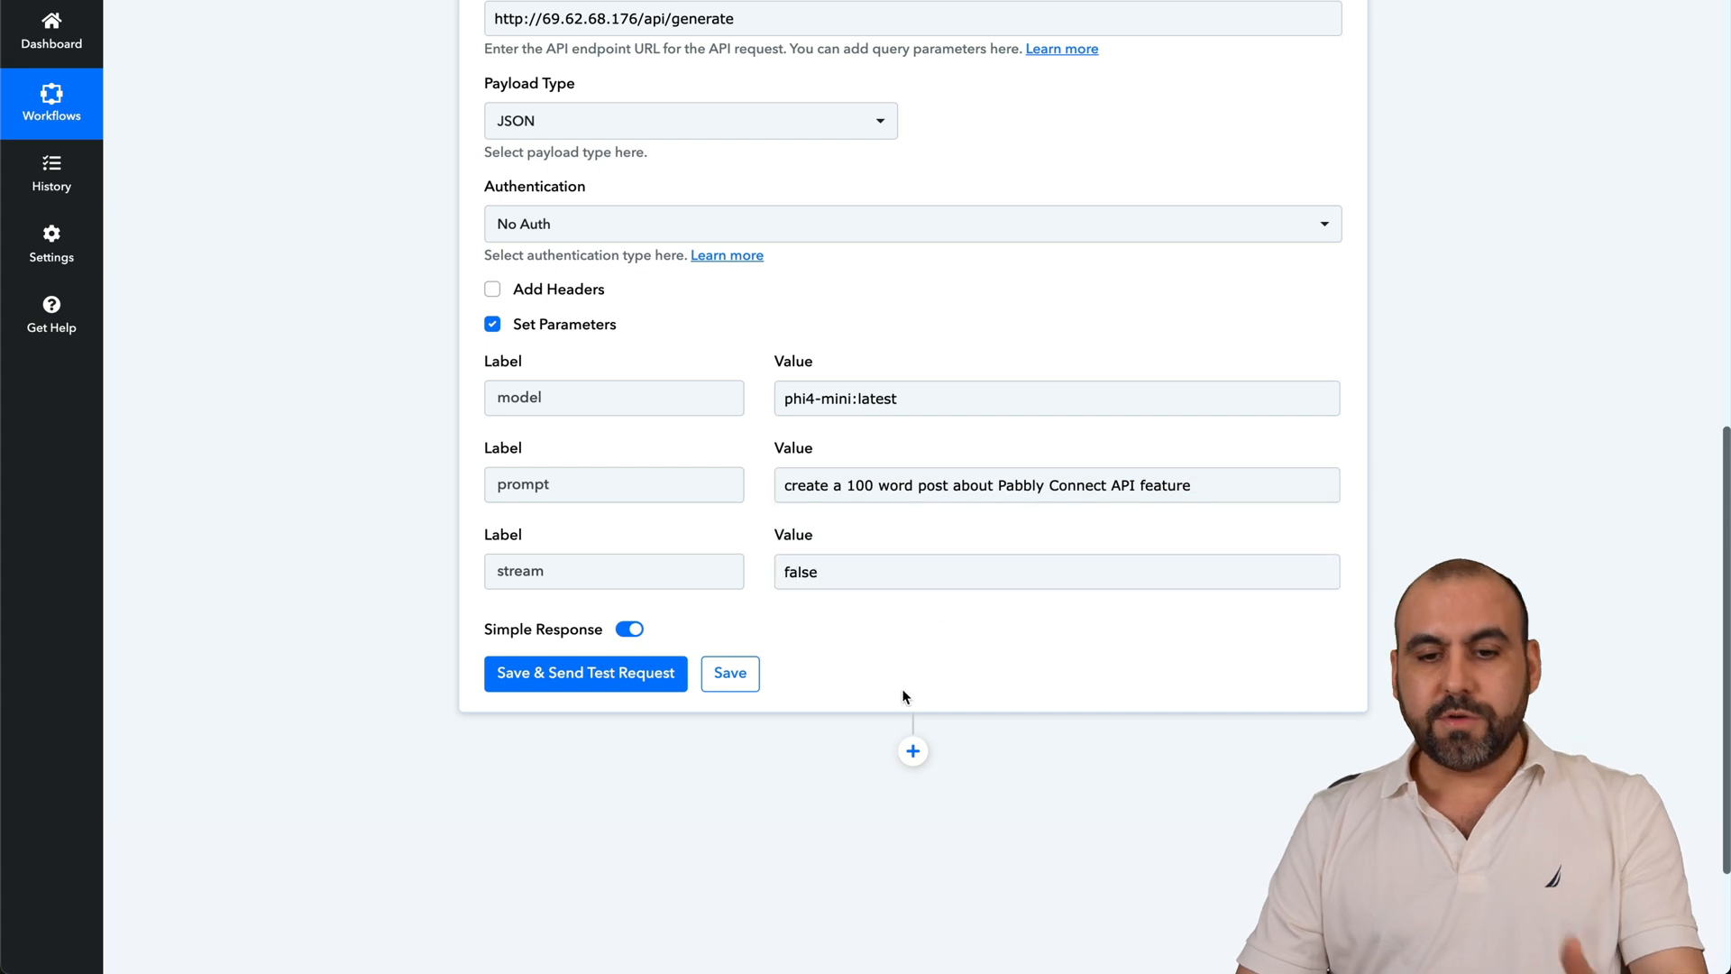
- Send the test request and enlarge the Response field to read the generated post
left_click(585, 672)
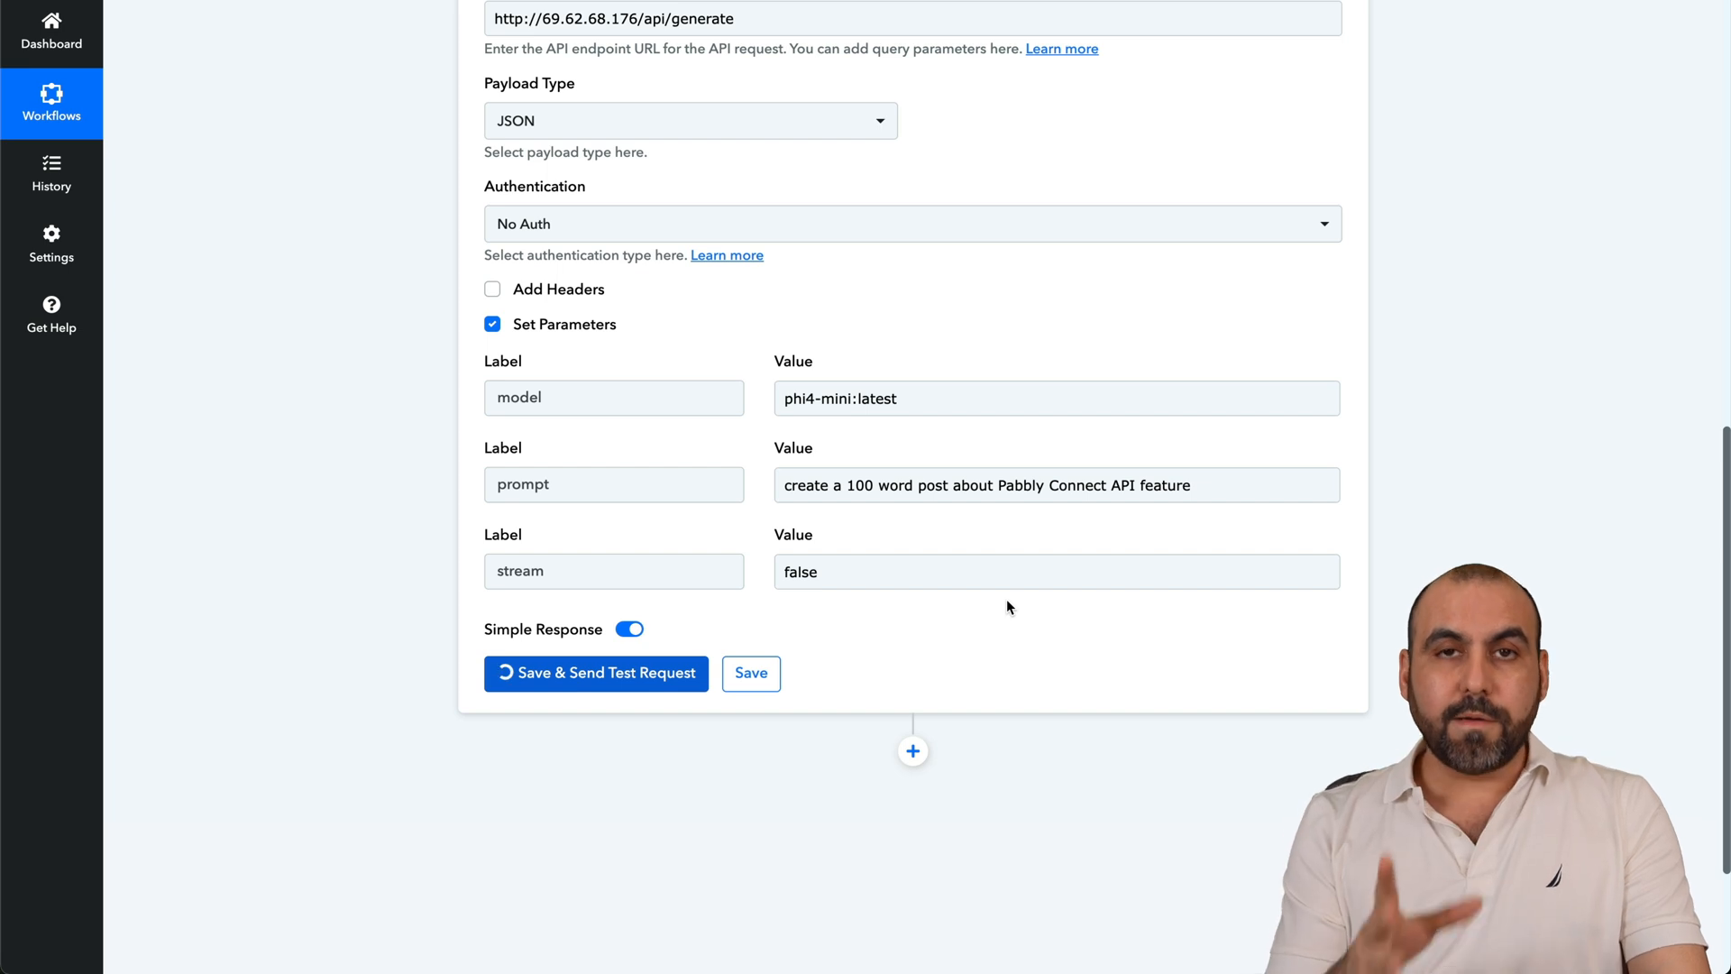
left_click(595, 673)
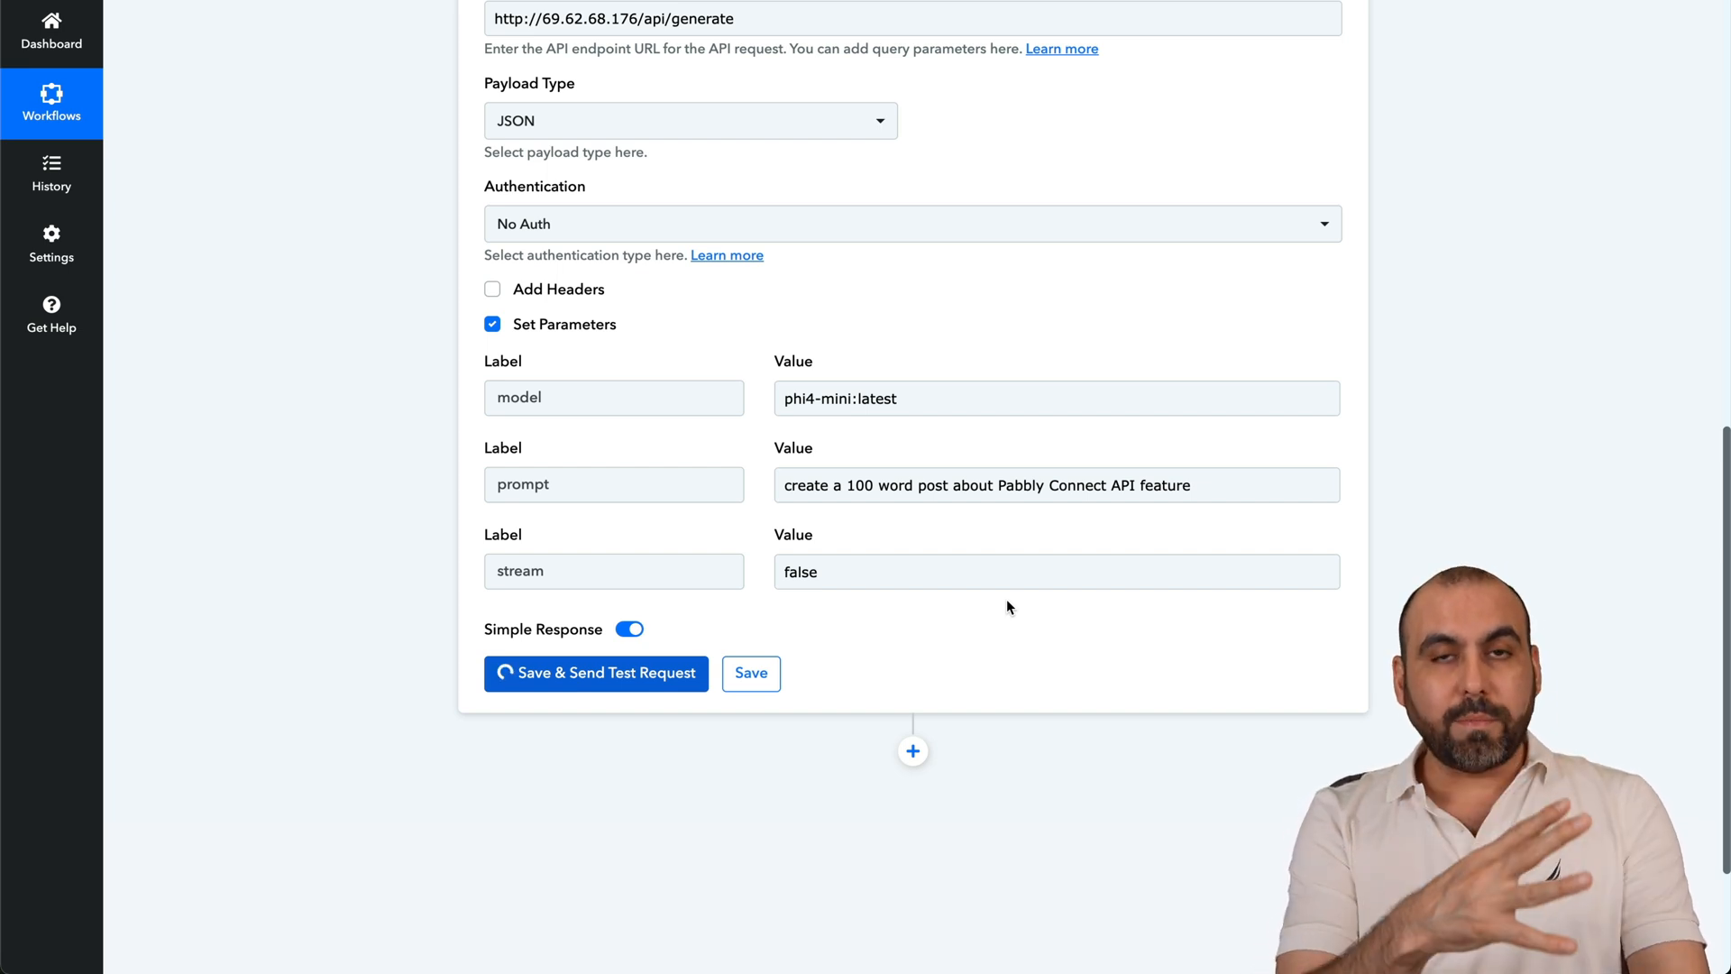
left_click(595, 674)
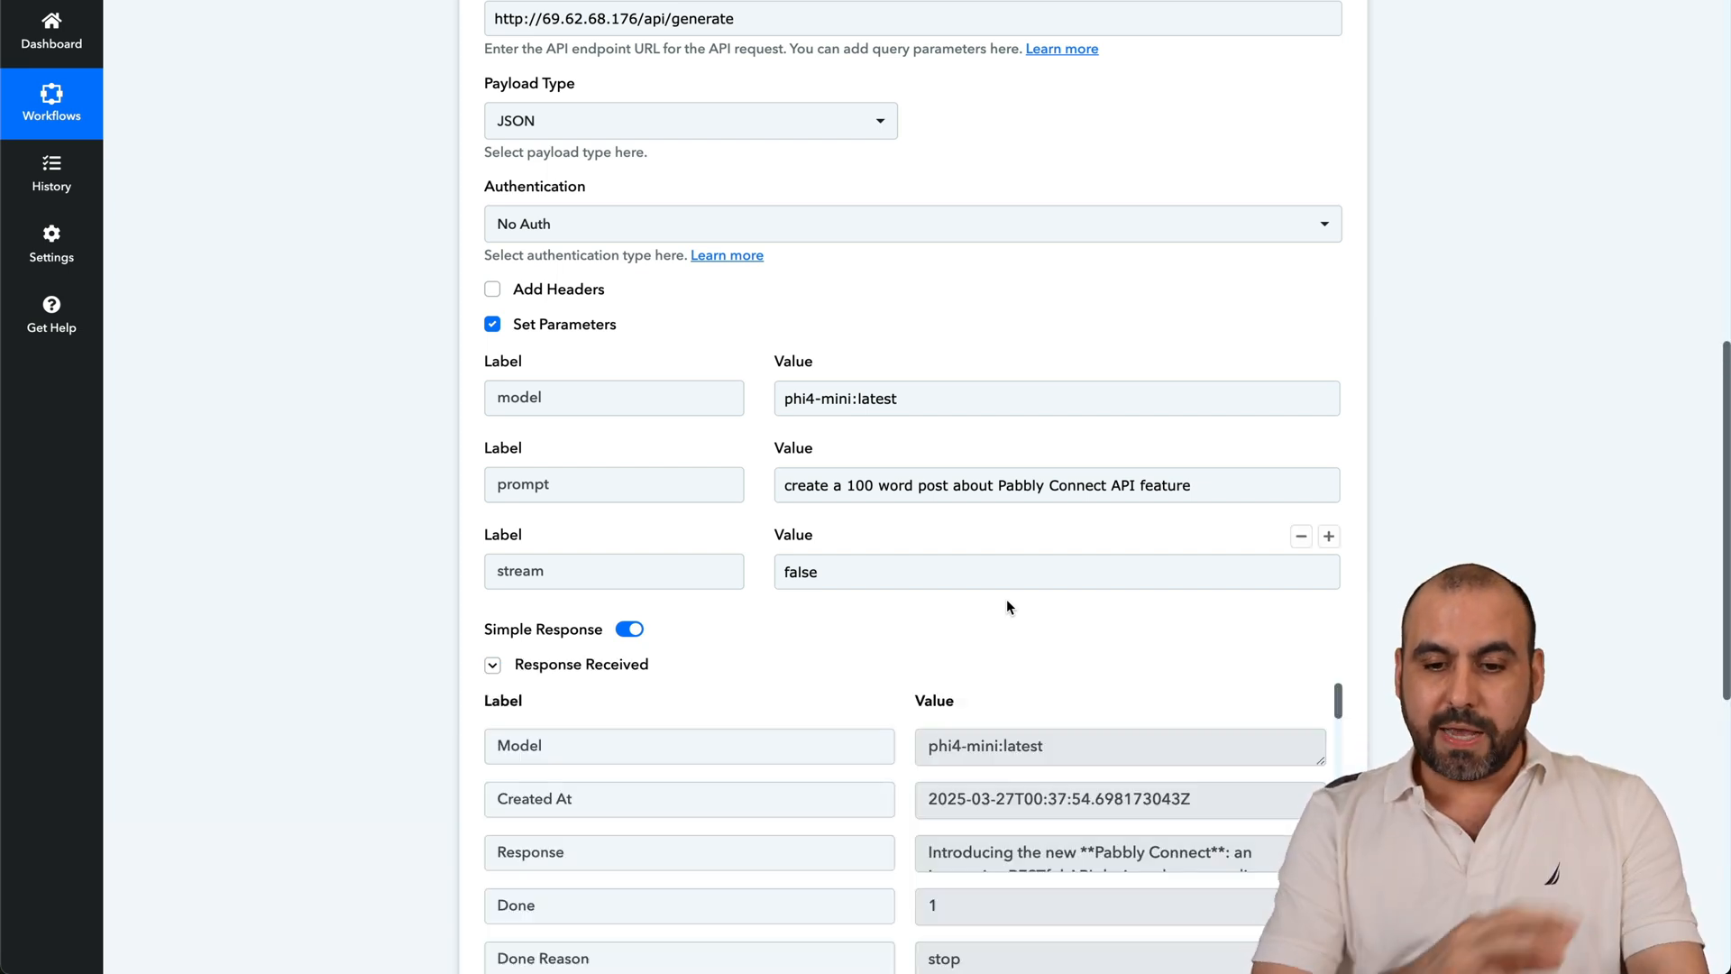
scroll("down", 3)
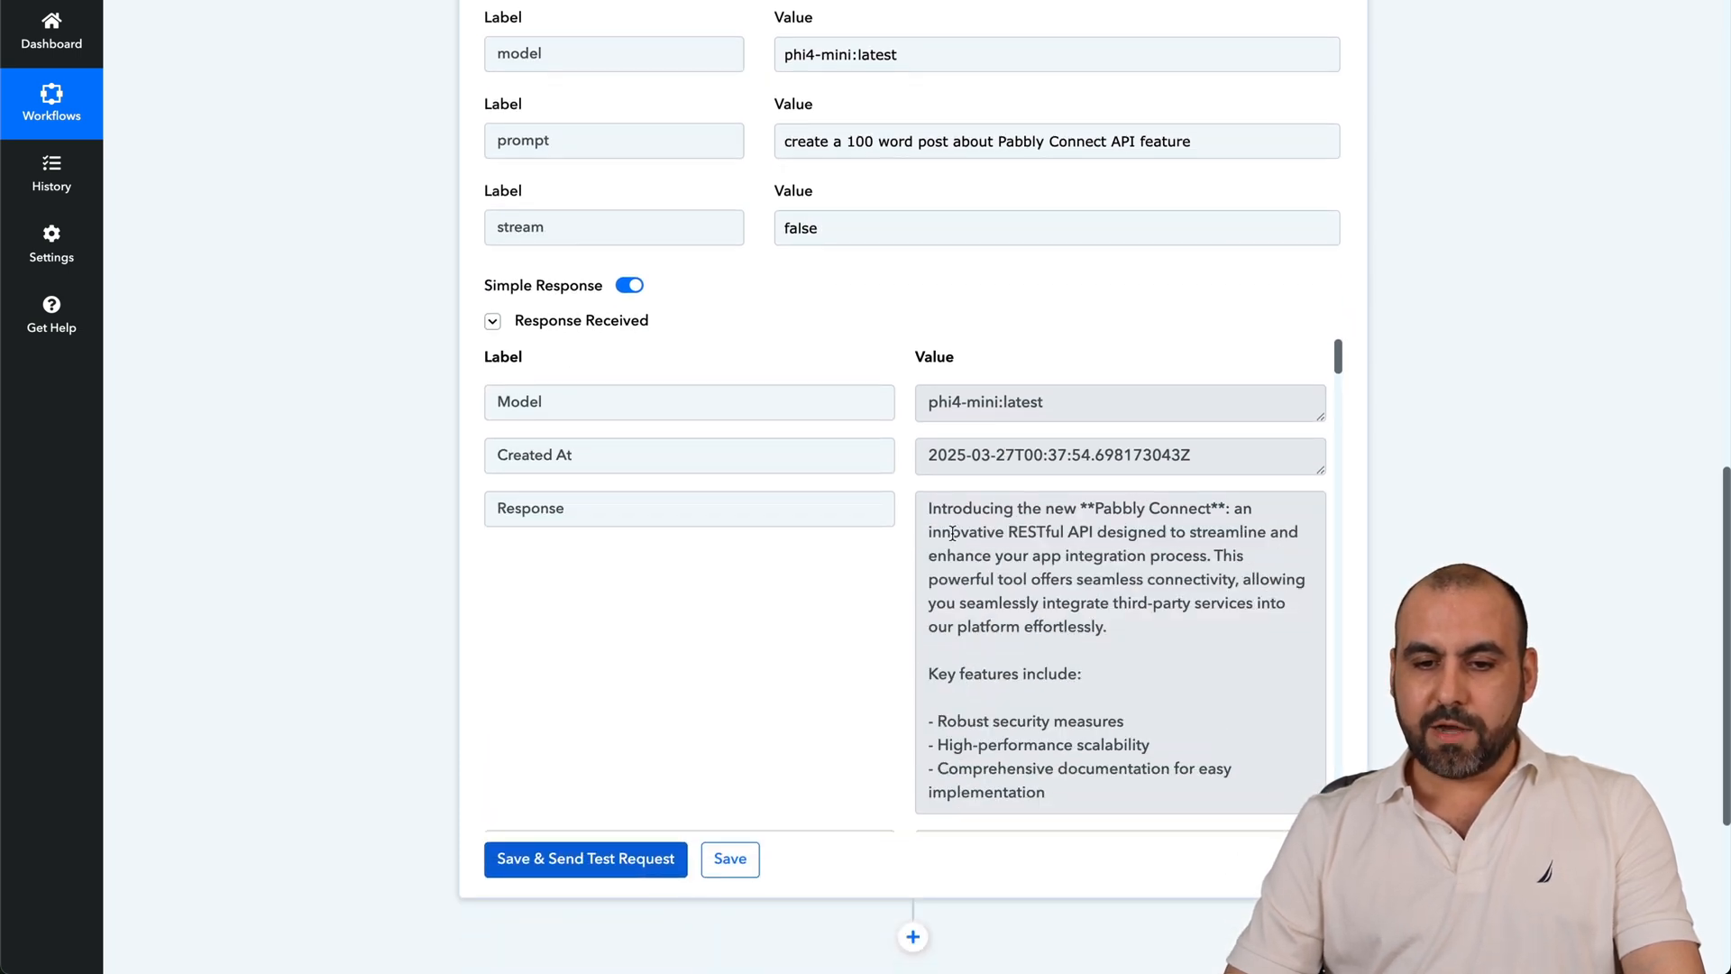
left_click_drag(934, 508, 1104, 607)
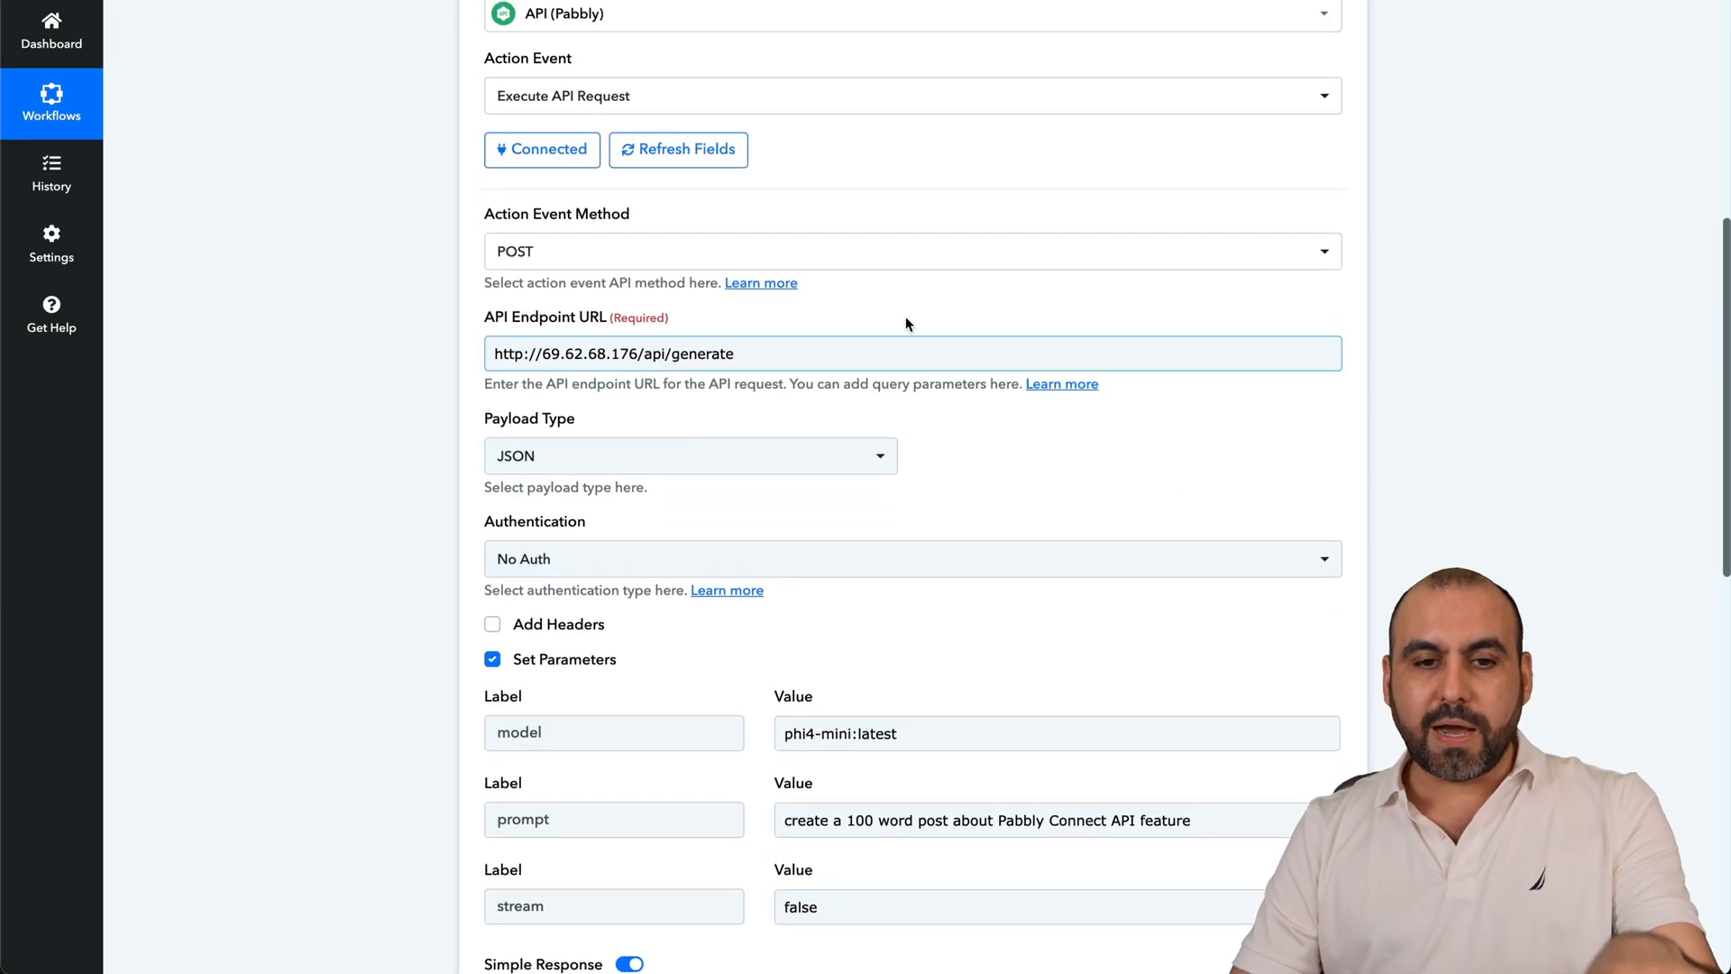
mouse_move(1004, 624)
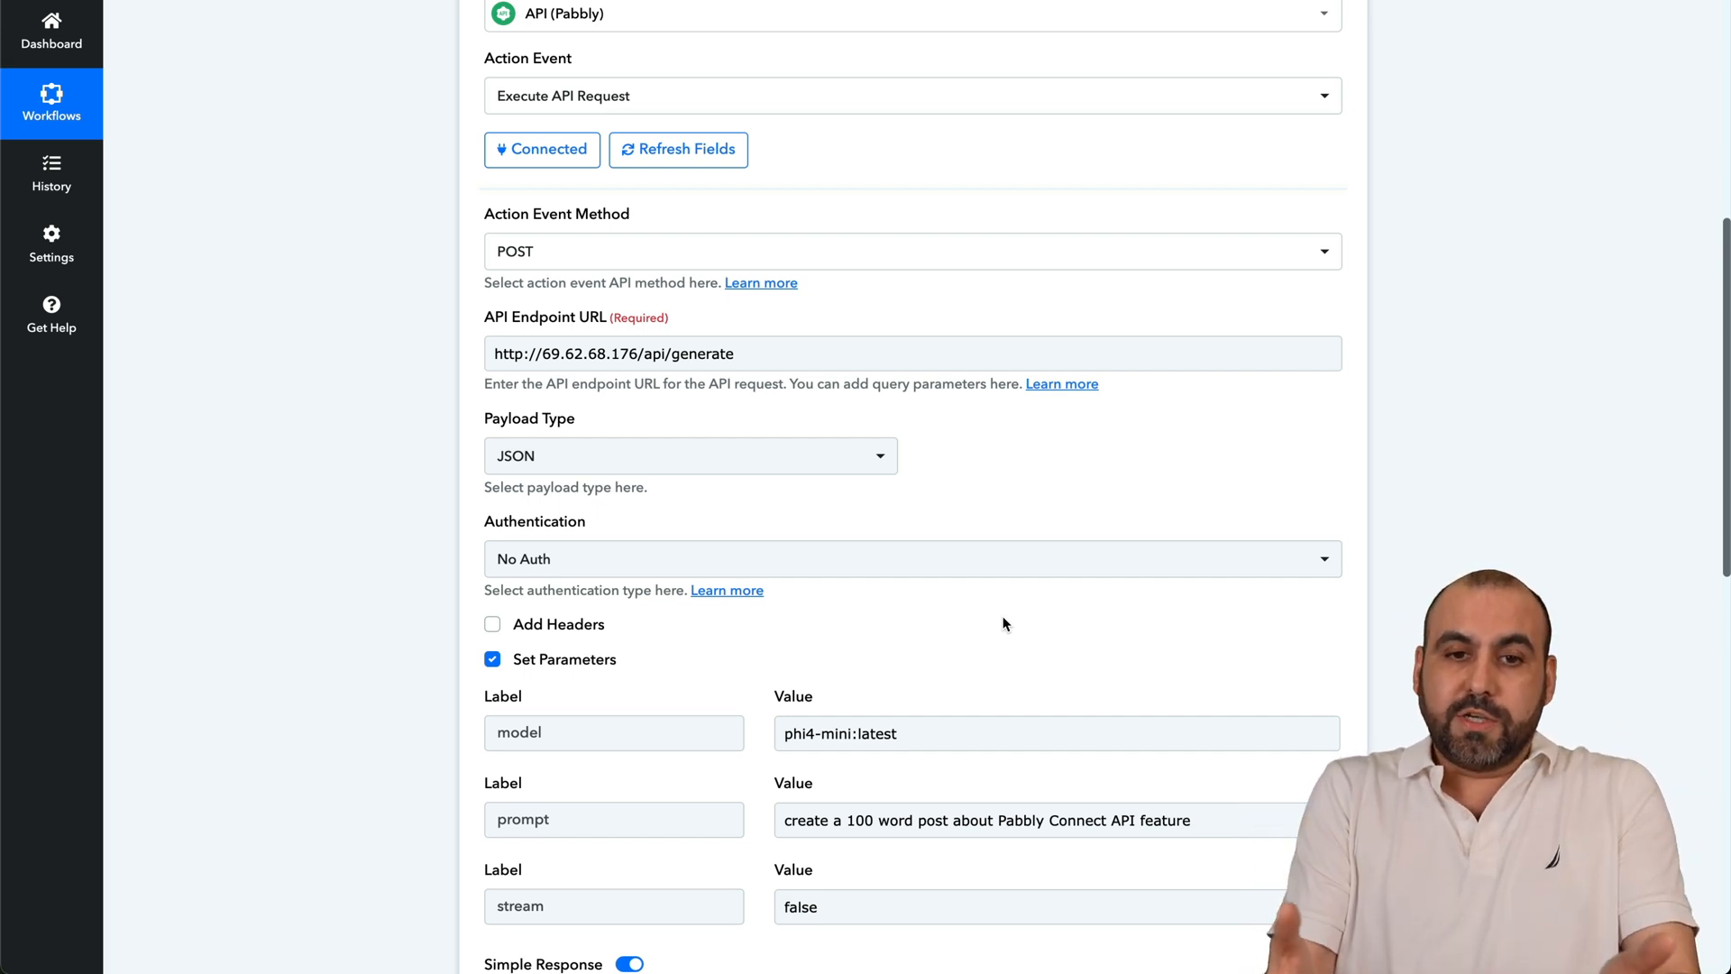
mouse_move(954, 470)
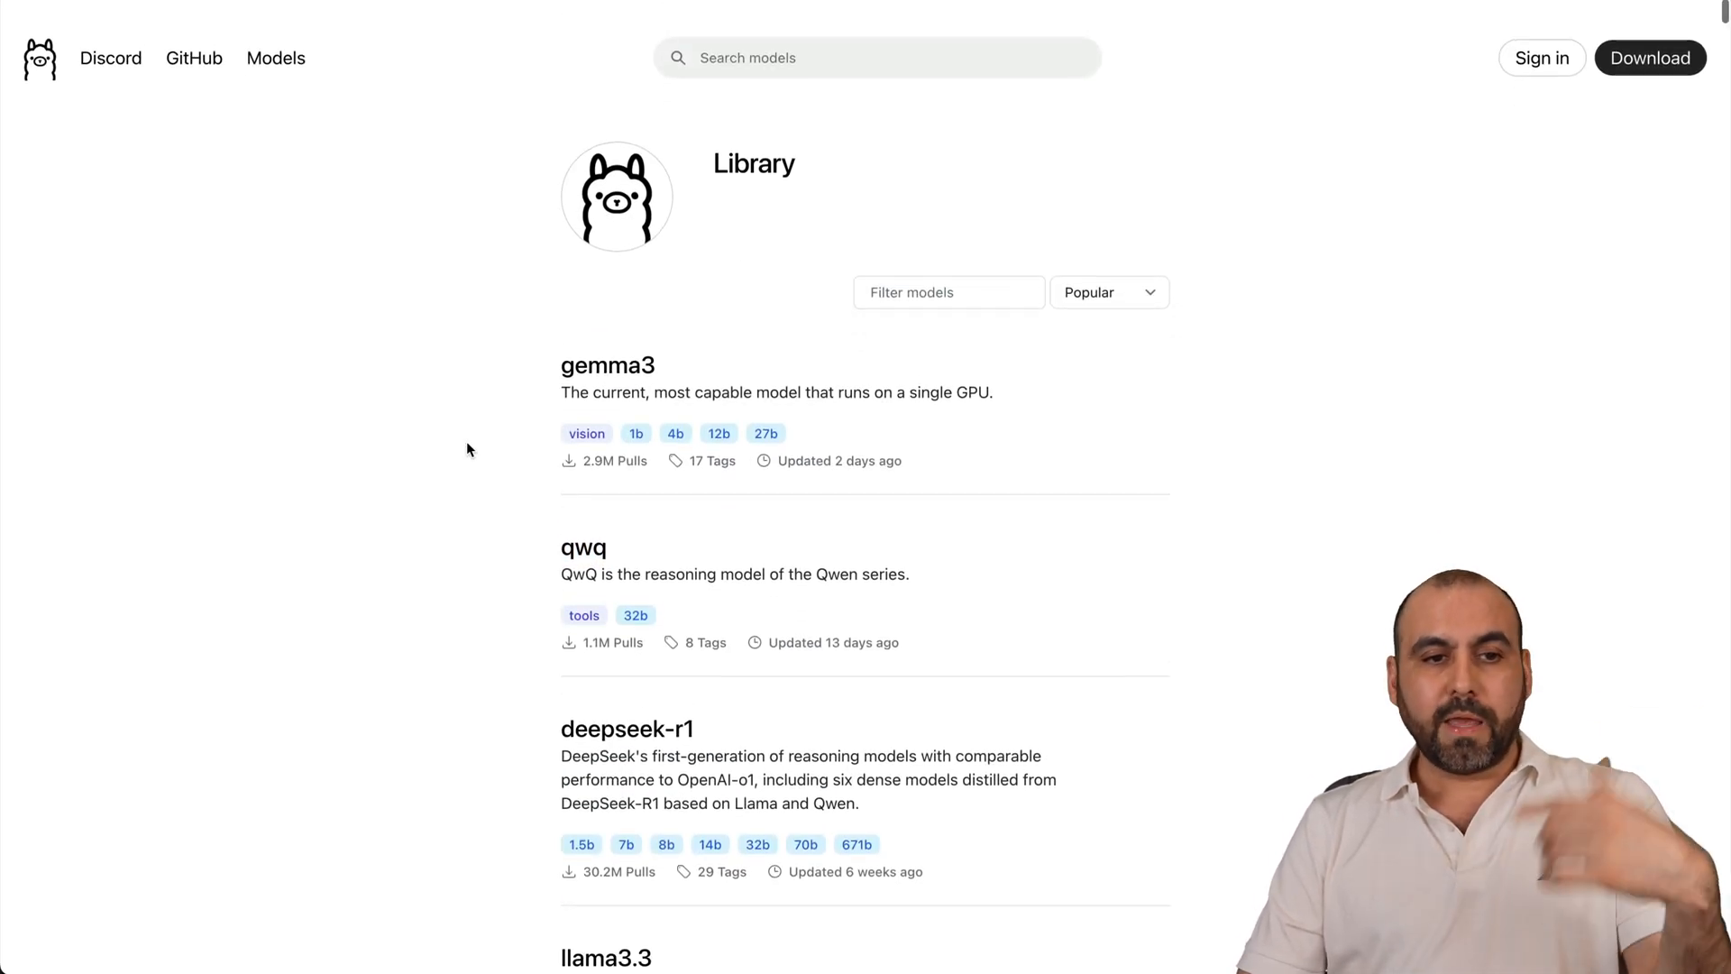
scroll("down", 3)
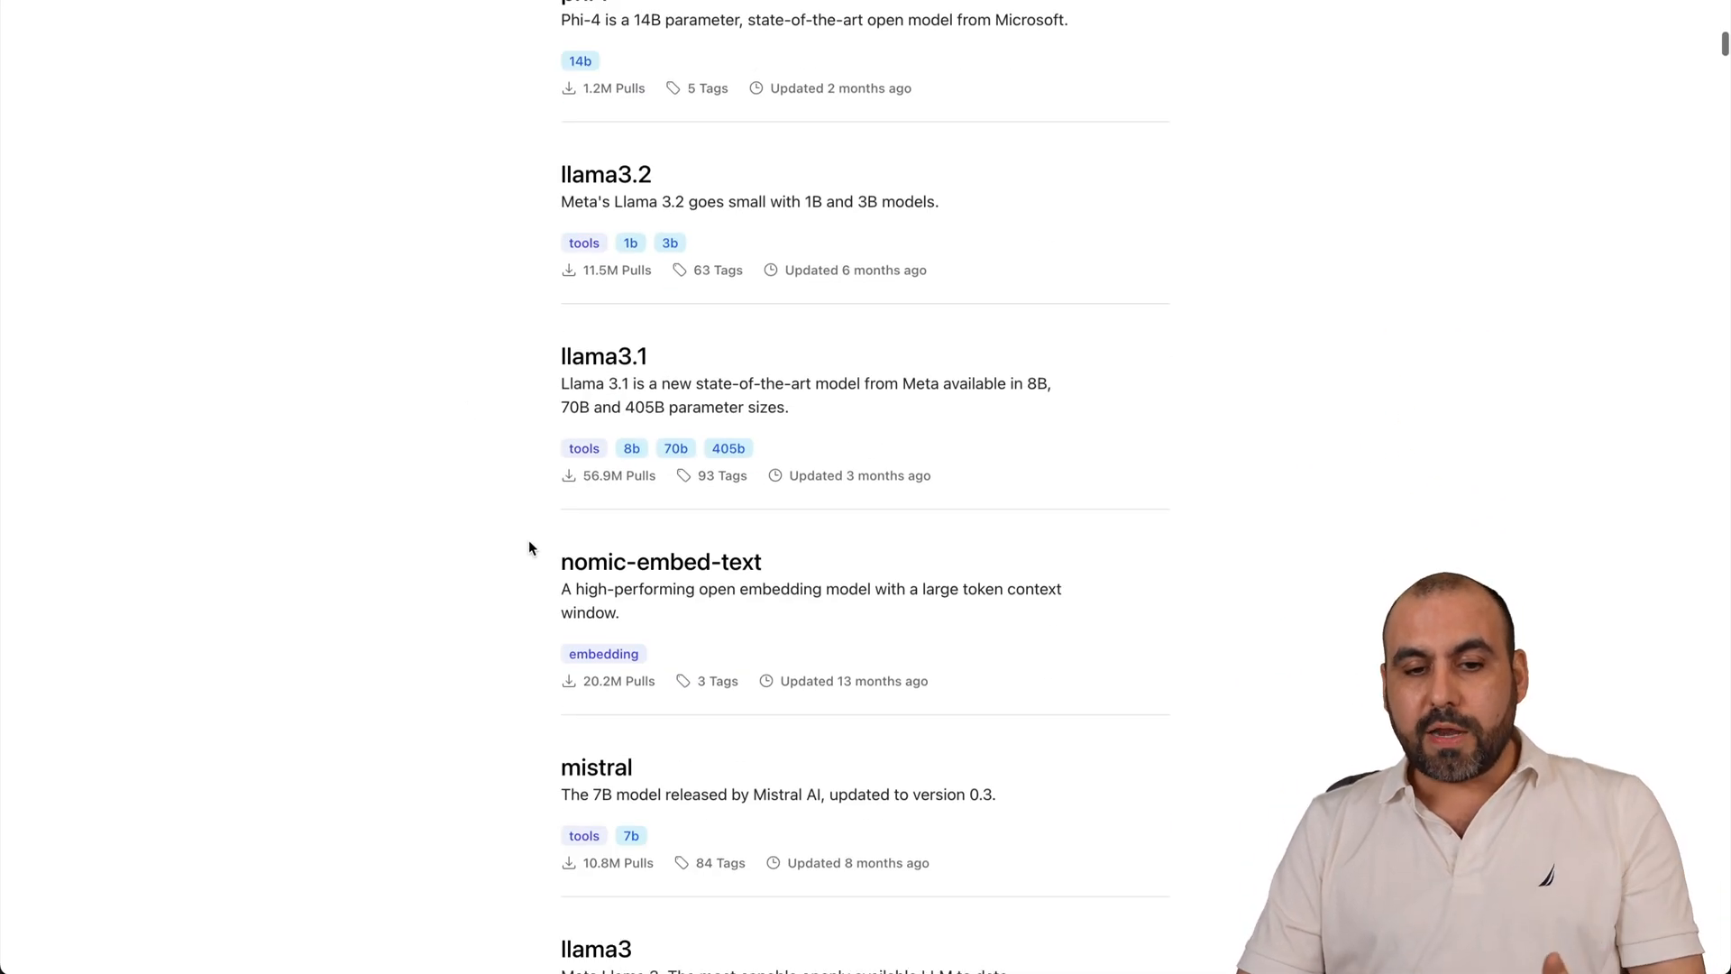
scroll("down", 3)
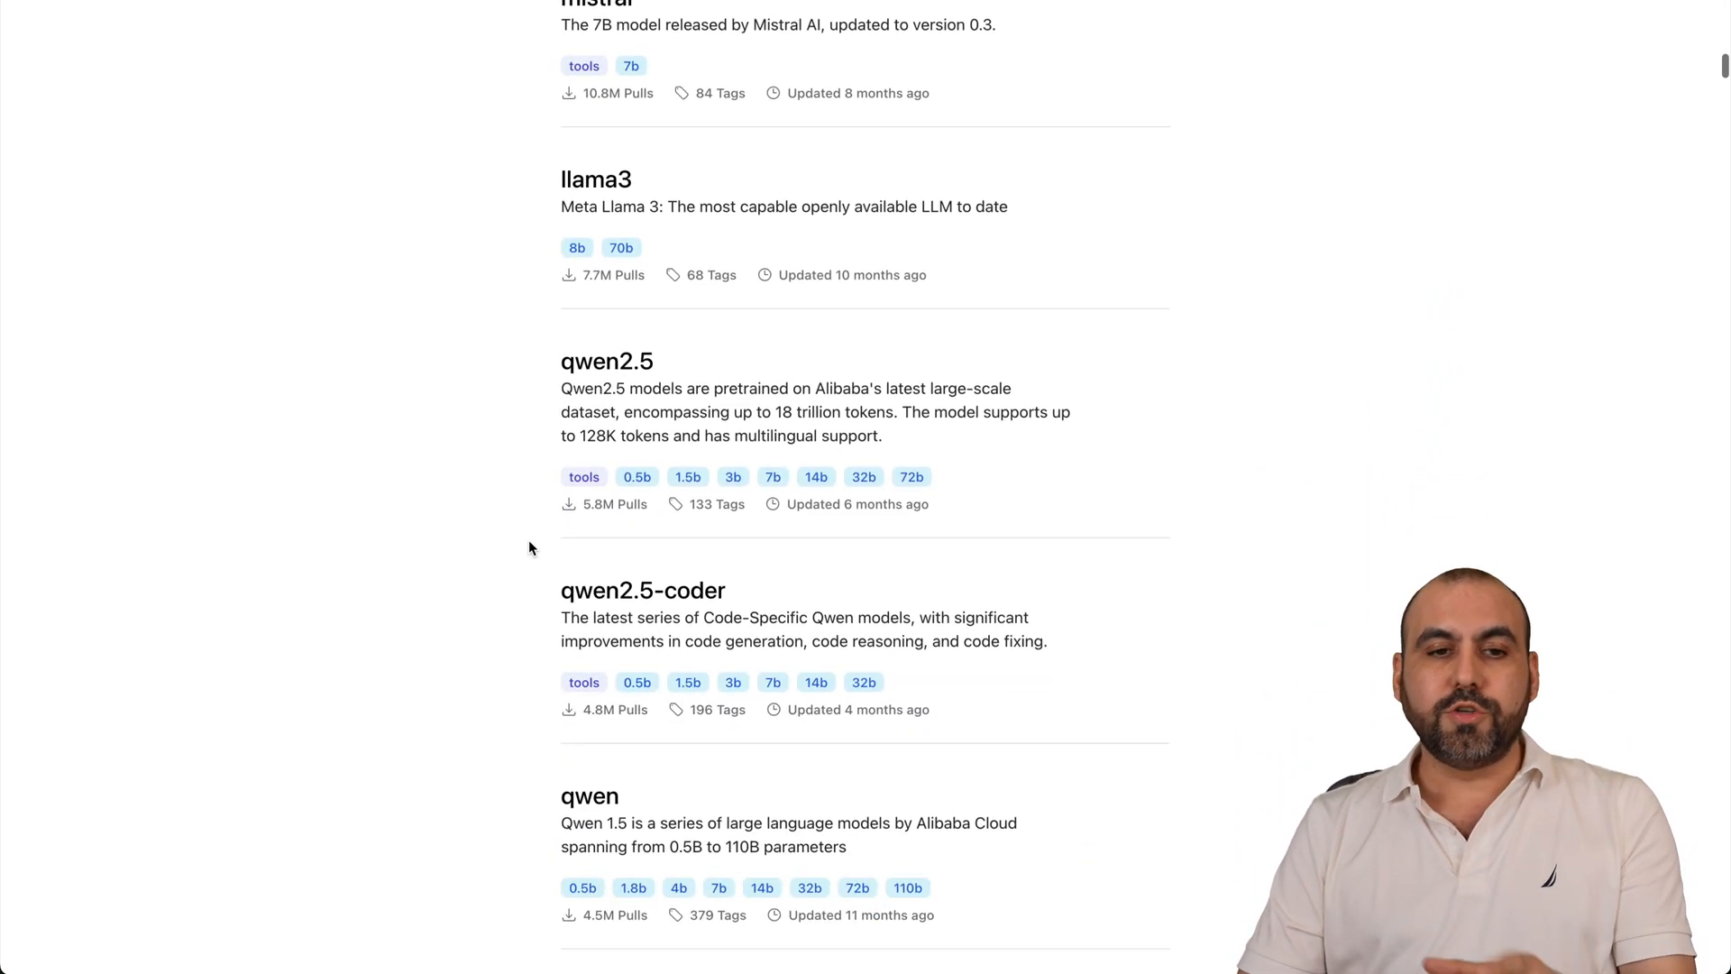
scroll("down", 3)
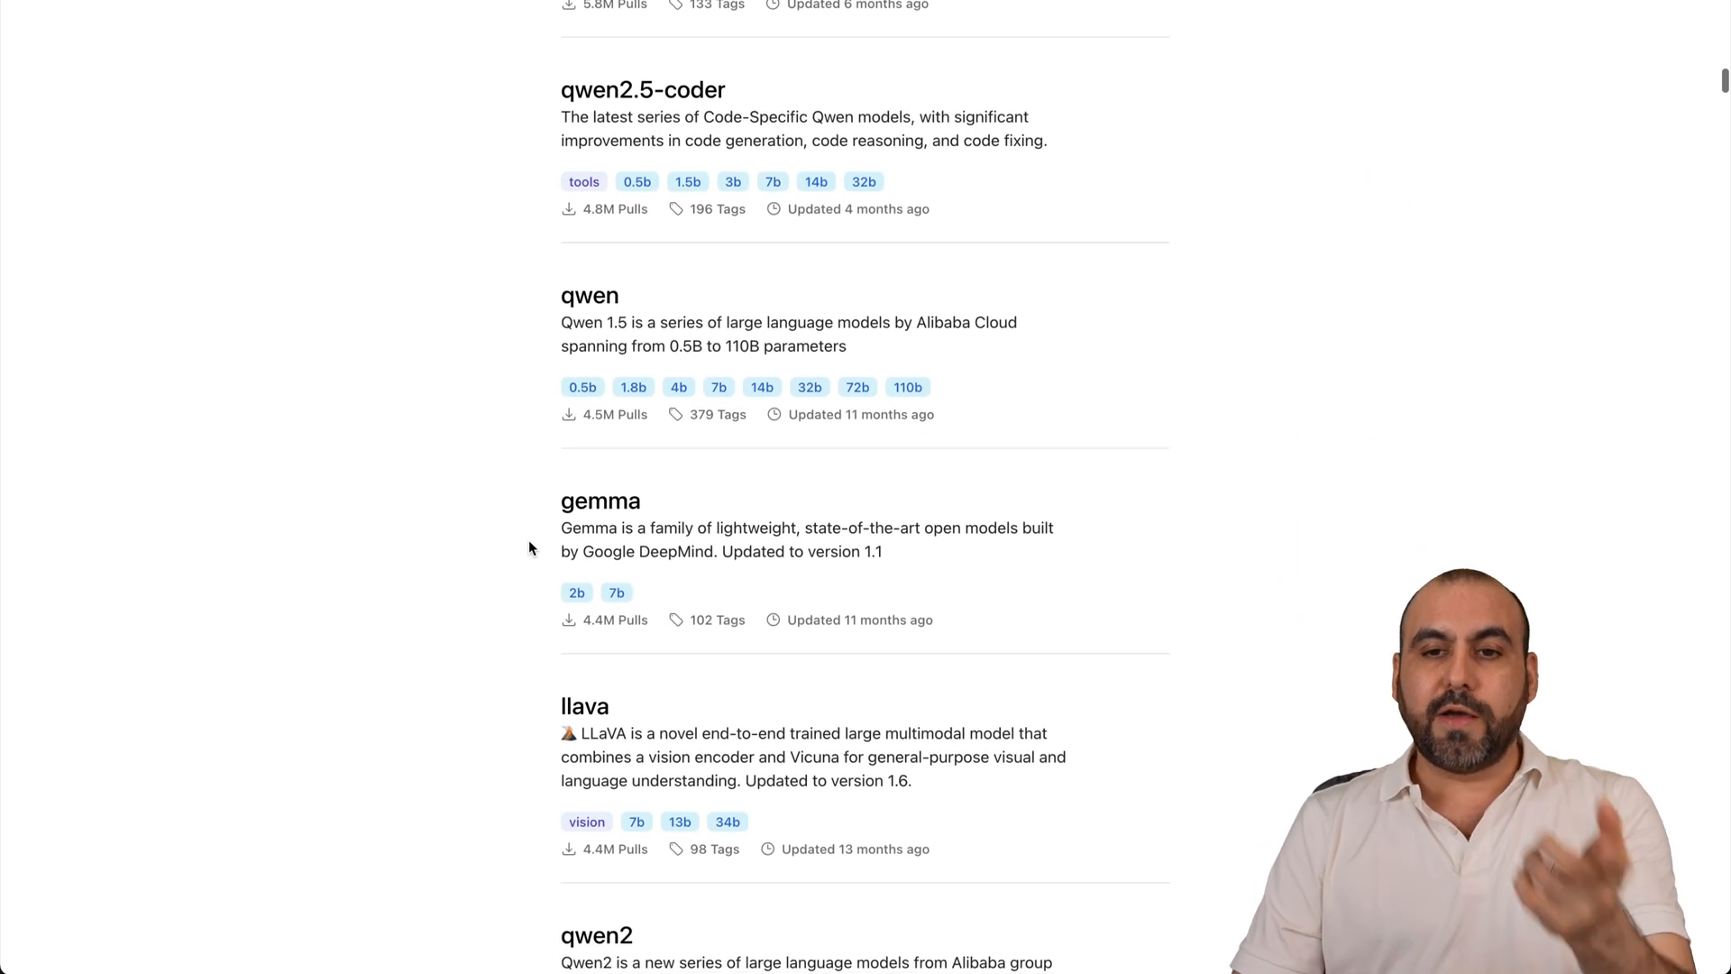